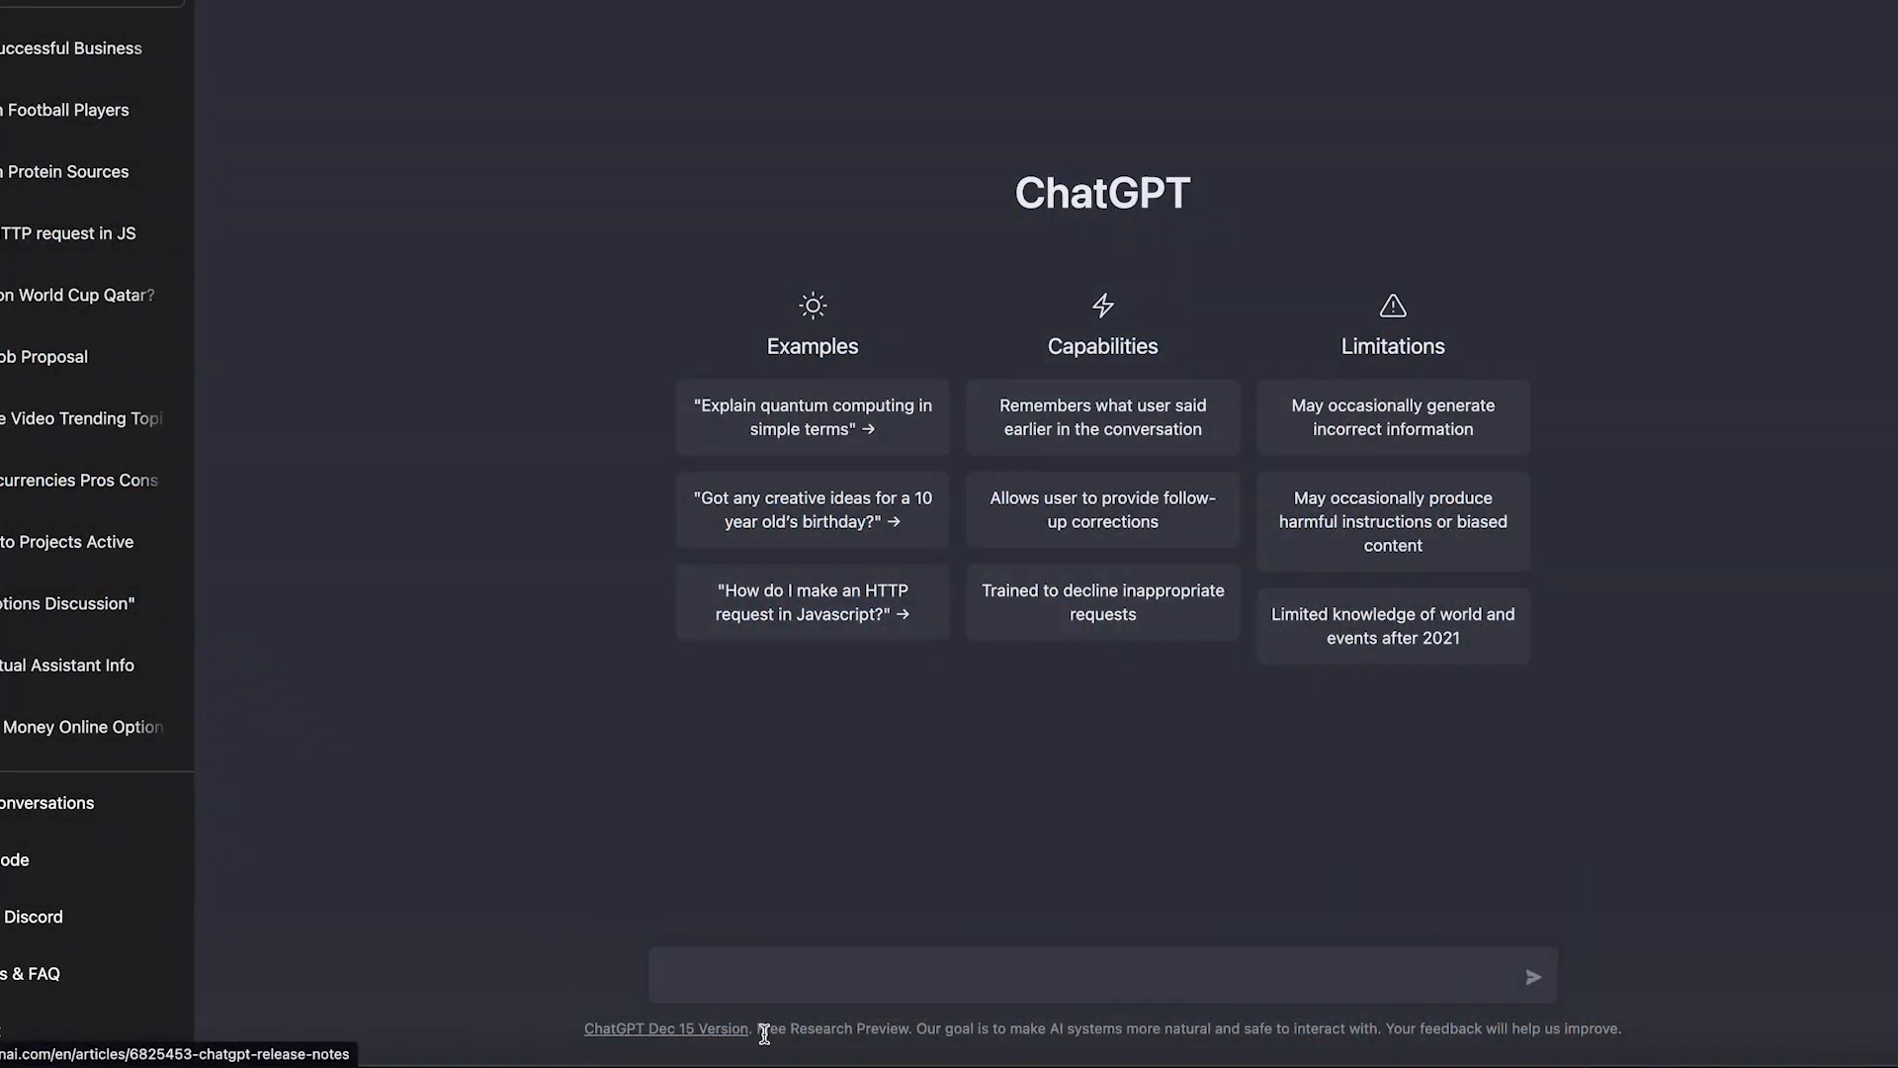
mouse_move(1153, 586)
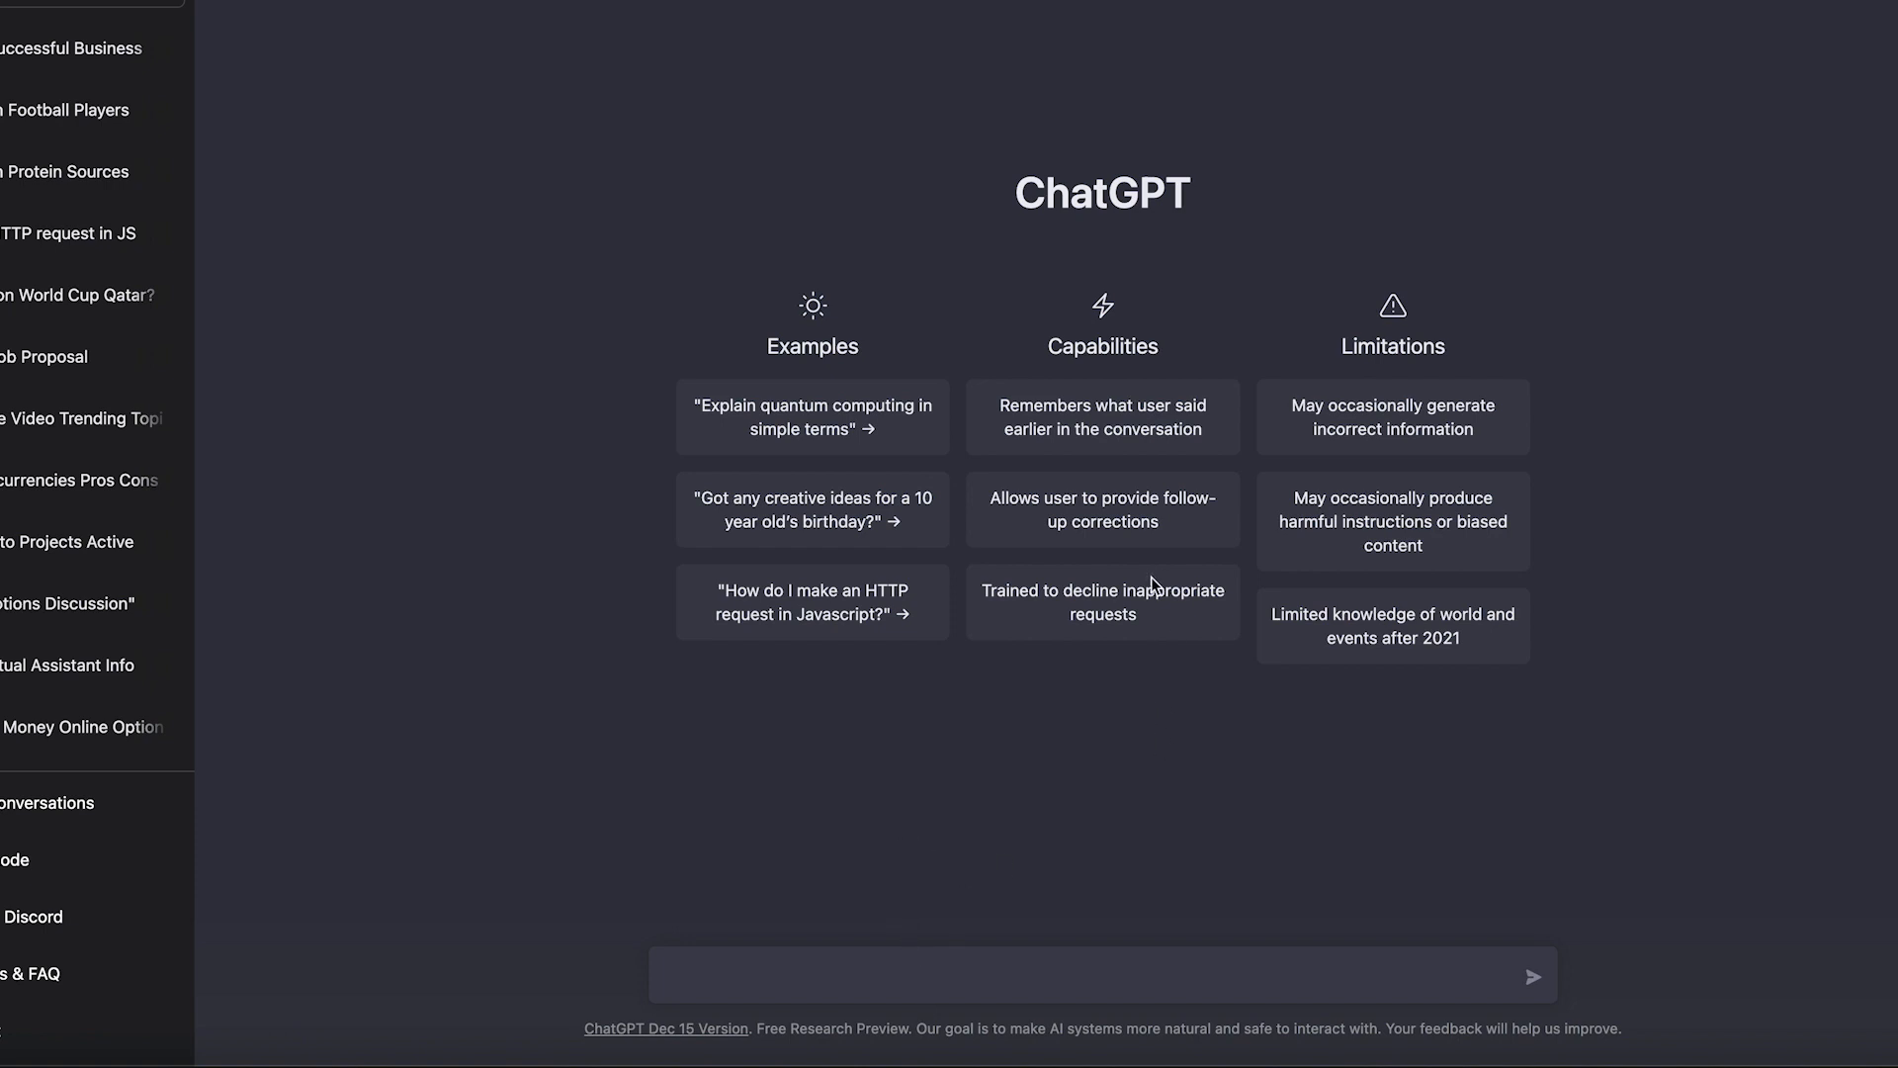
mouse_move(1189, 380)
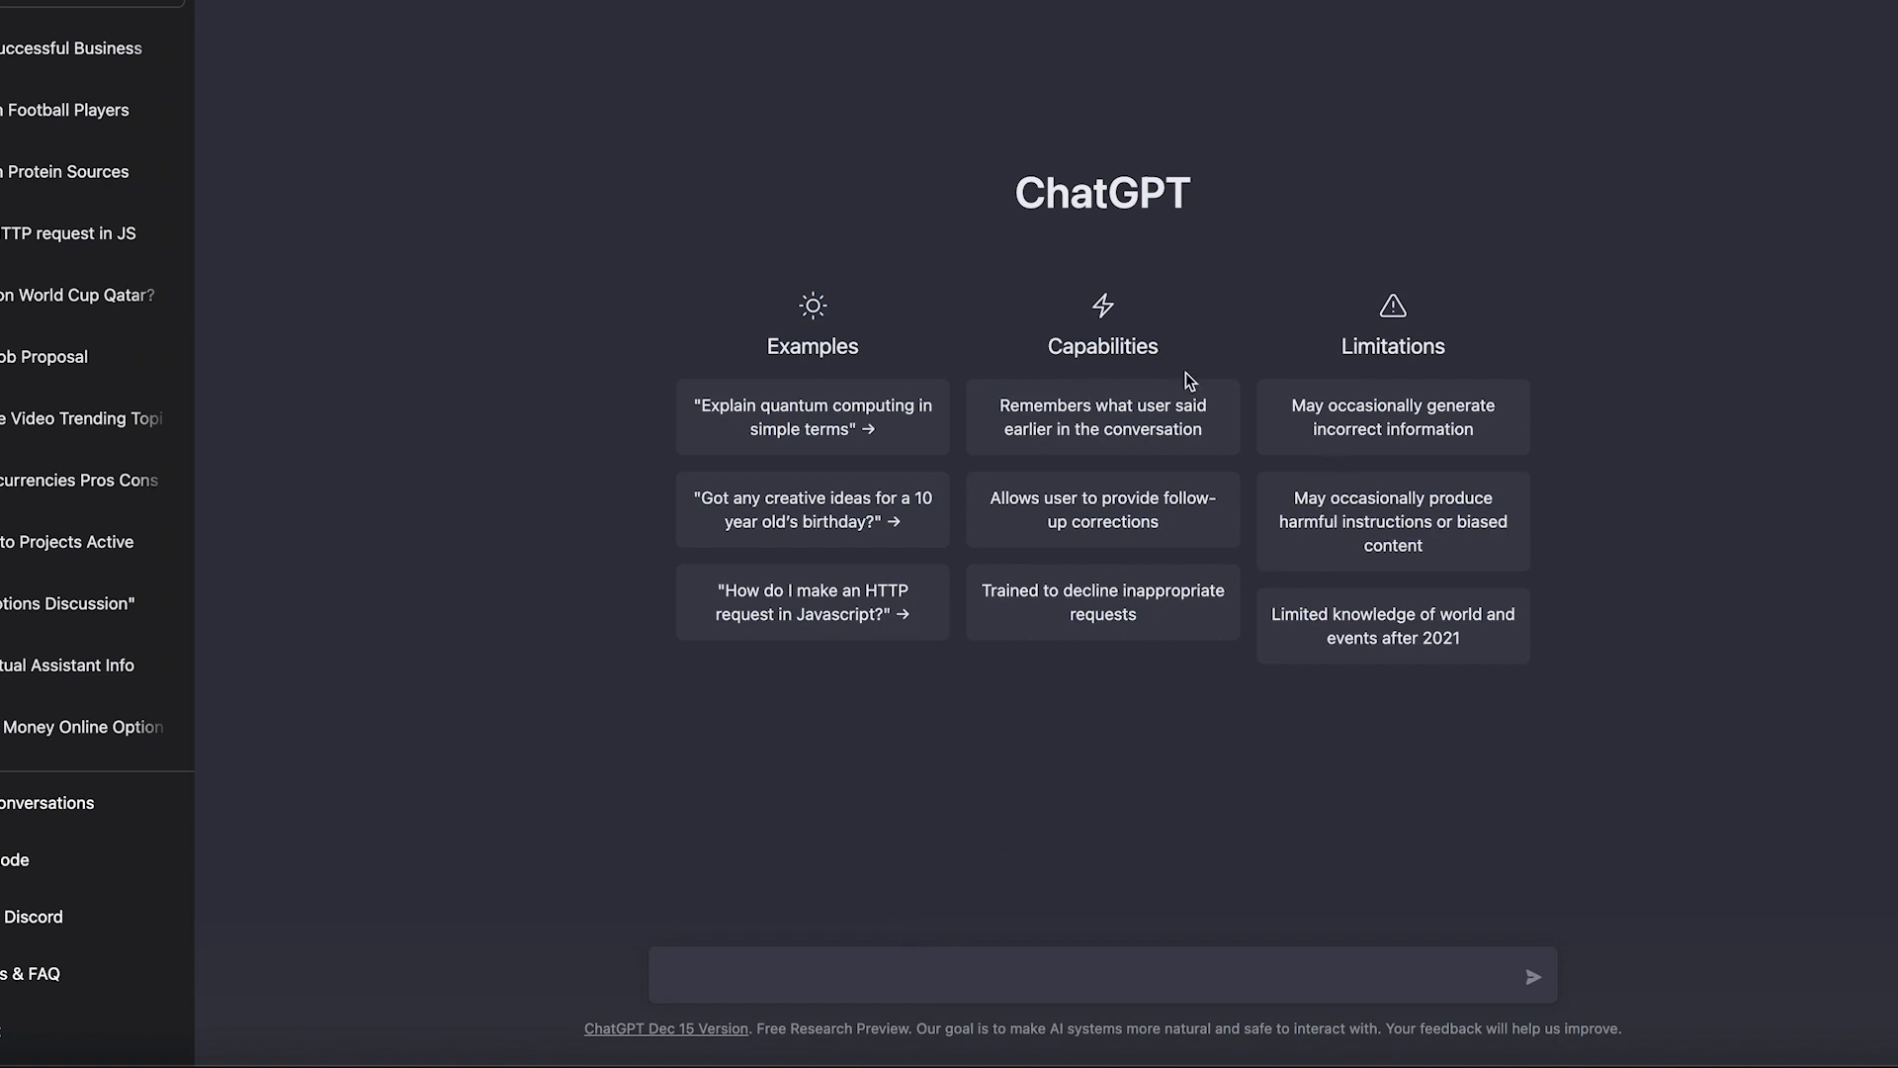
Step: Send the question 'who won the world cup in qatar' in the message box
double_click(1392, 346)
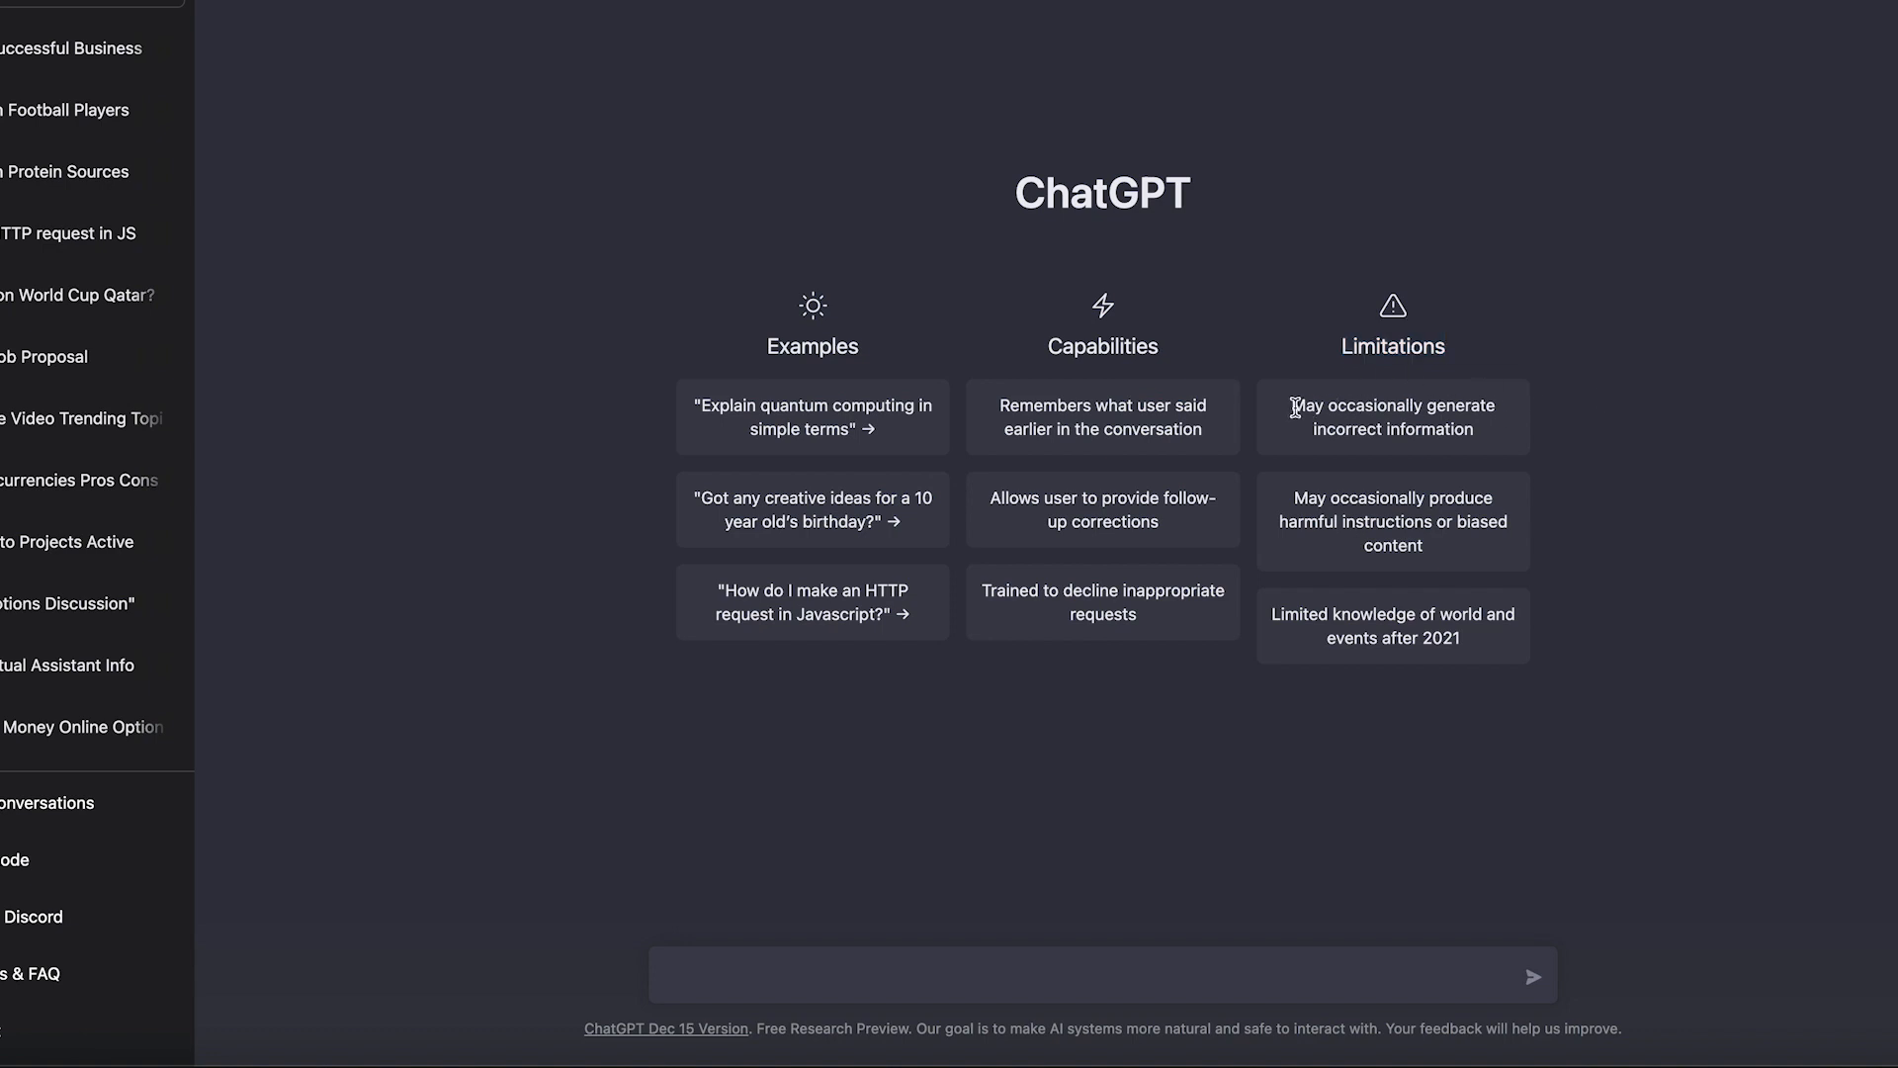
double_click(1392, 415)
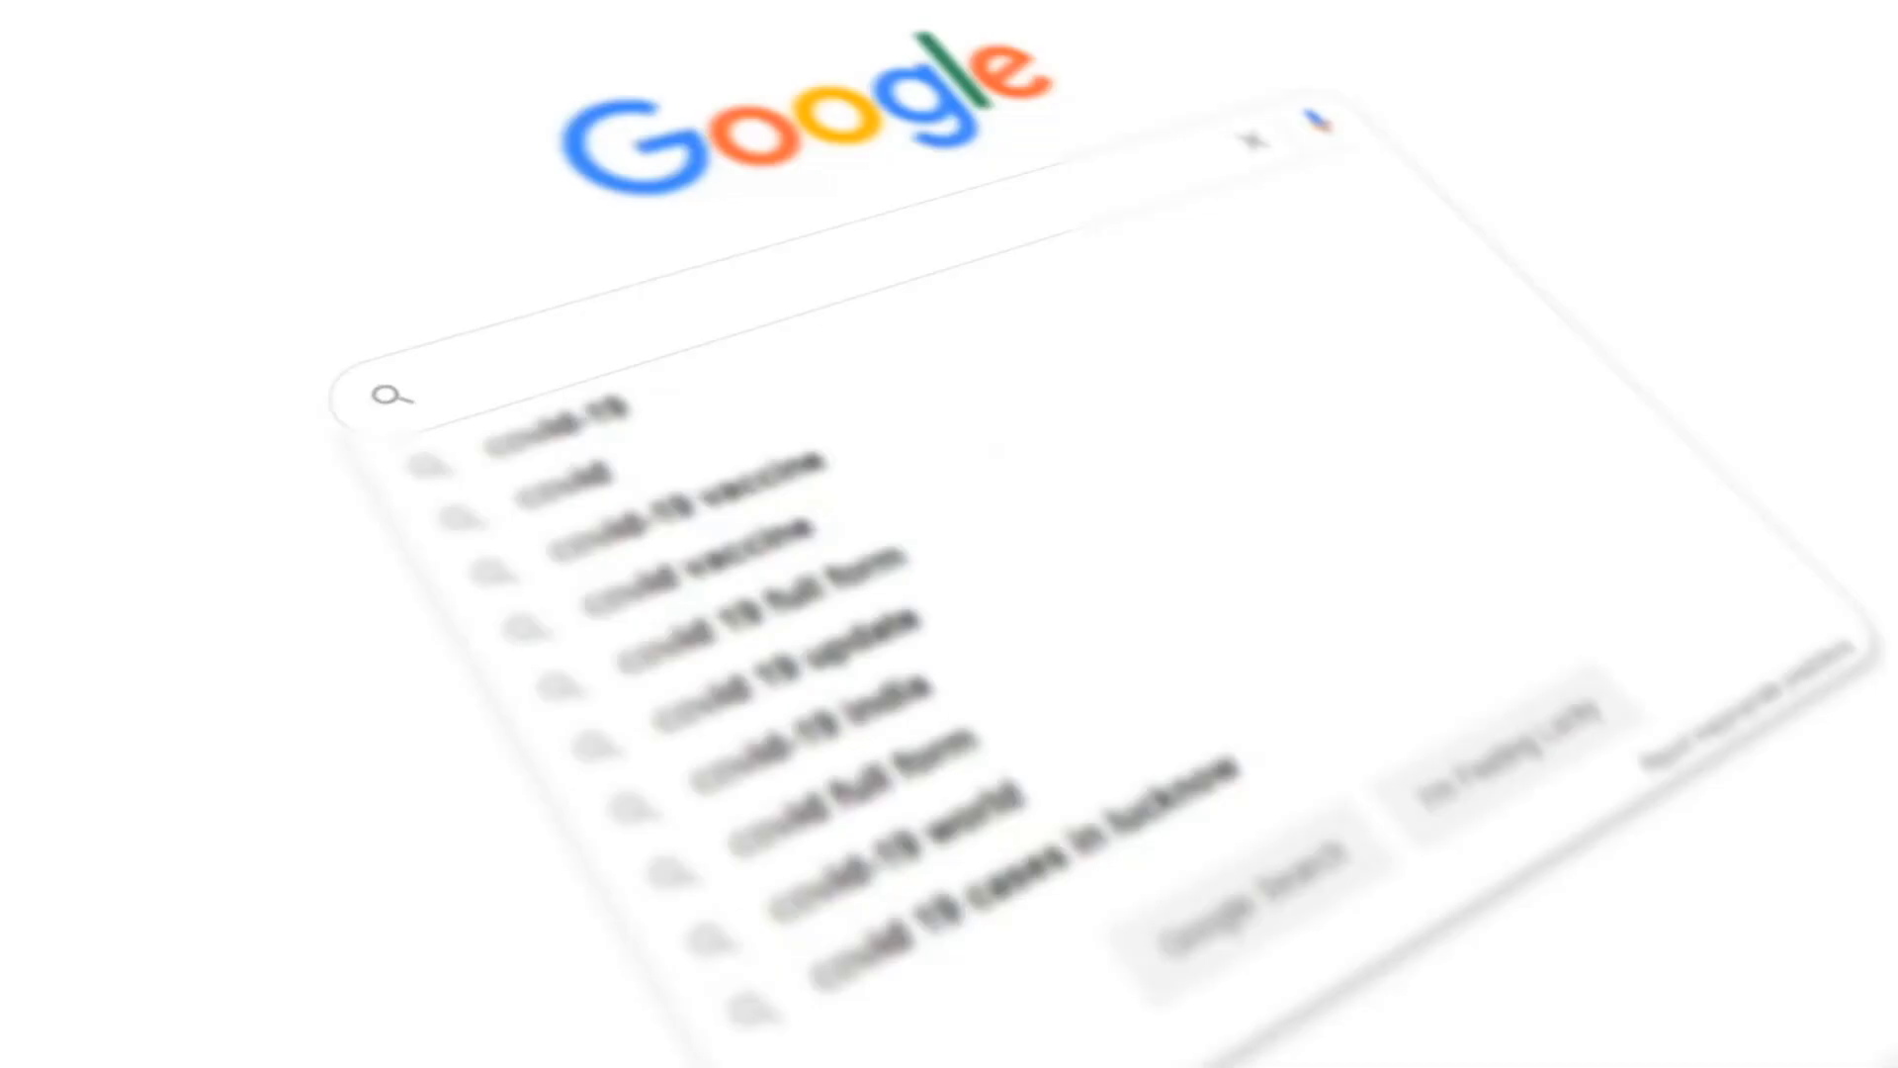
type("Covi")
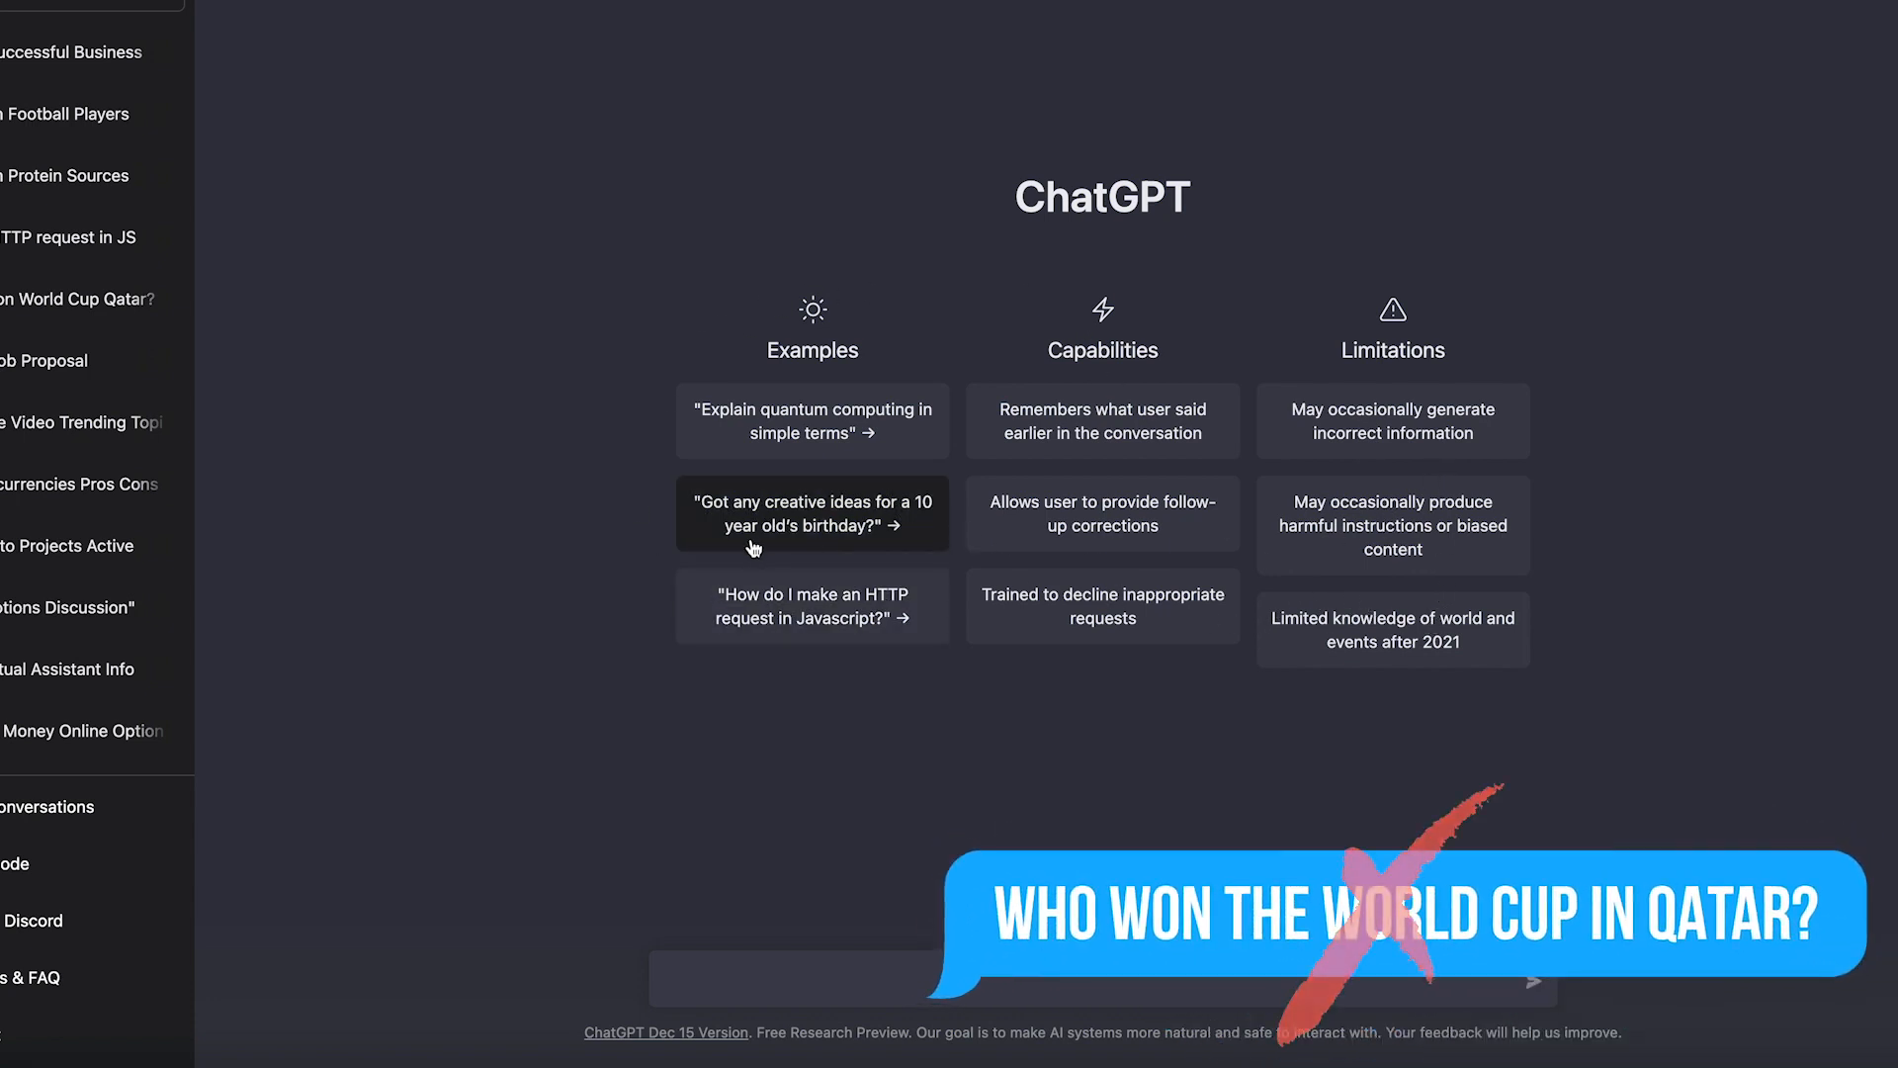
mouse_move(581, 831)
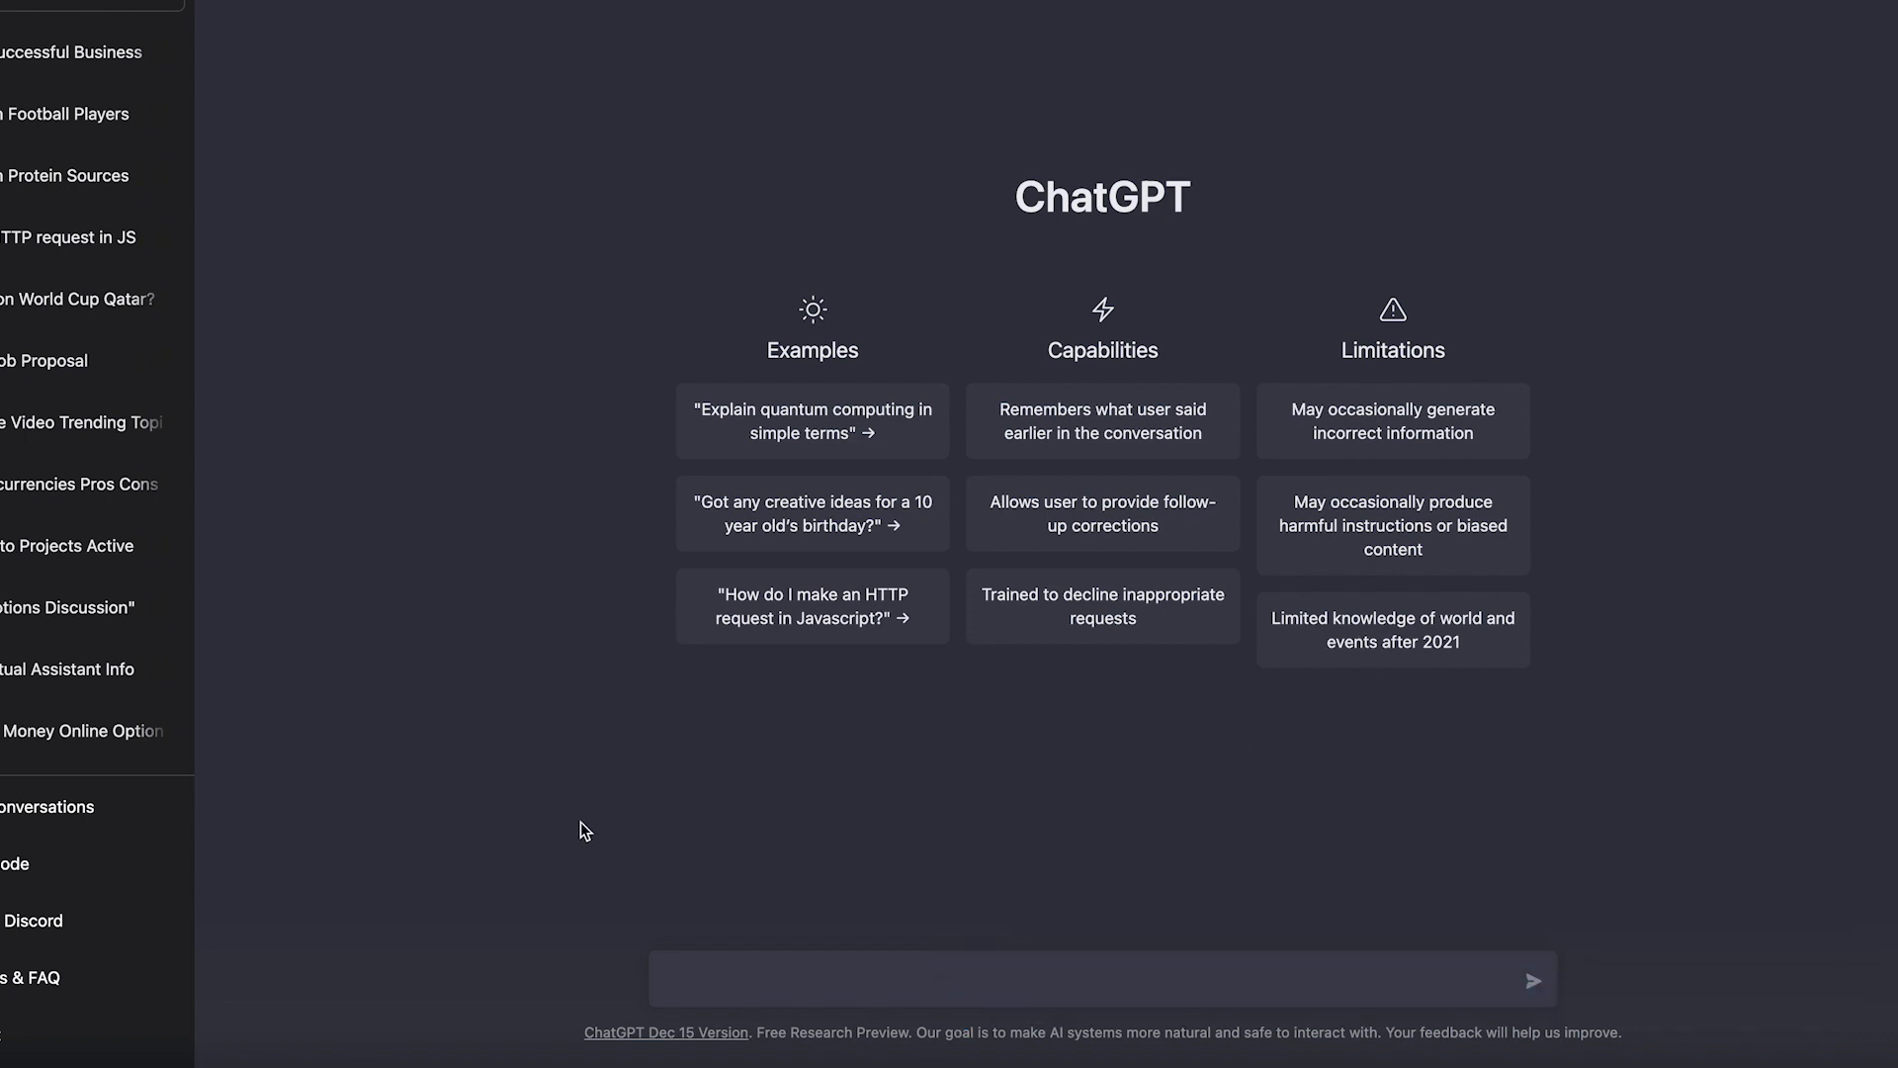
mouse_move(910, 839)
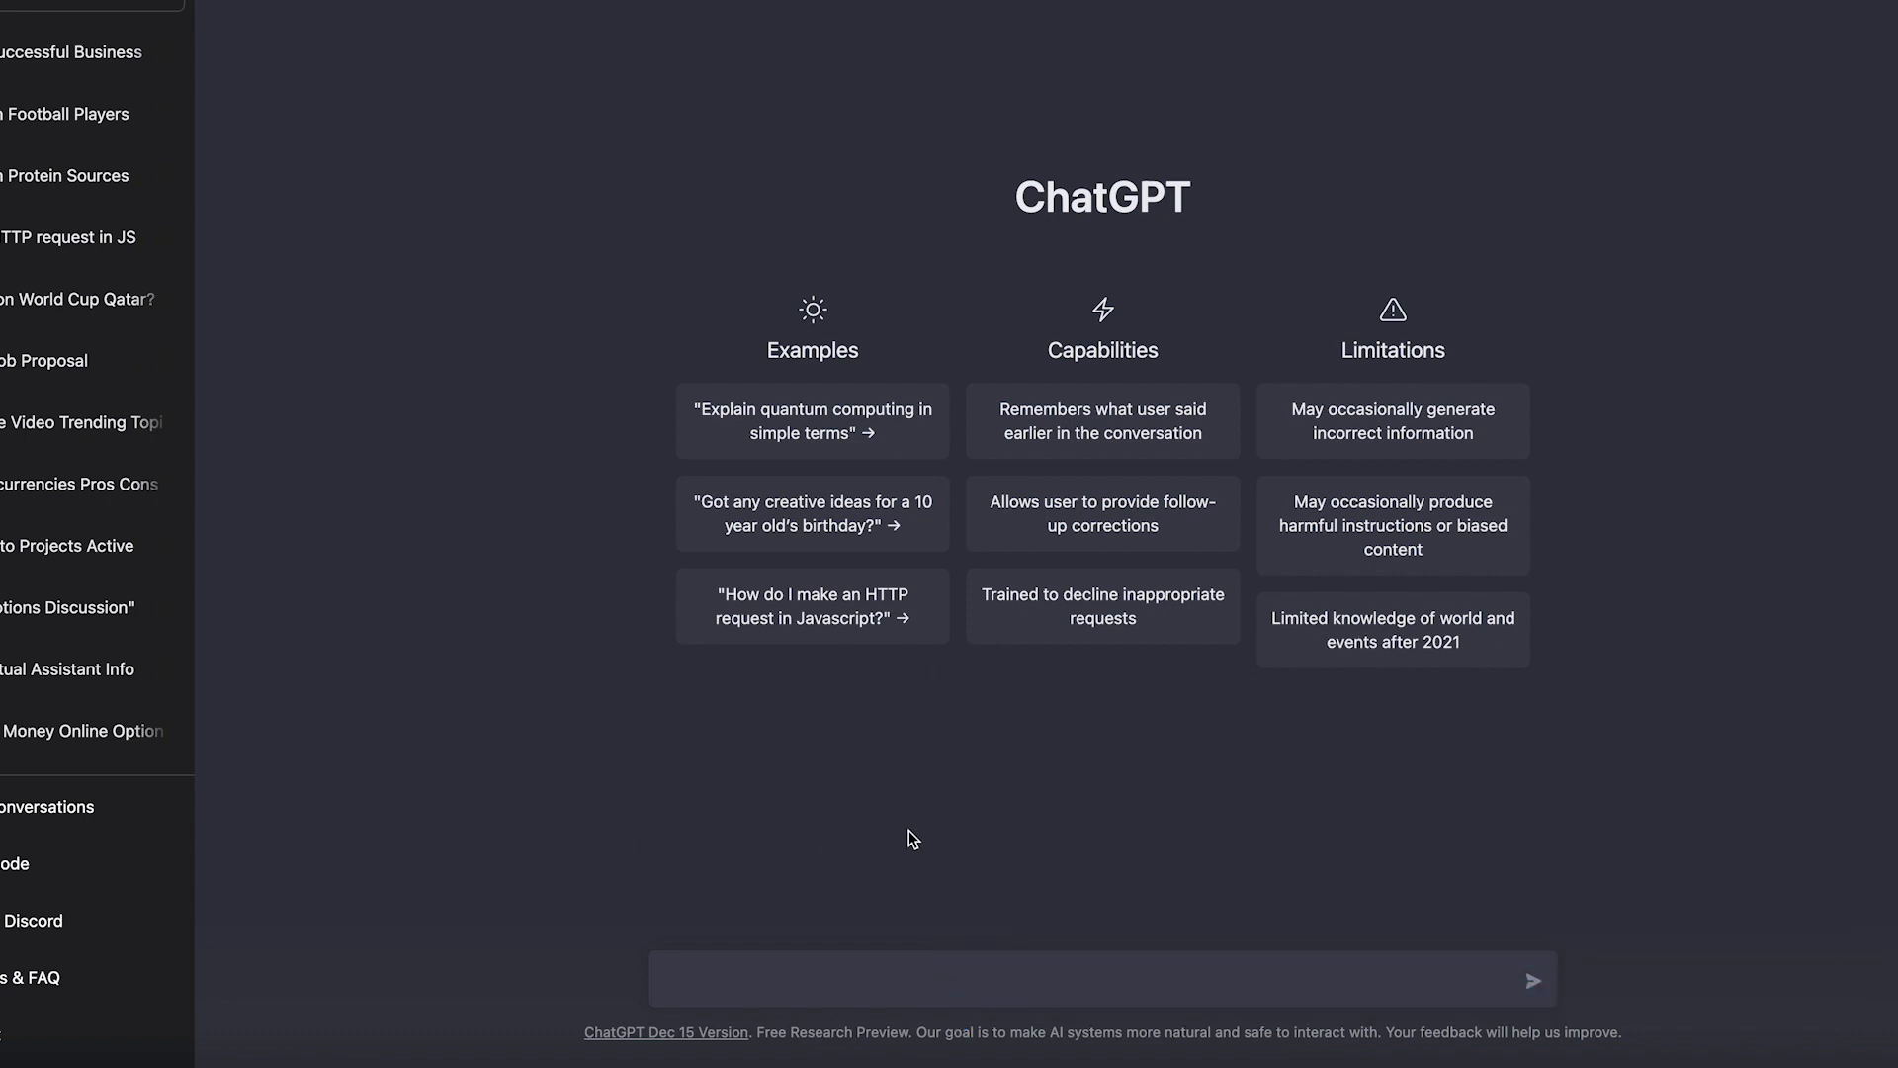
left_click(751, 979)
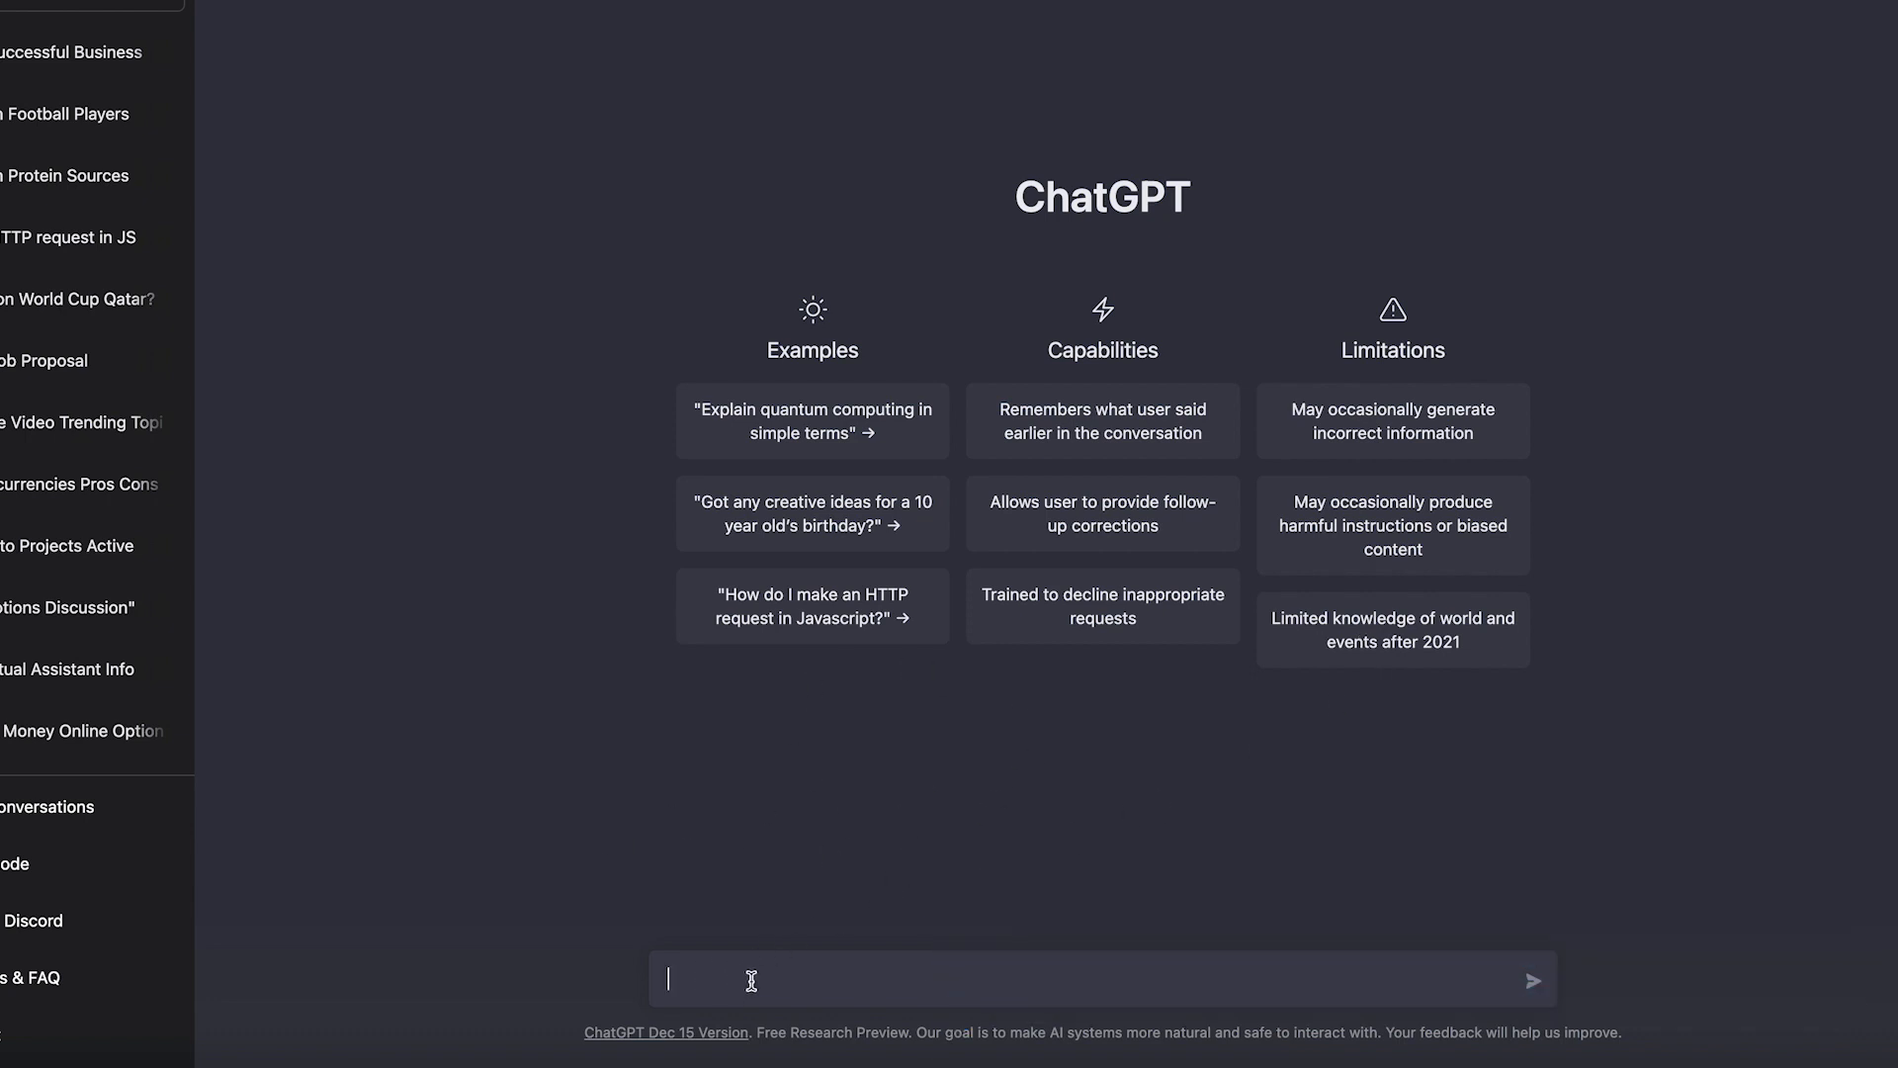
mouse_move(724, 968)
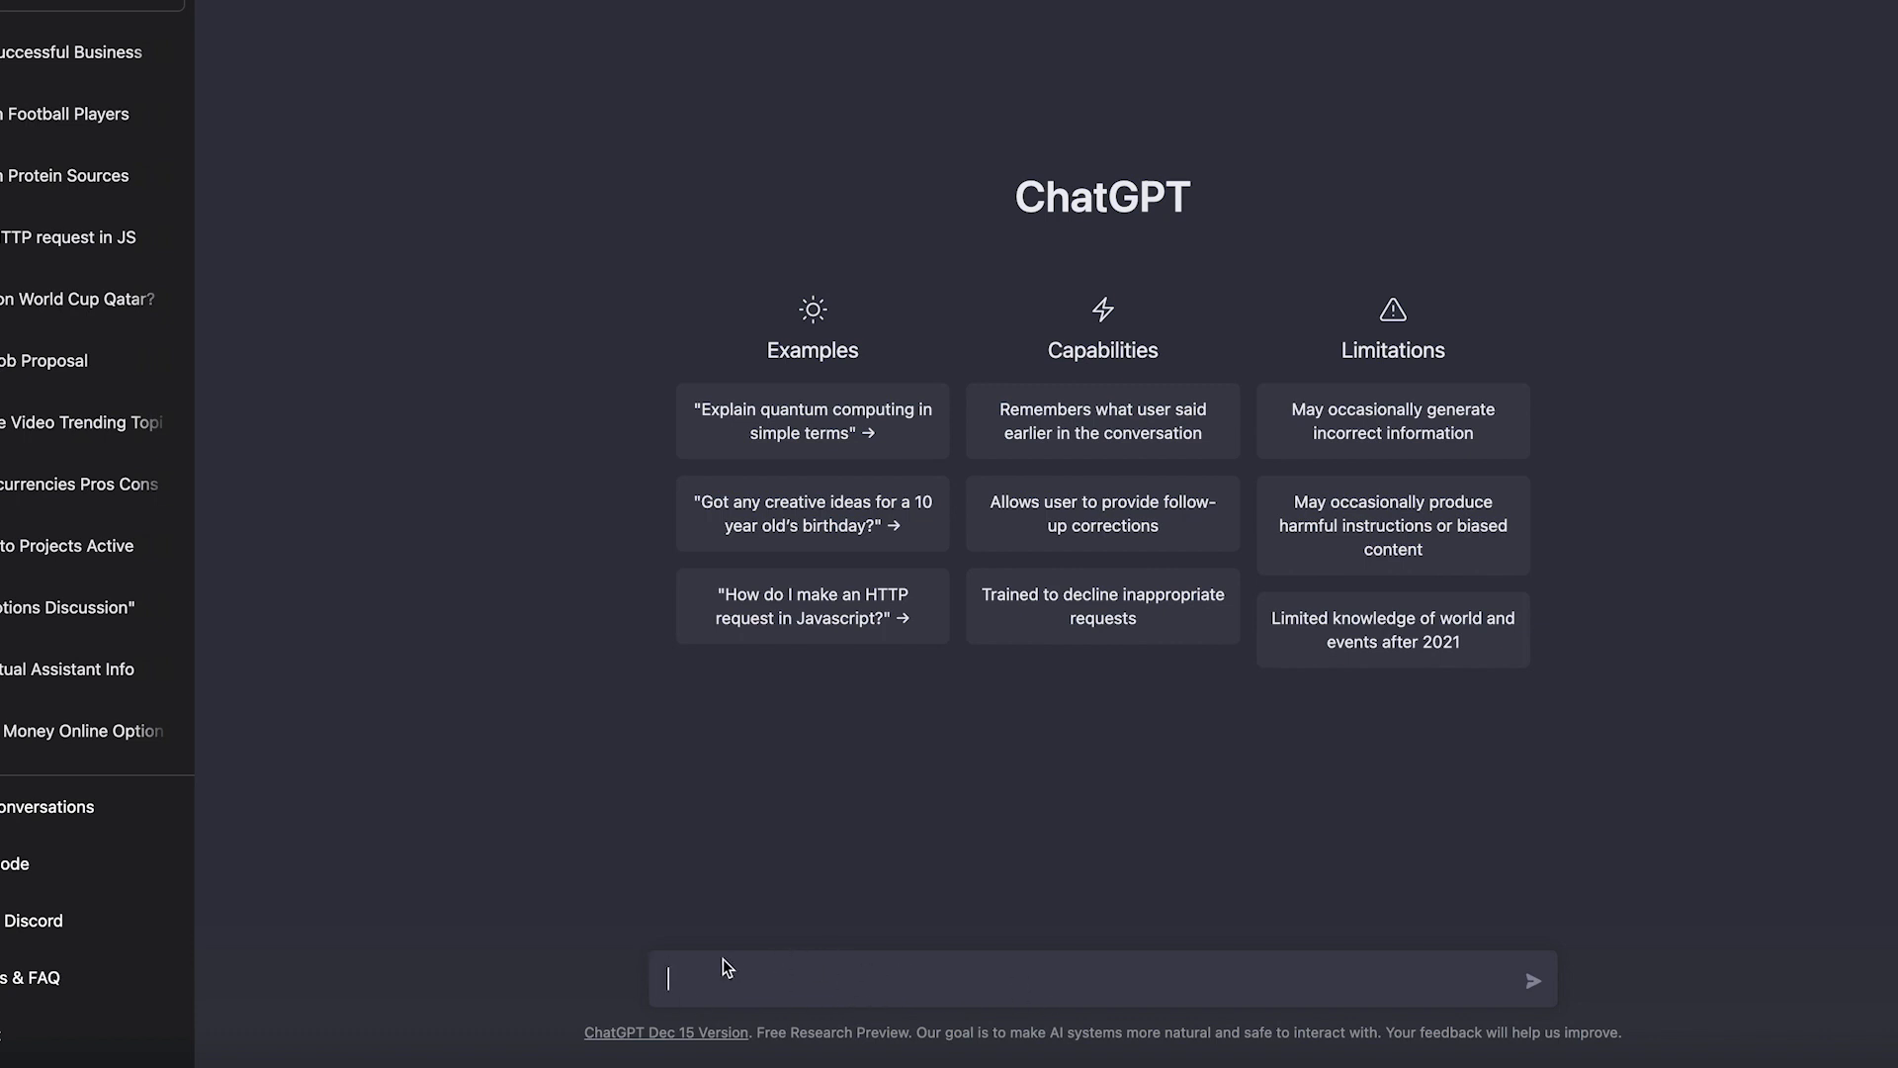
mouse_move(922, 979)
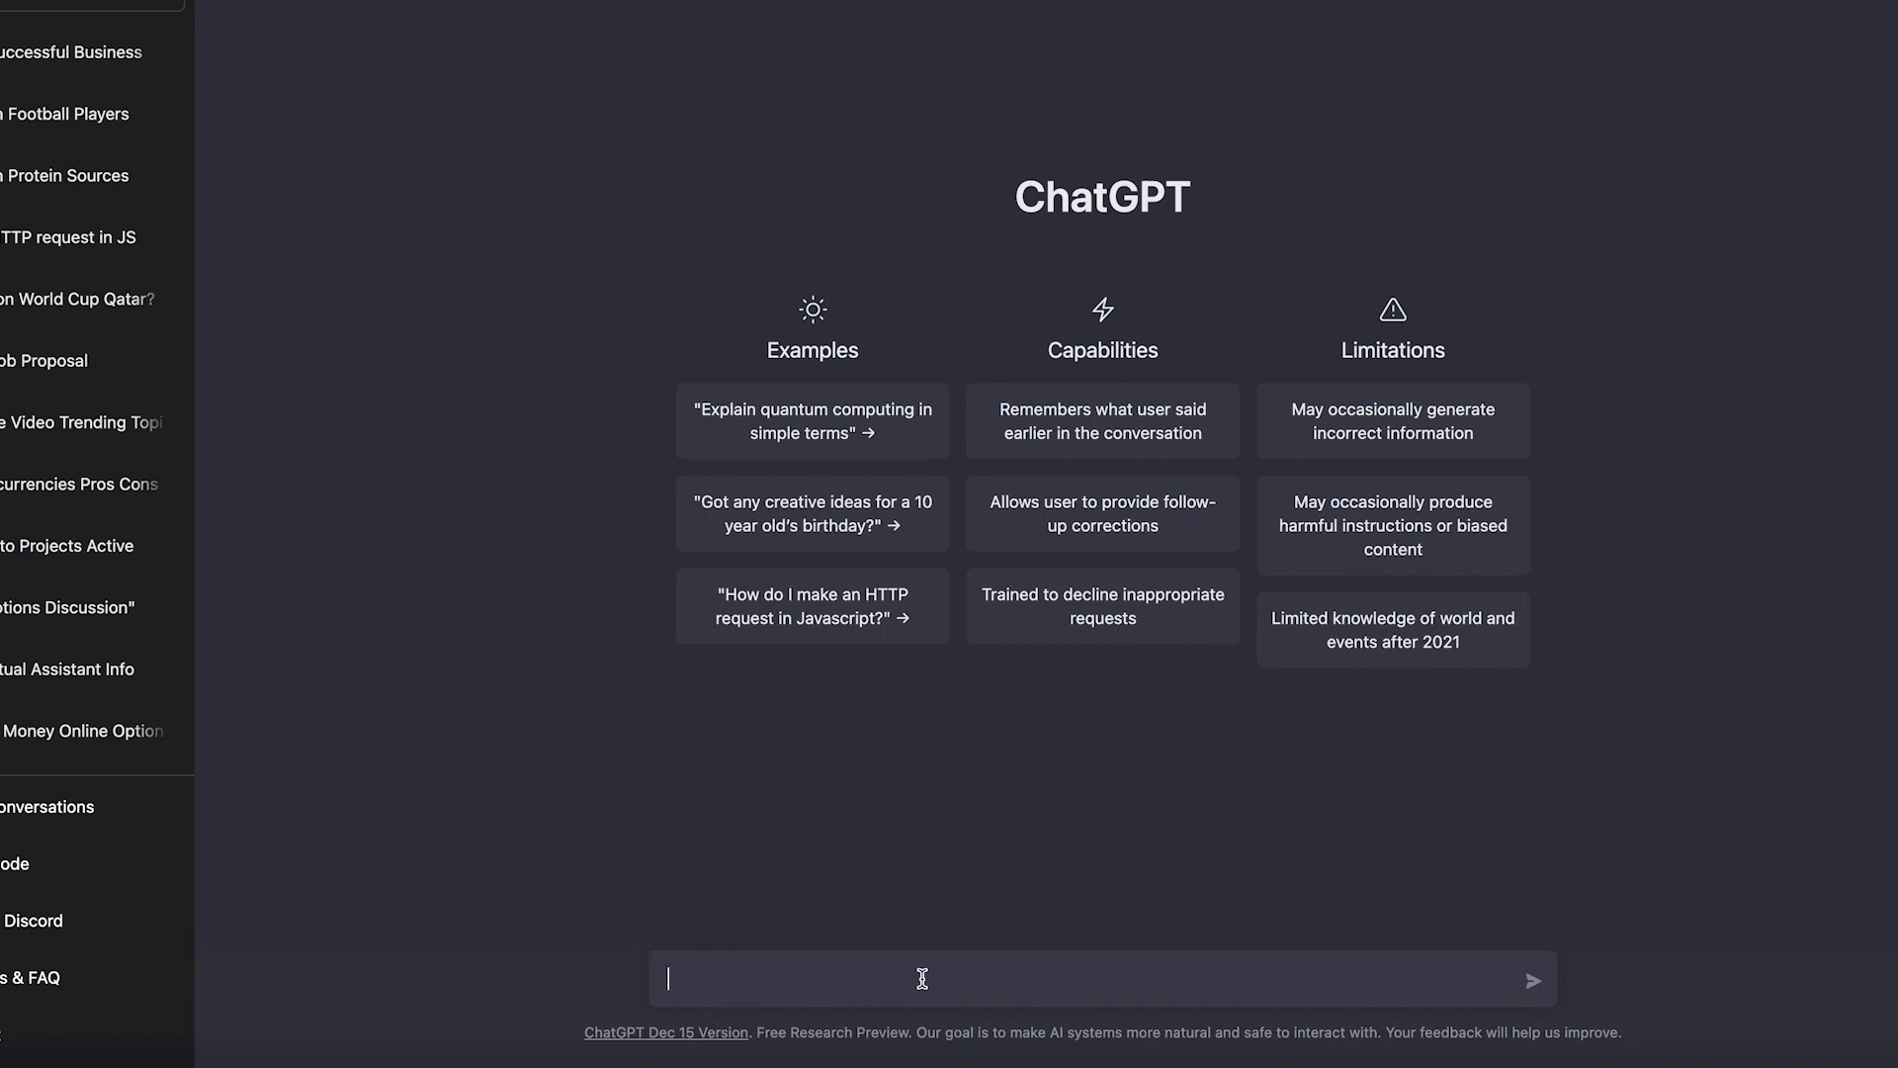
mouse_move(762, 981)
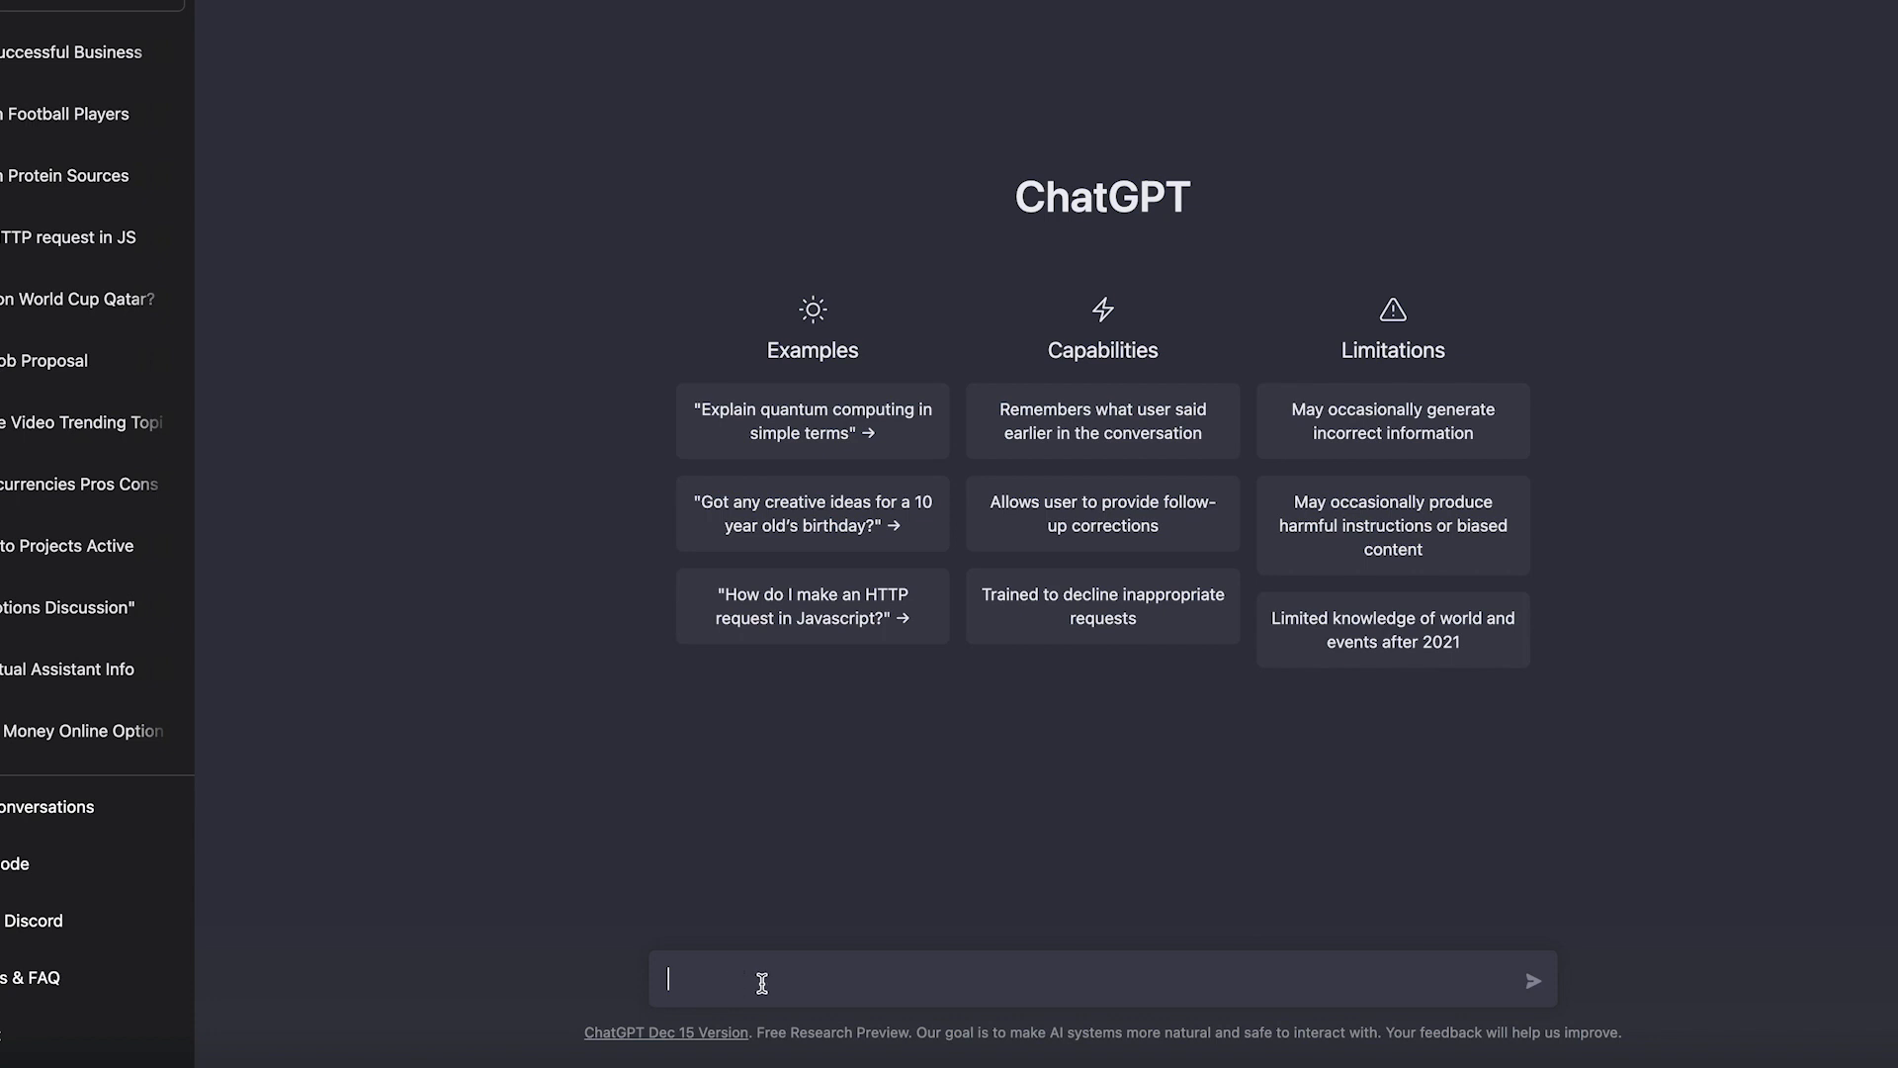
type("who won the world")
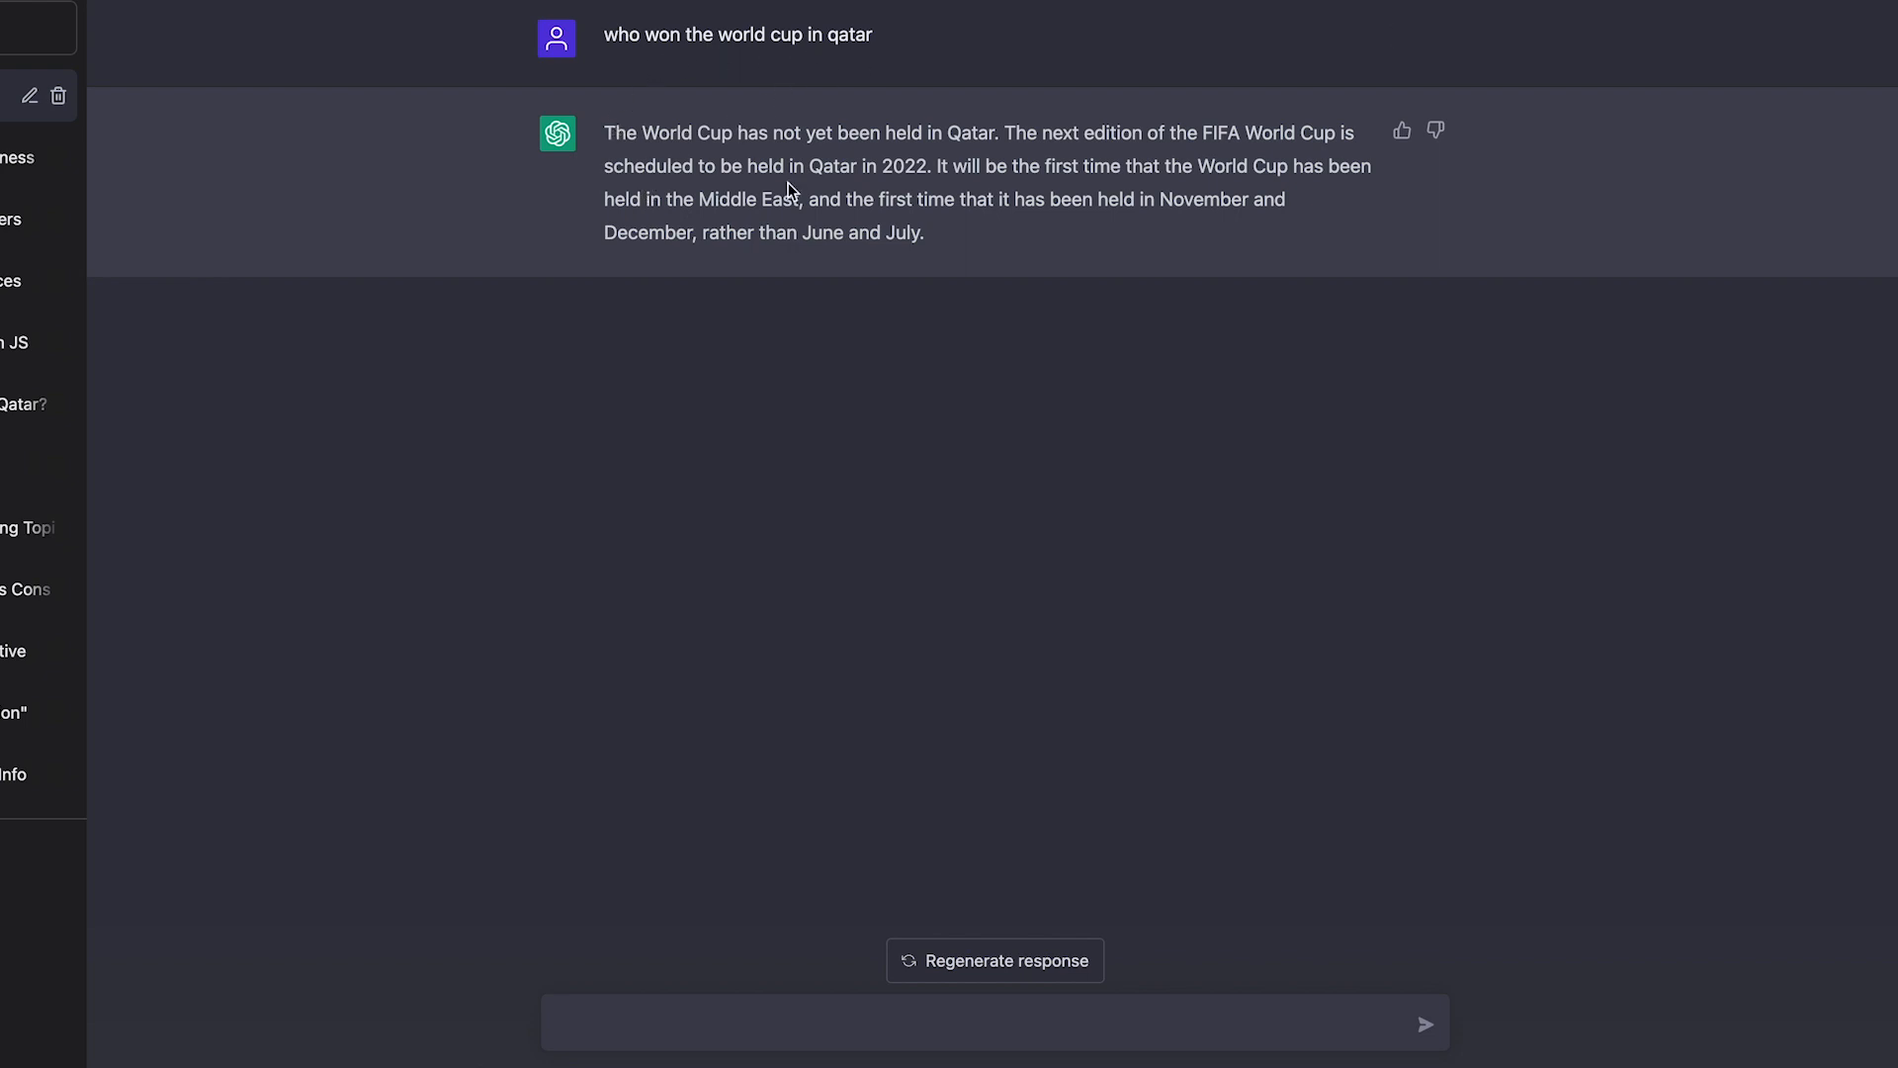
mouse_move(736, 233)
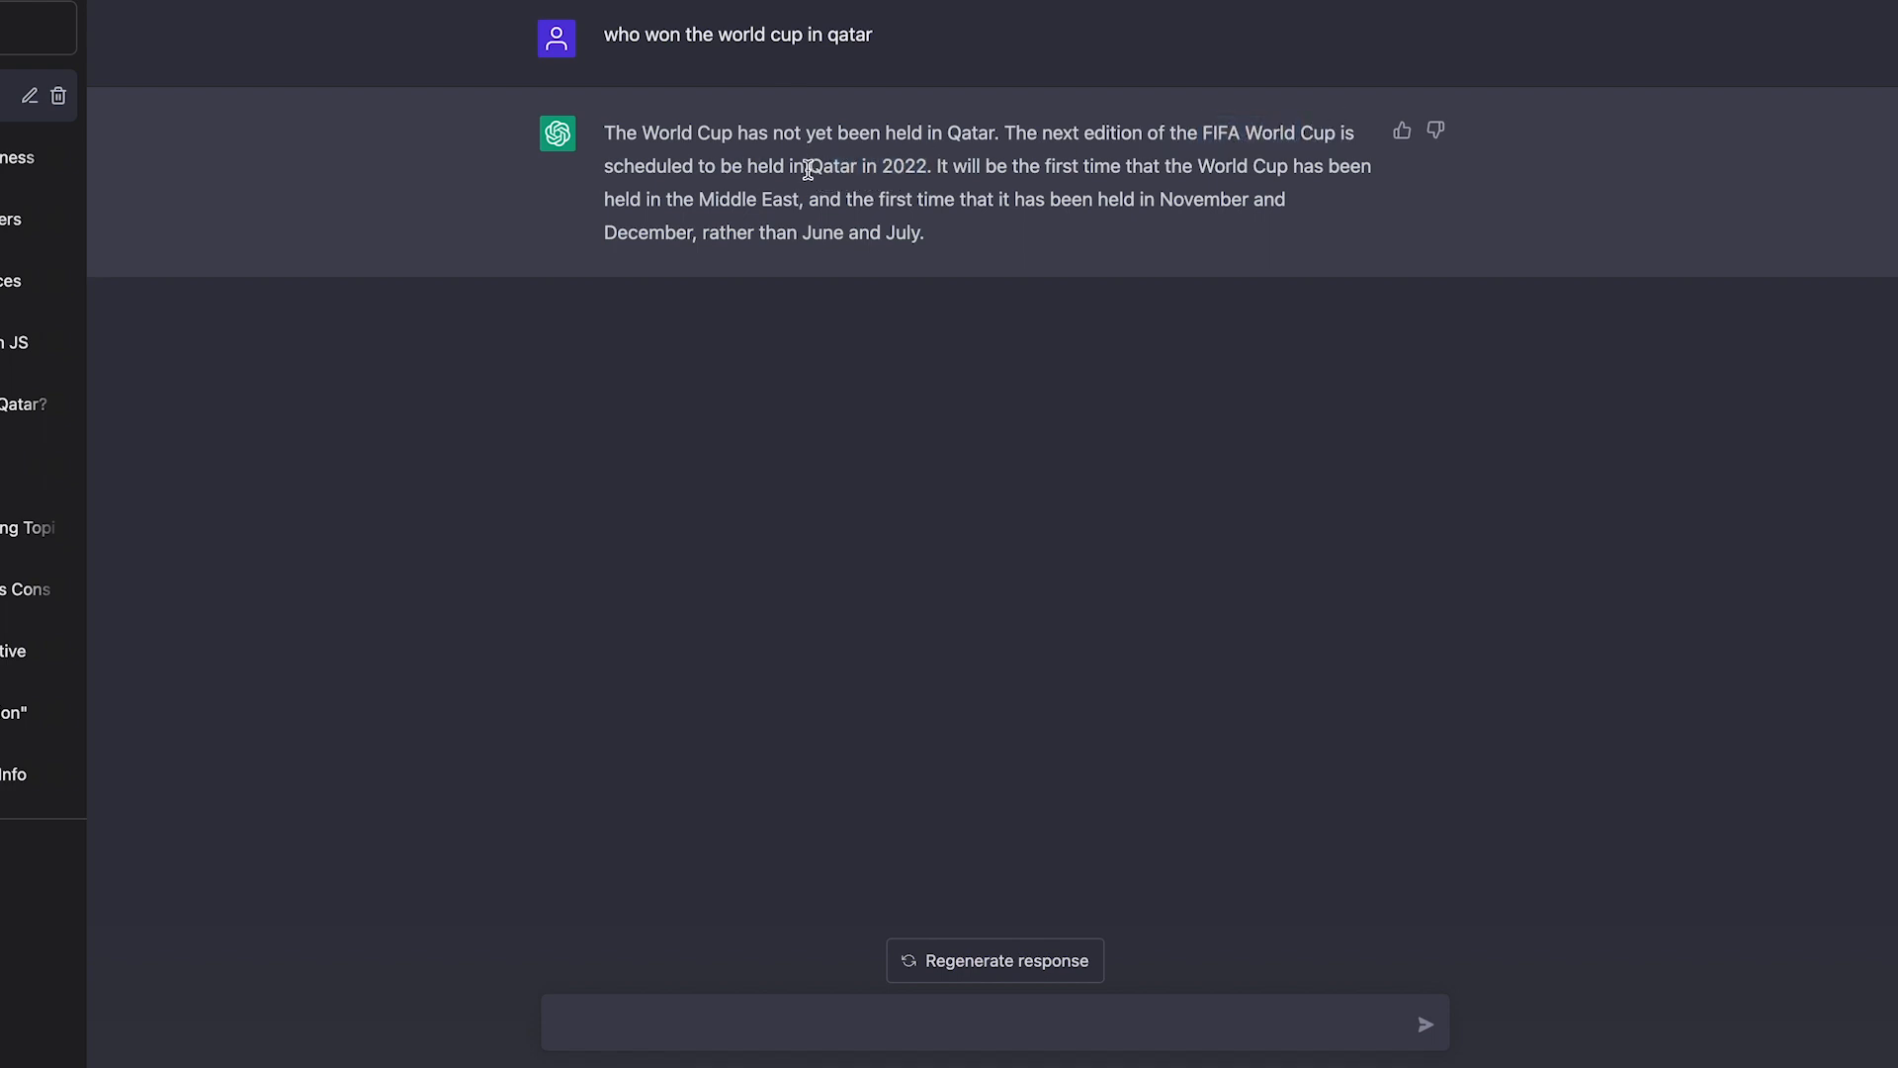
mouse_move(1029, 198)
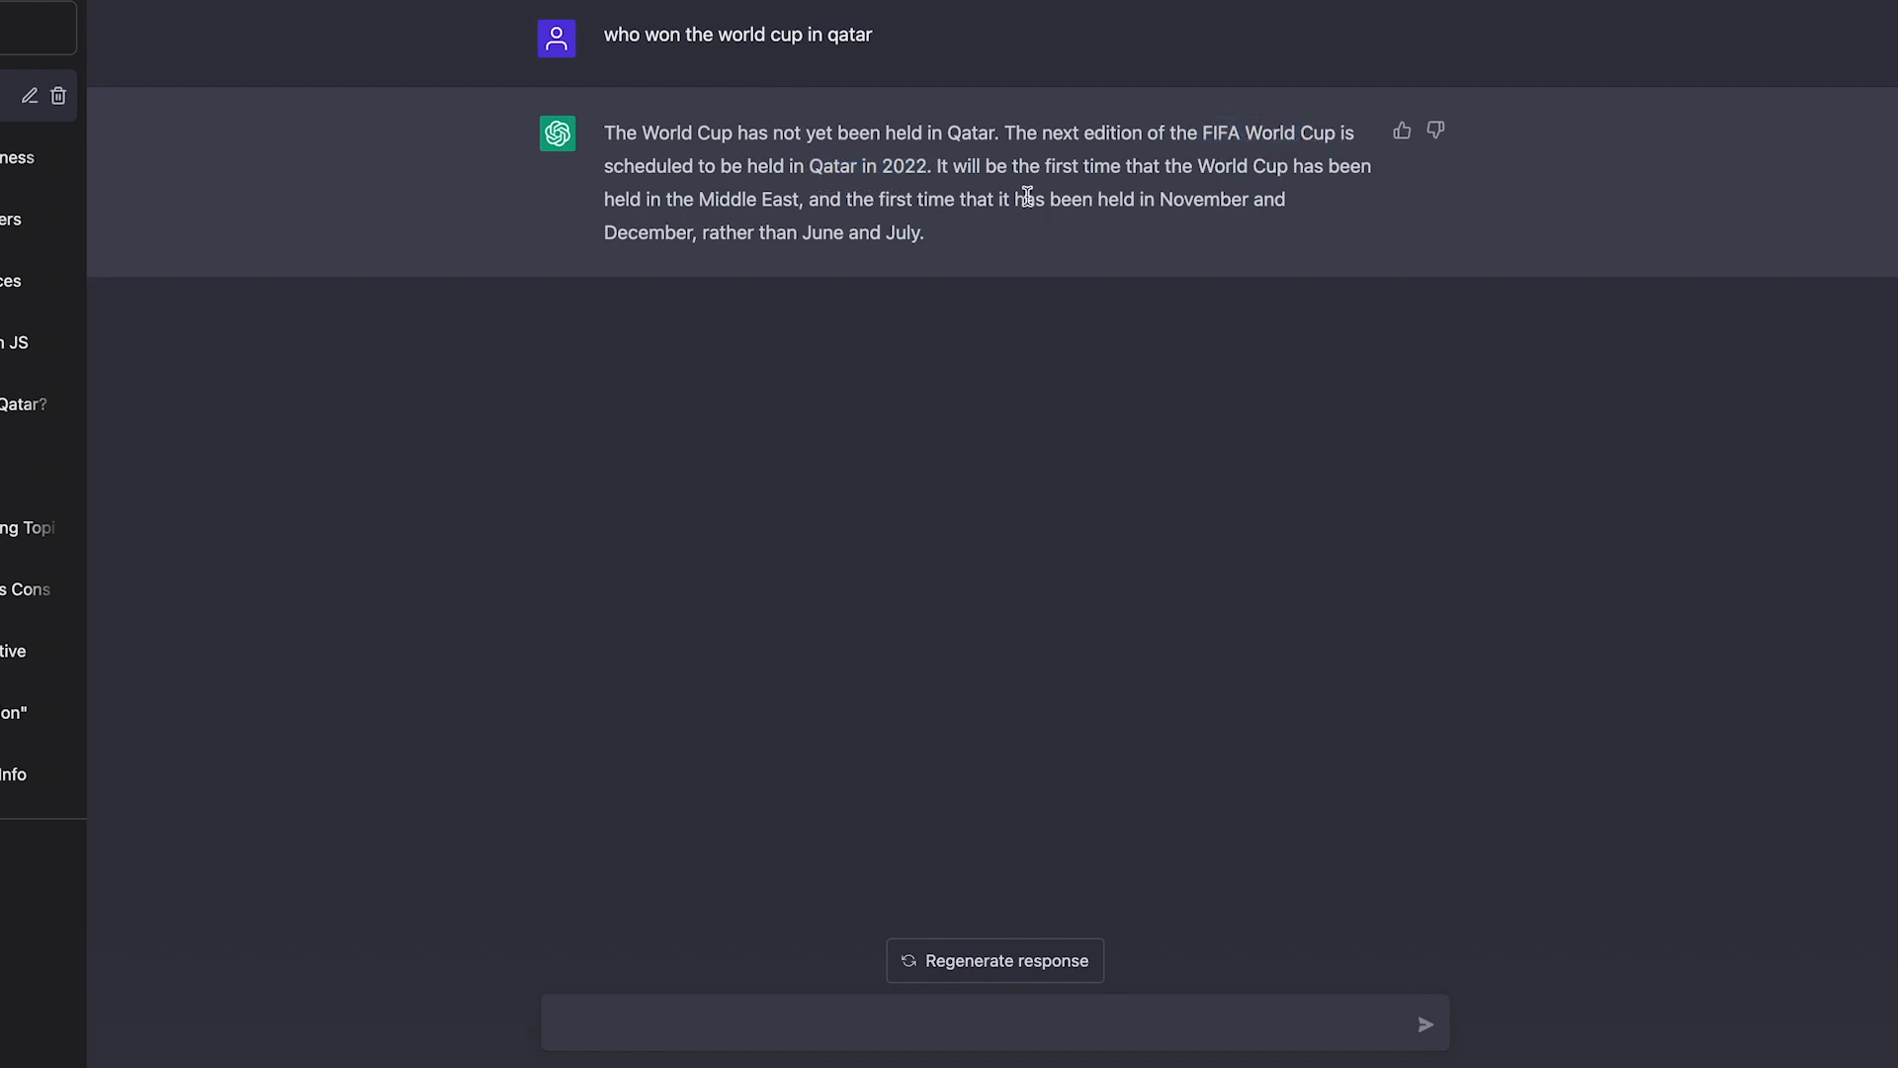
mouse_move(896, 232)
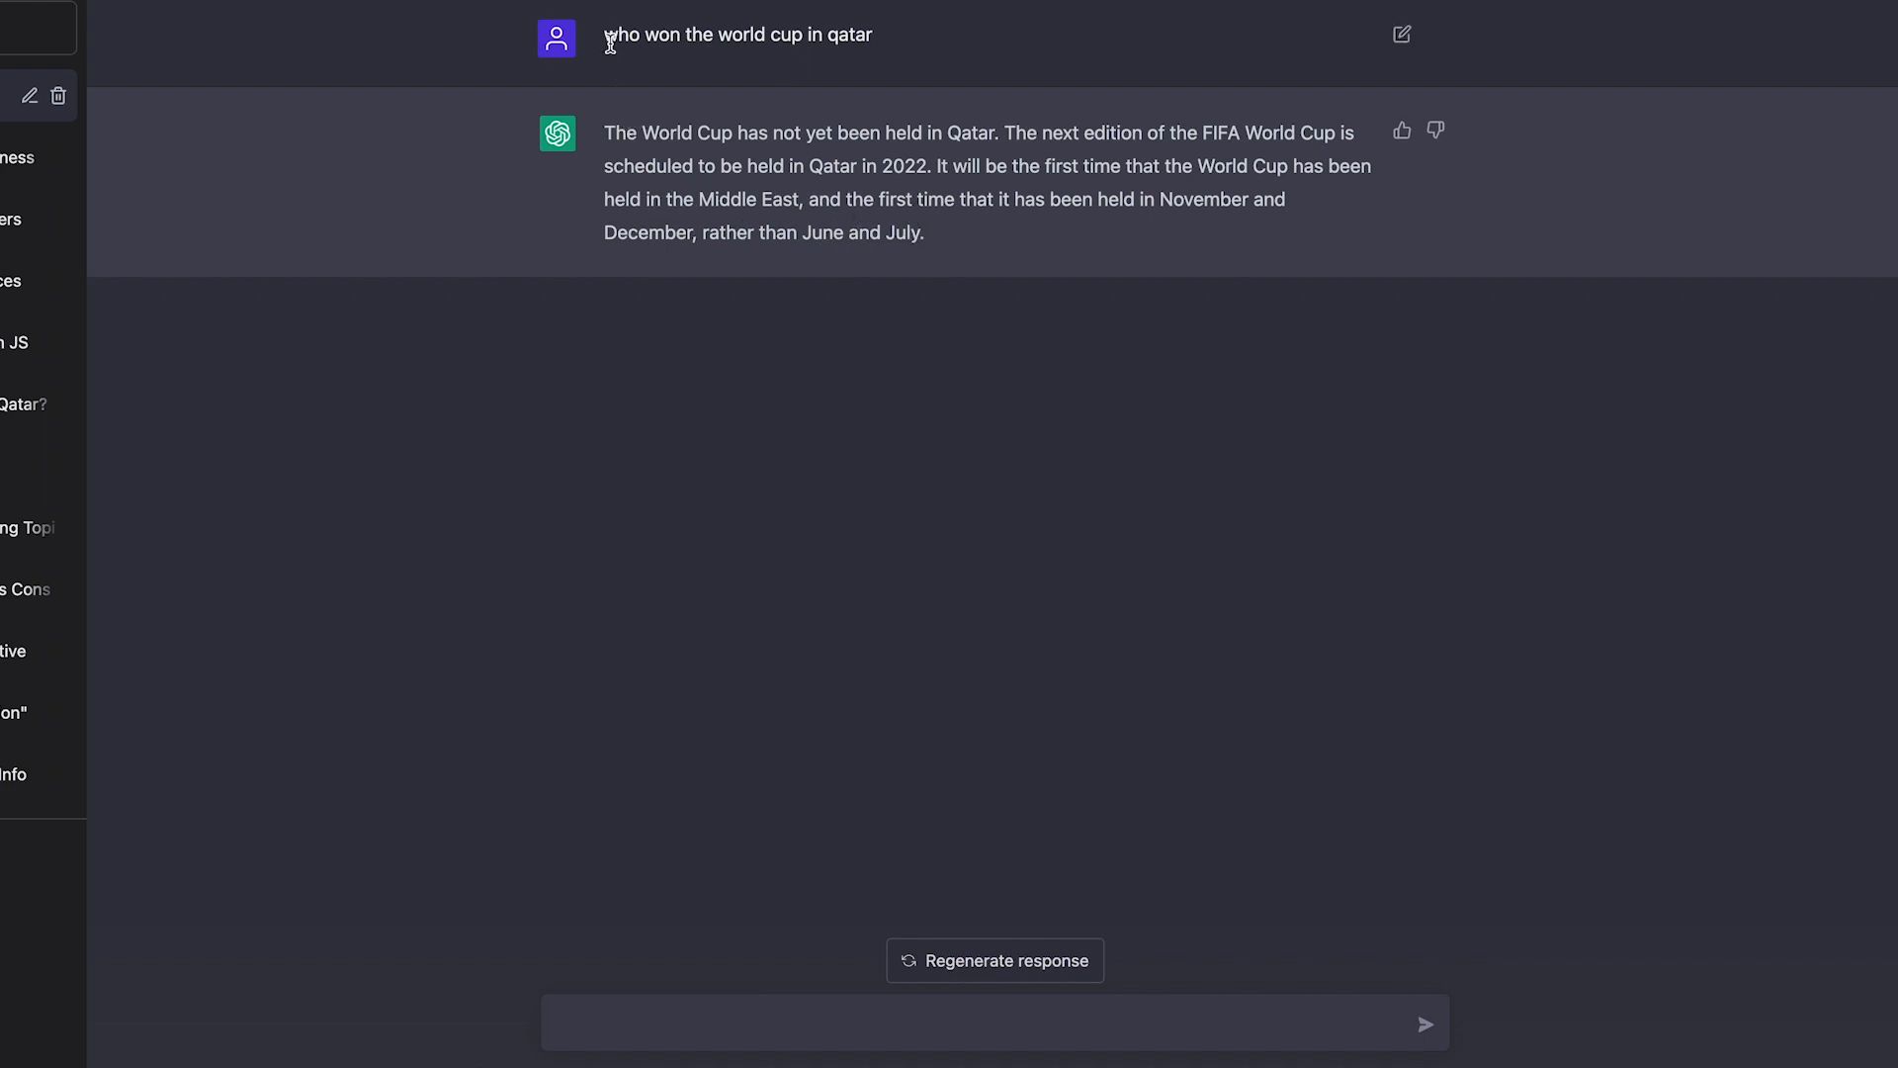
mouse_move(783, 56)
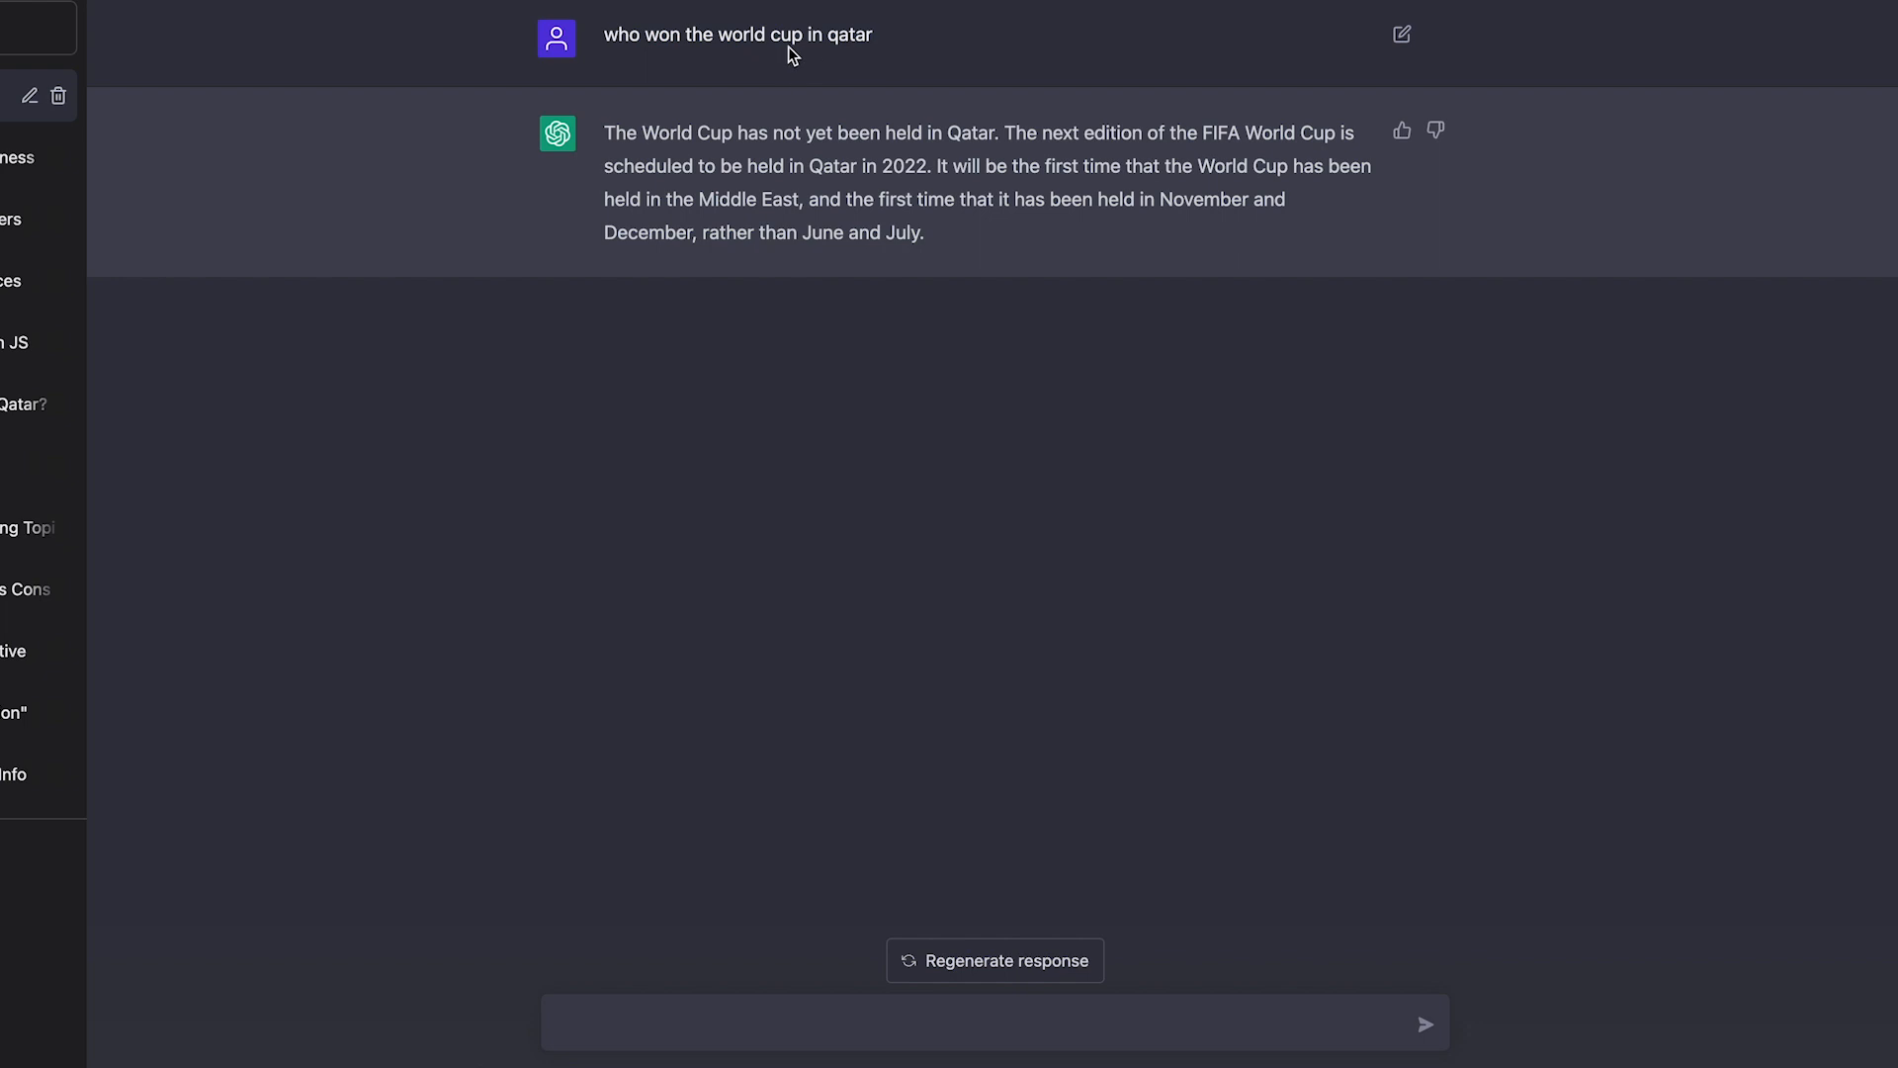
mouse_move(637, 63)
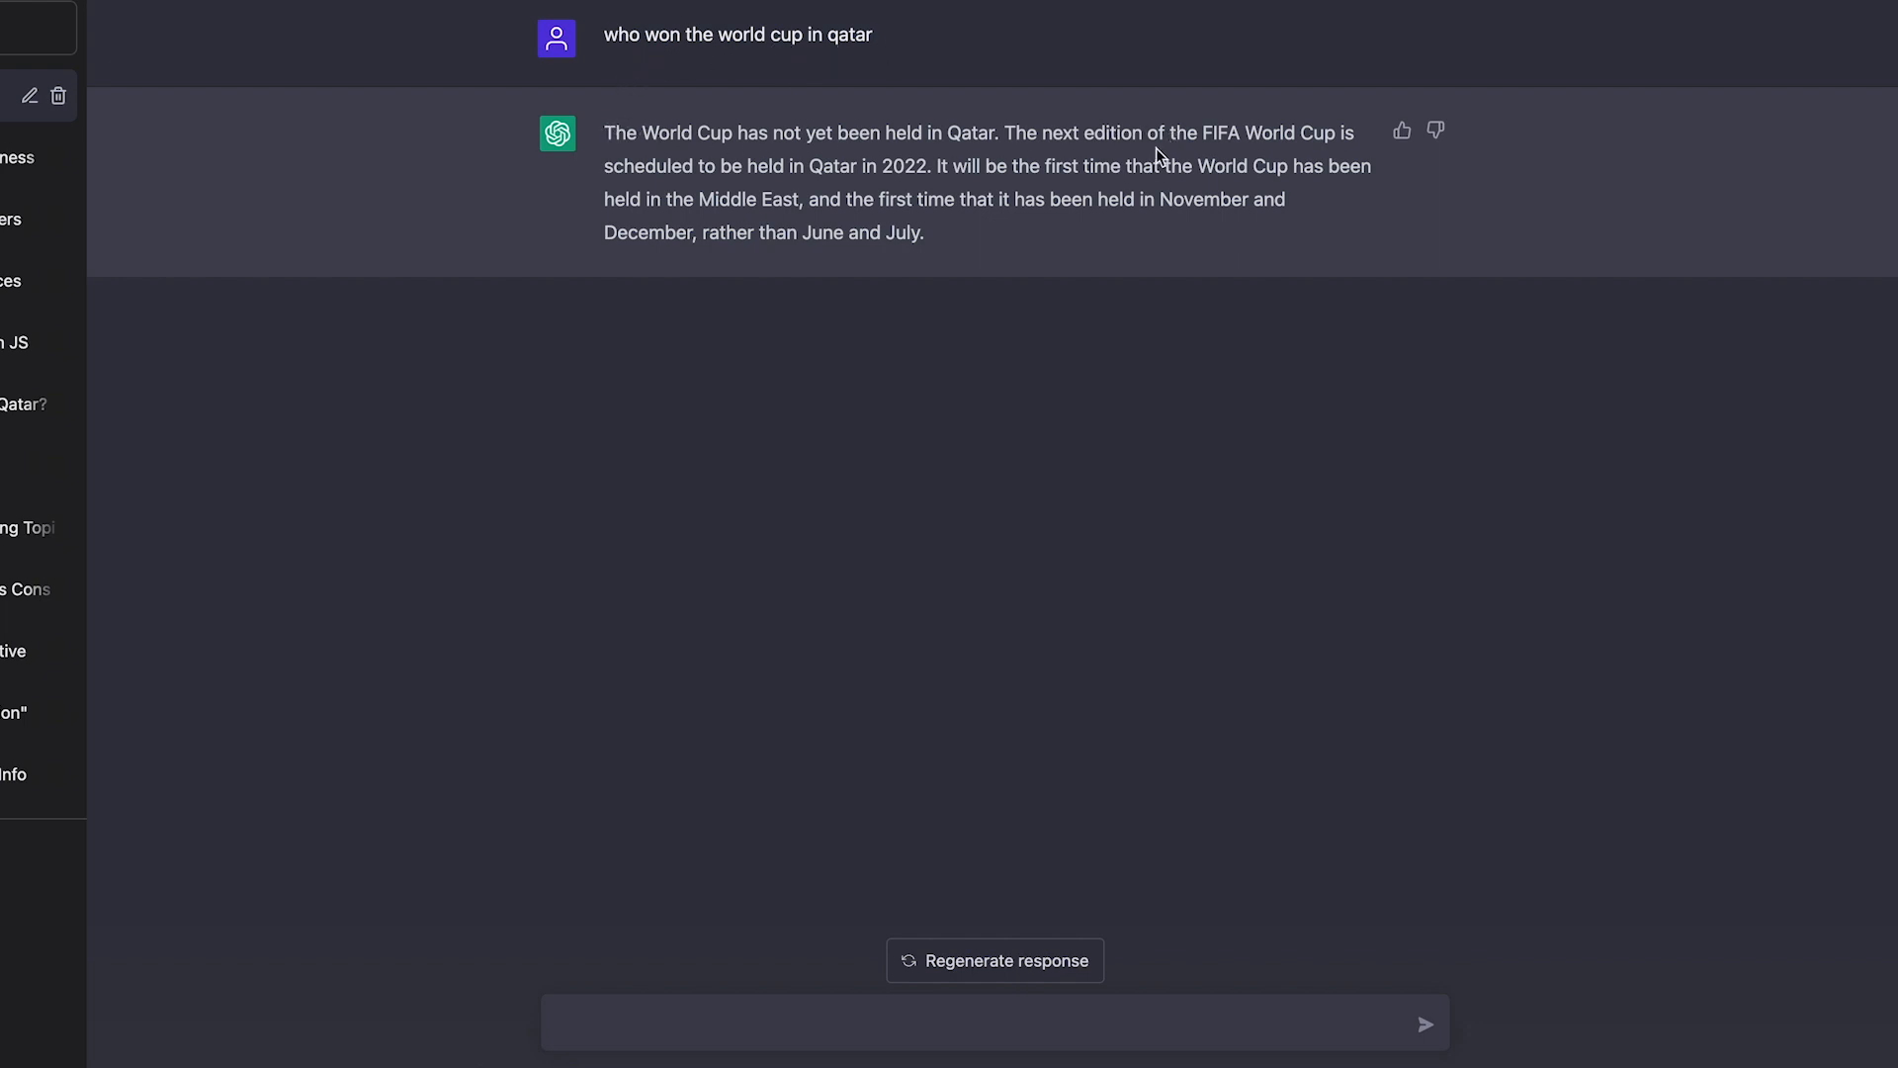
mouse_move(704, 222)
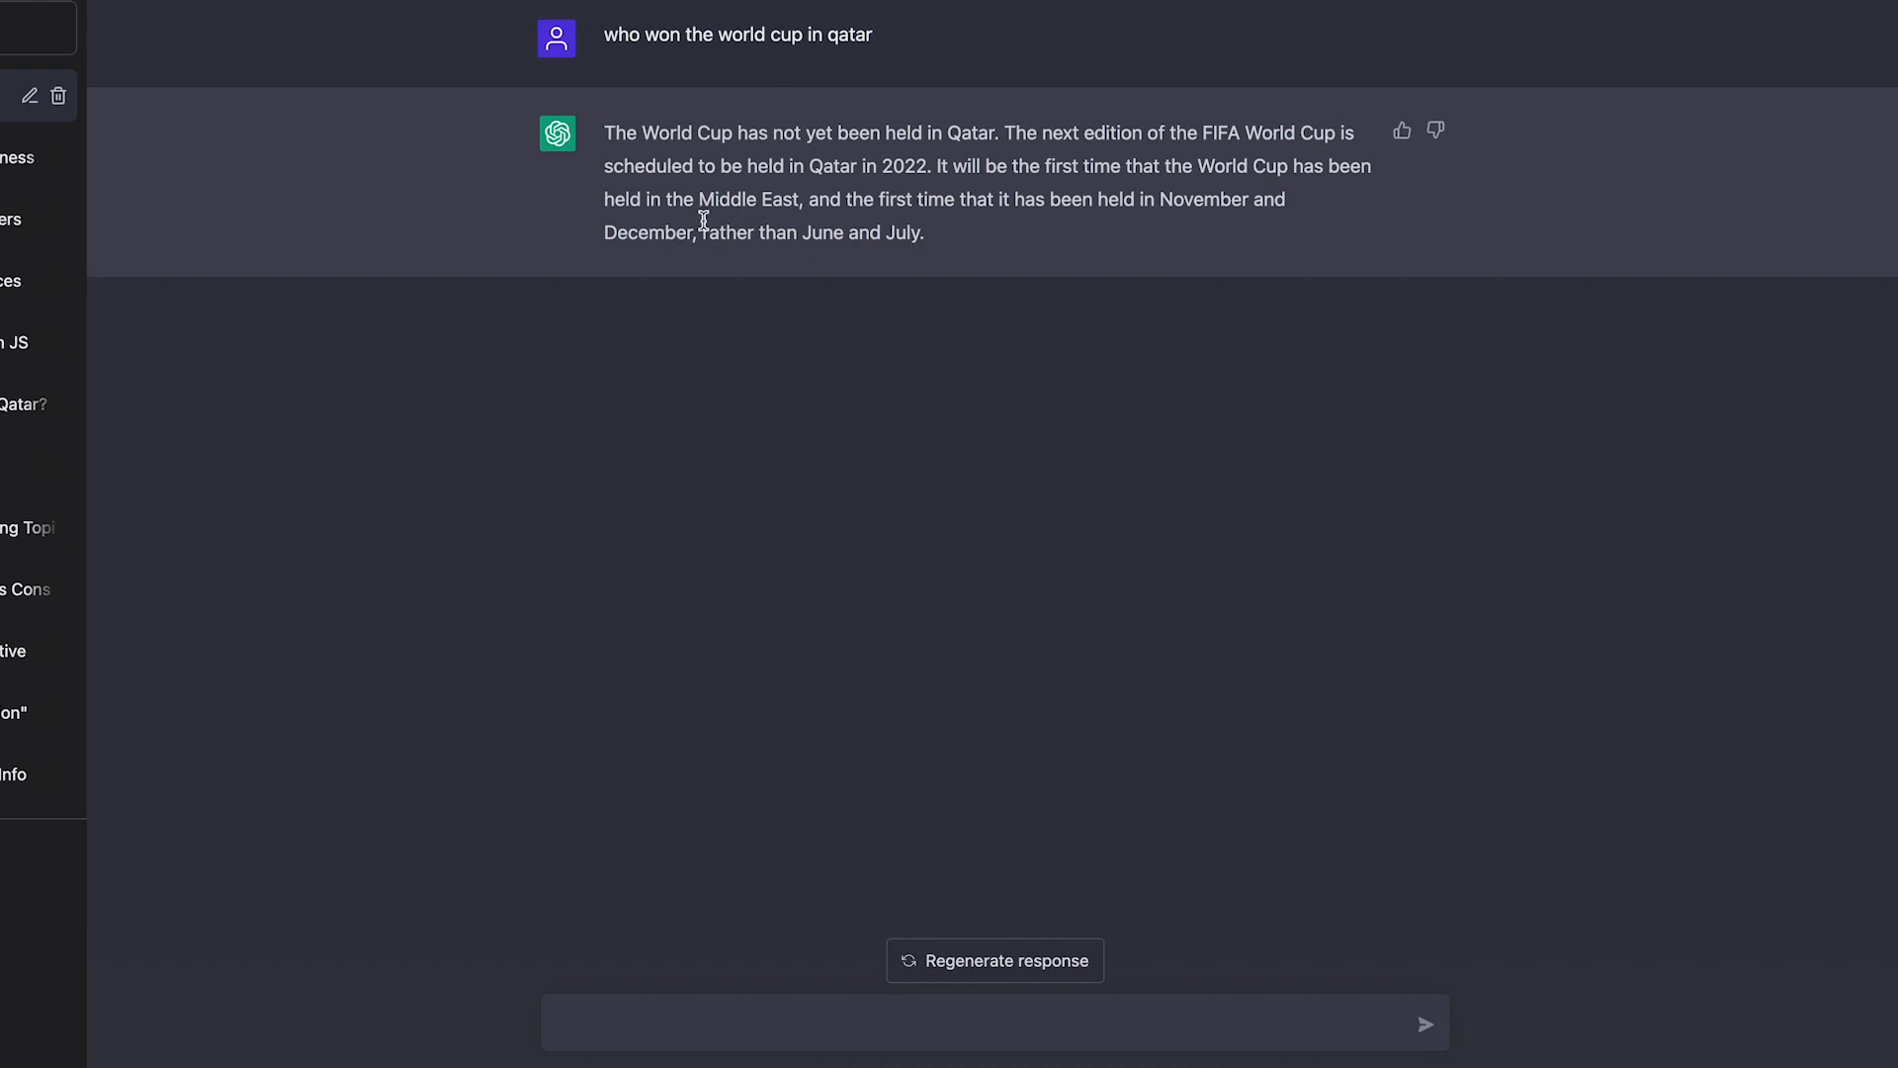
mouse_move(945, 1013)
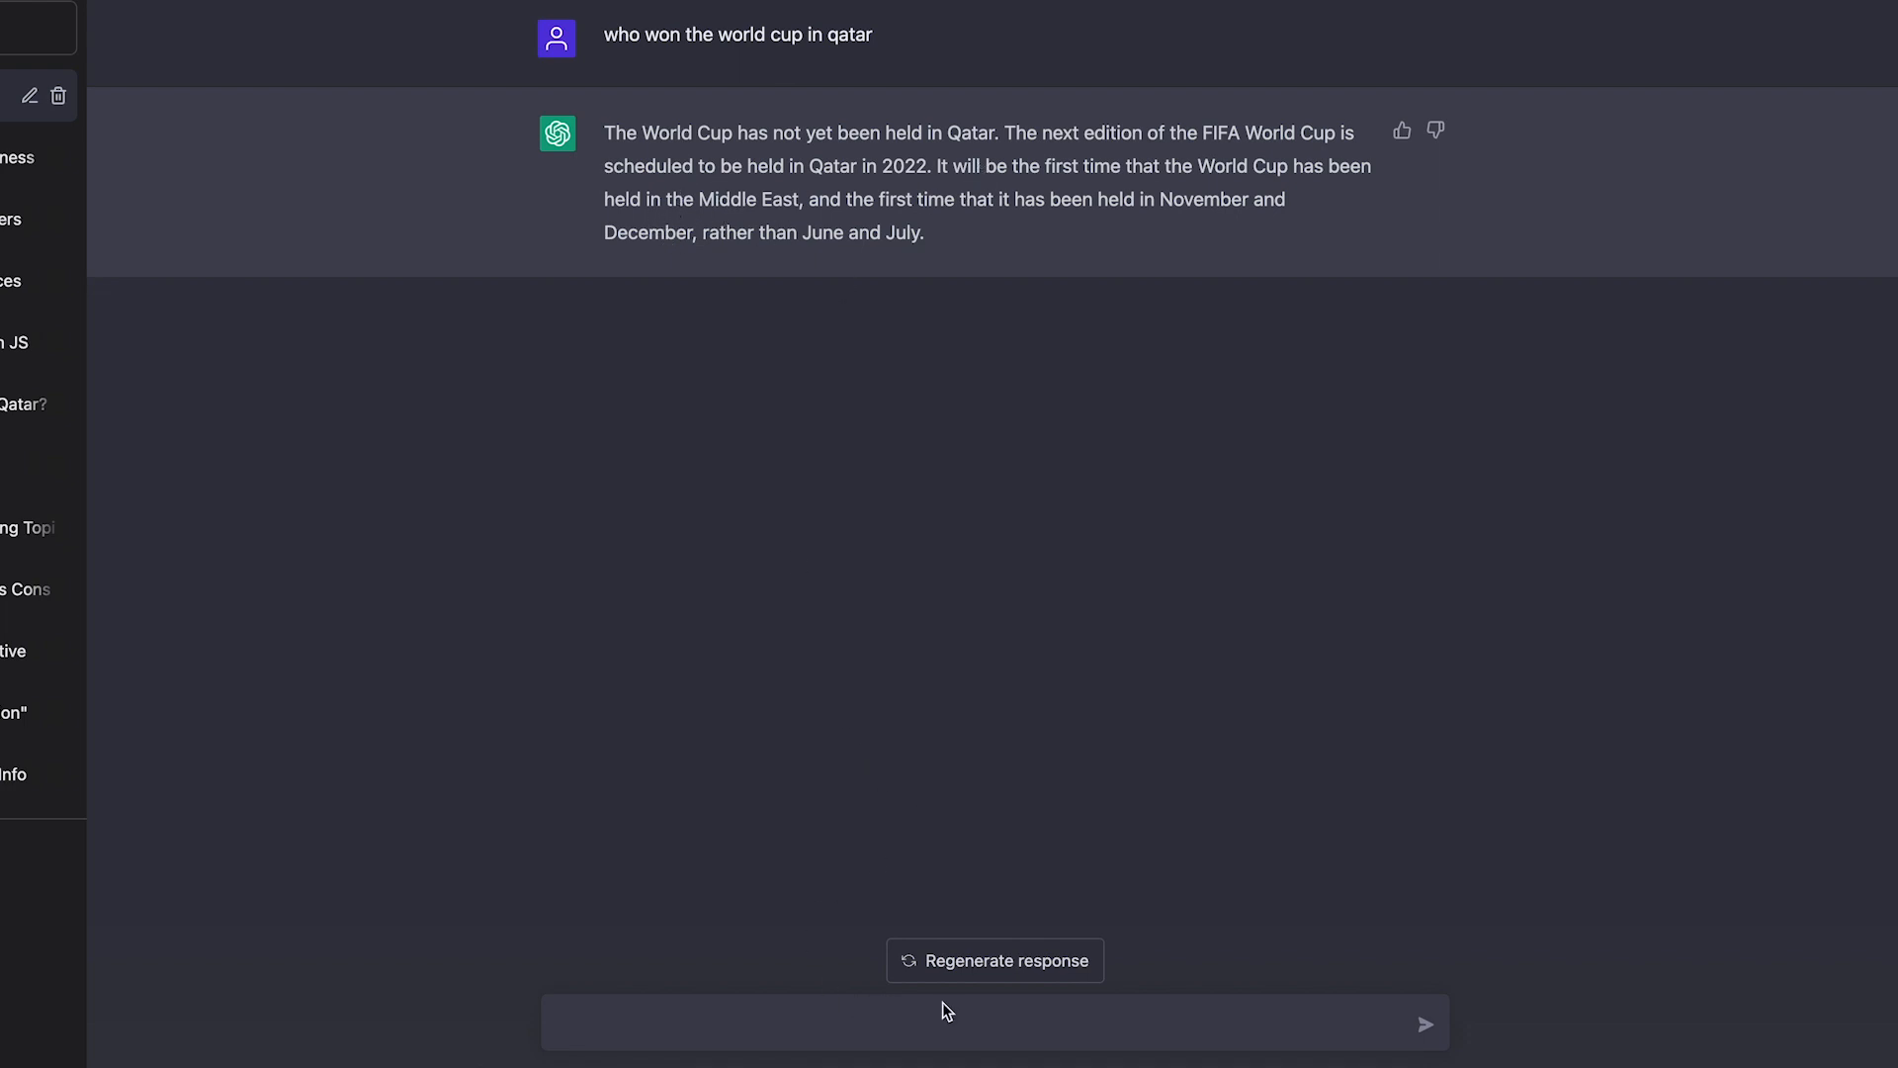
mouse_move(924, 967)
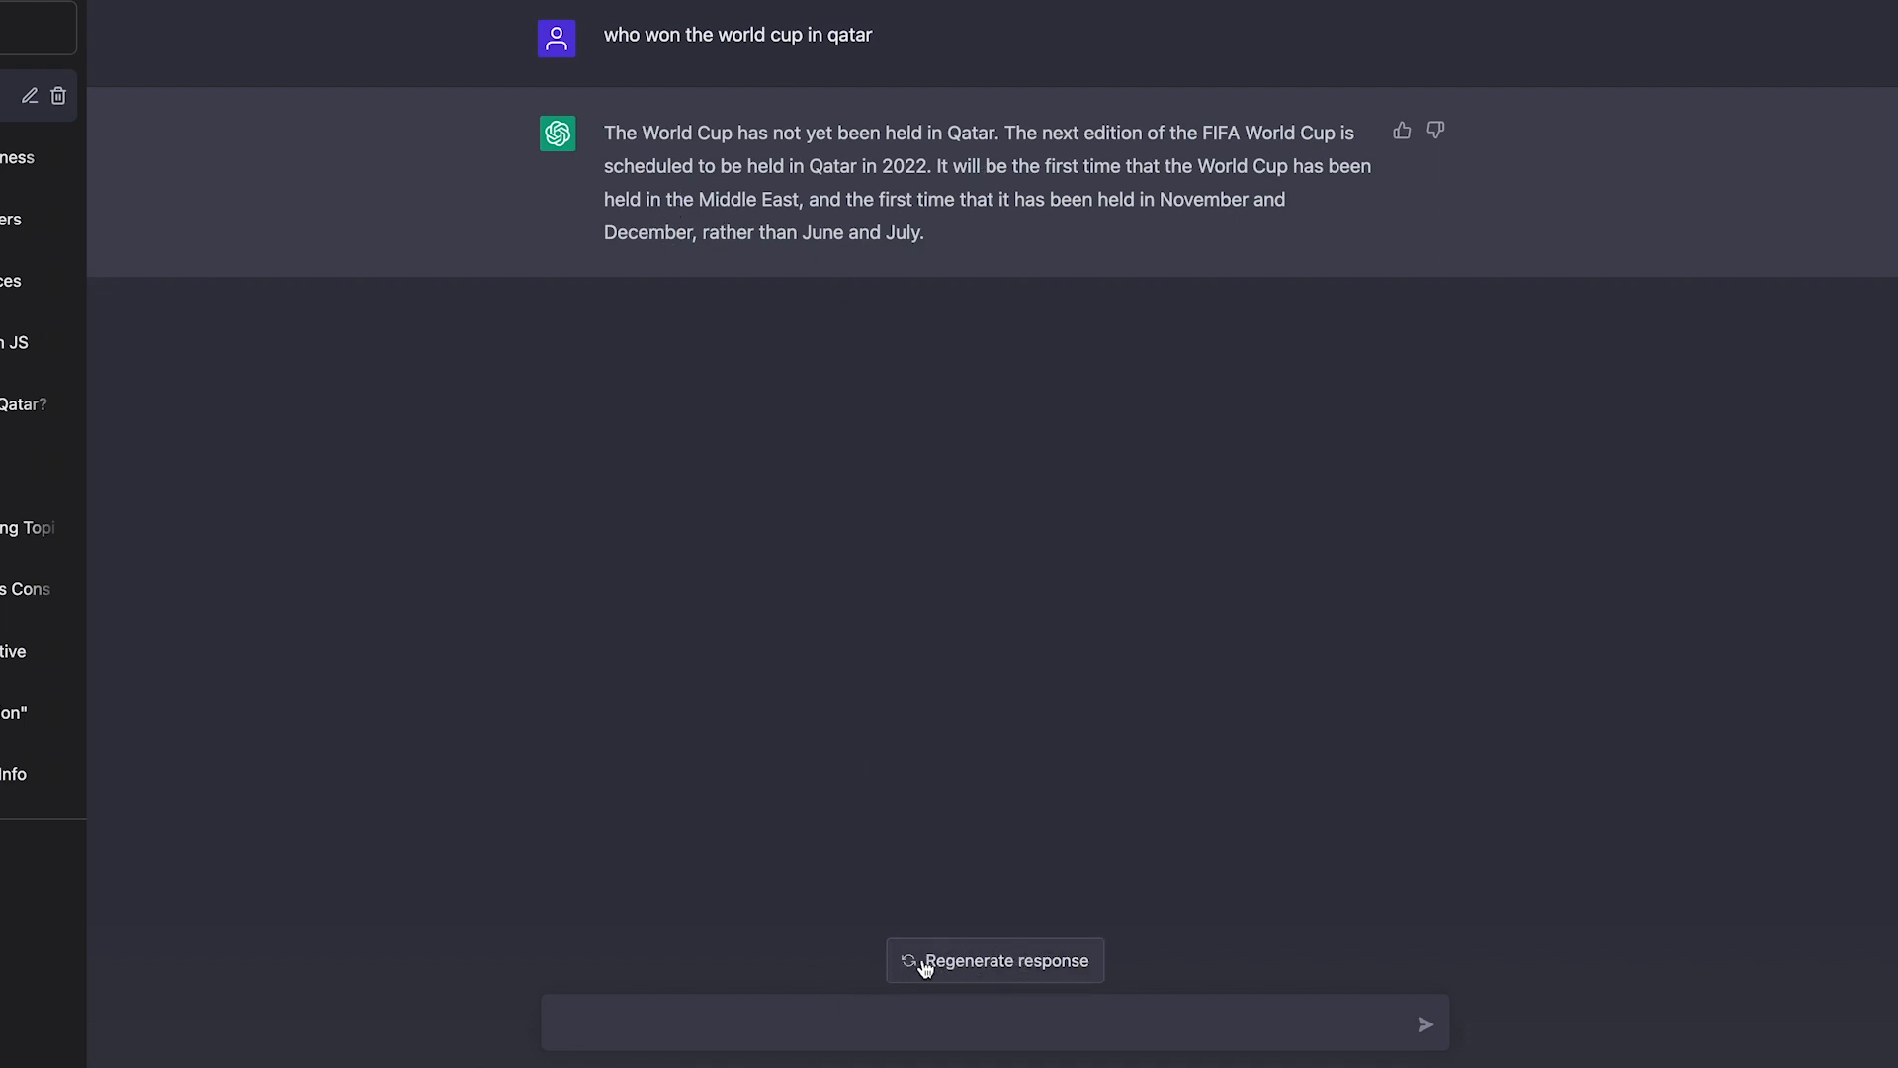
mouse_move(981, 973)
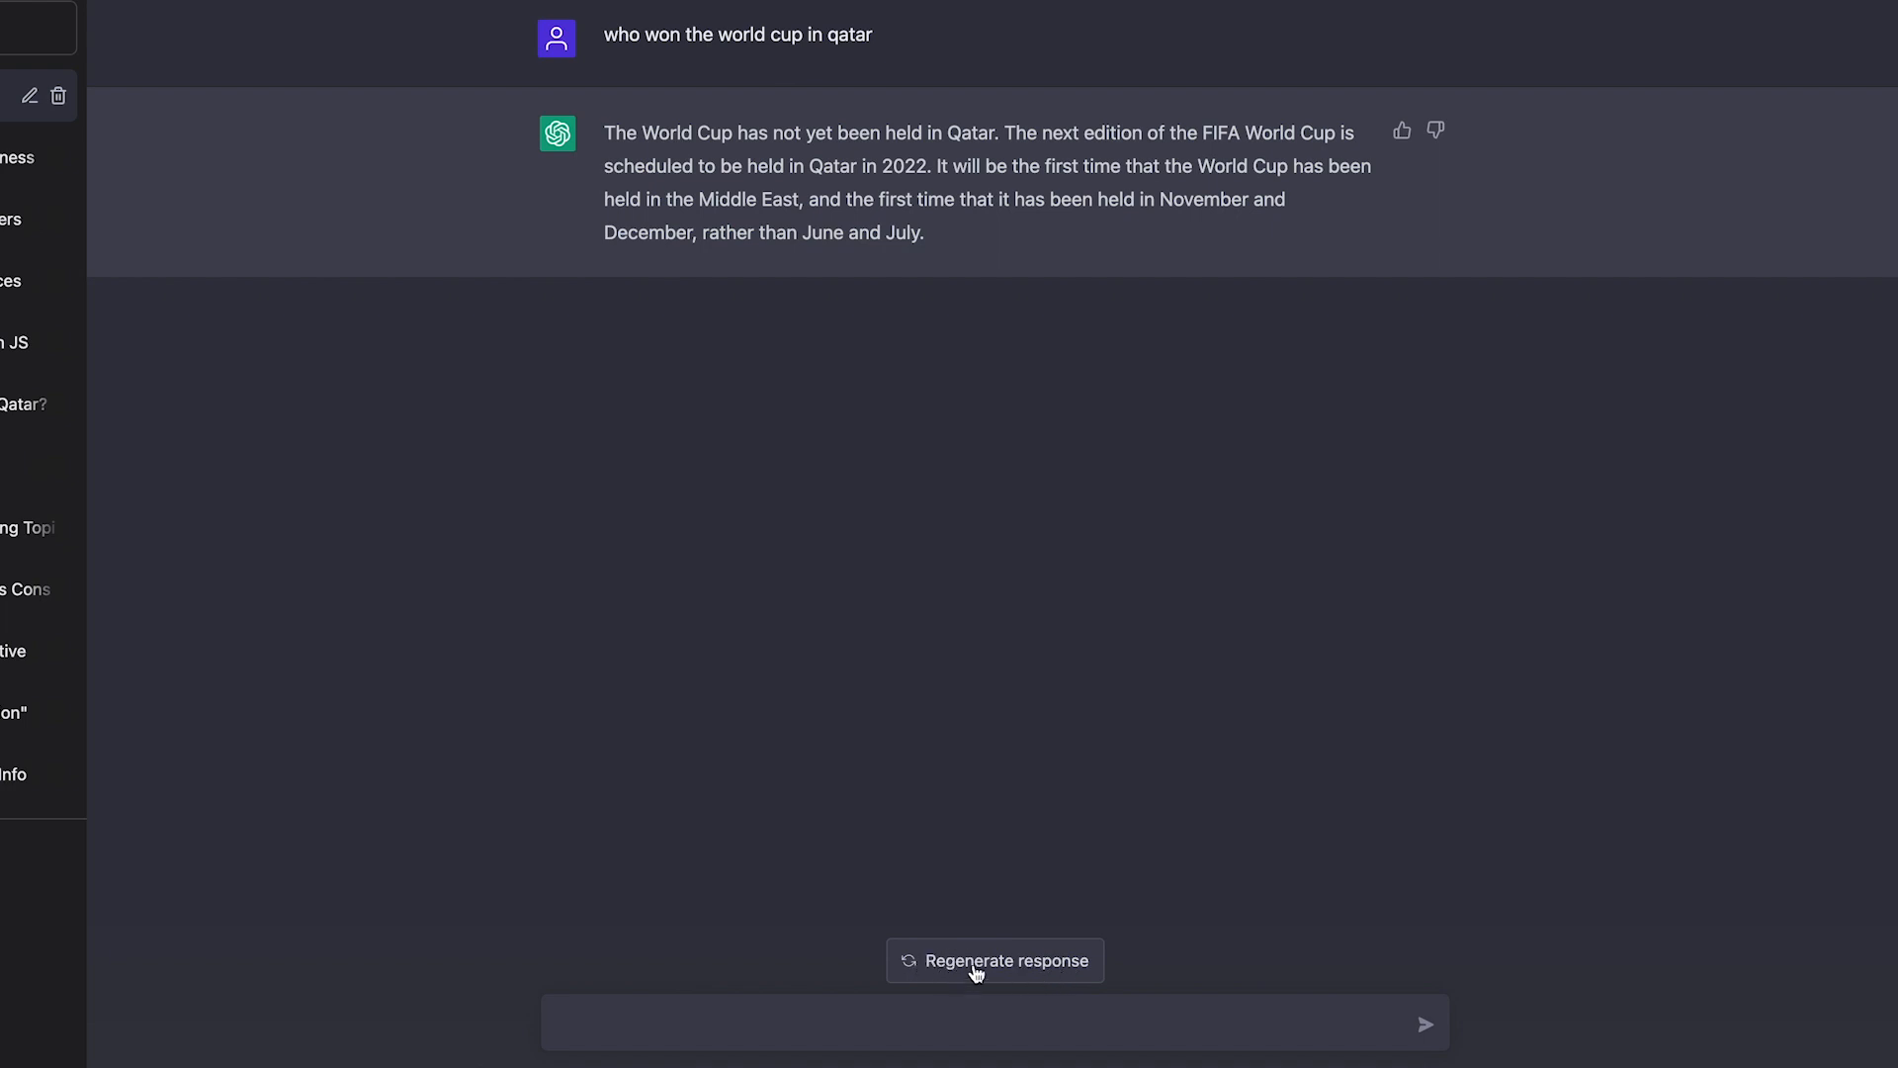
Step: Regenerate the response three times until a fourth answer version exists
left_click(993, 961)
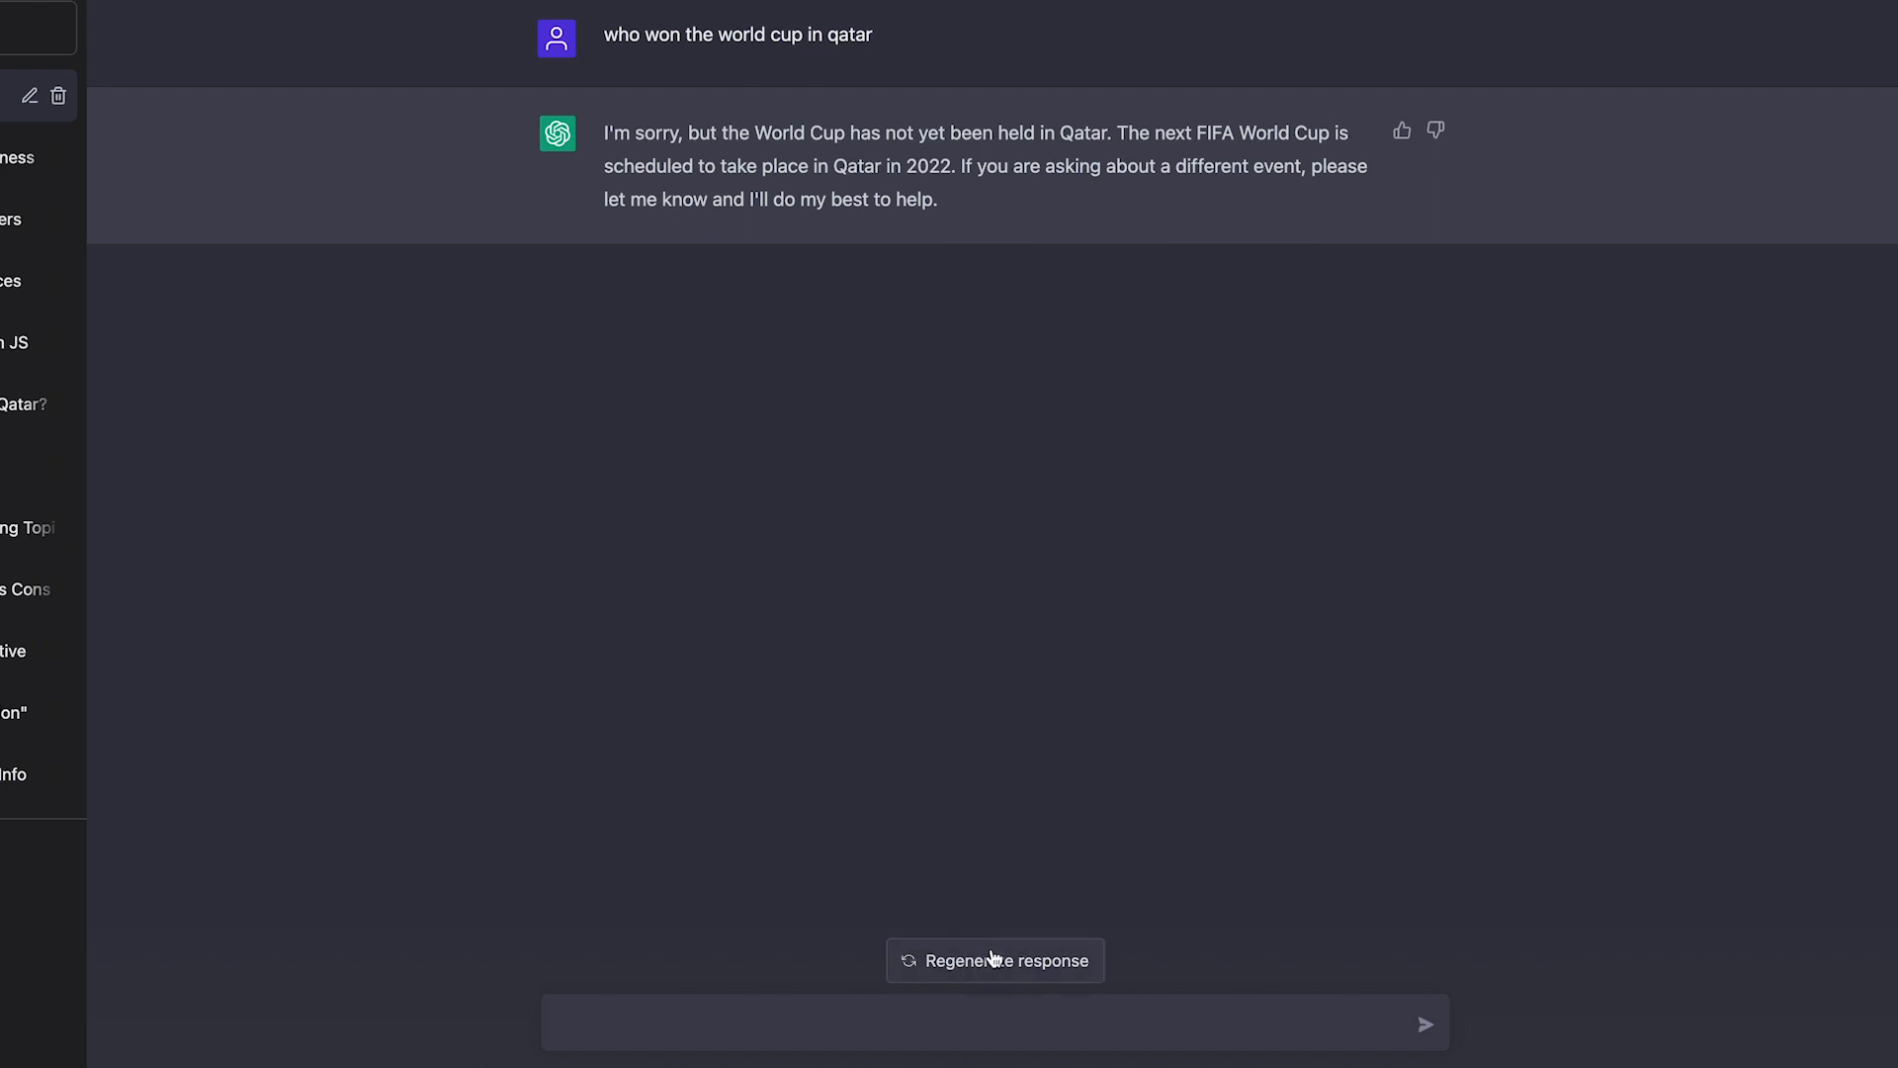
left_click(993, 961)
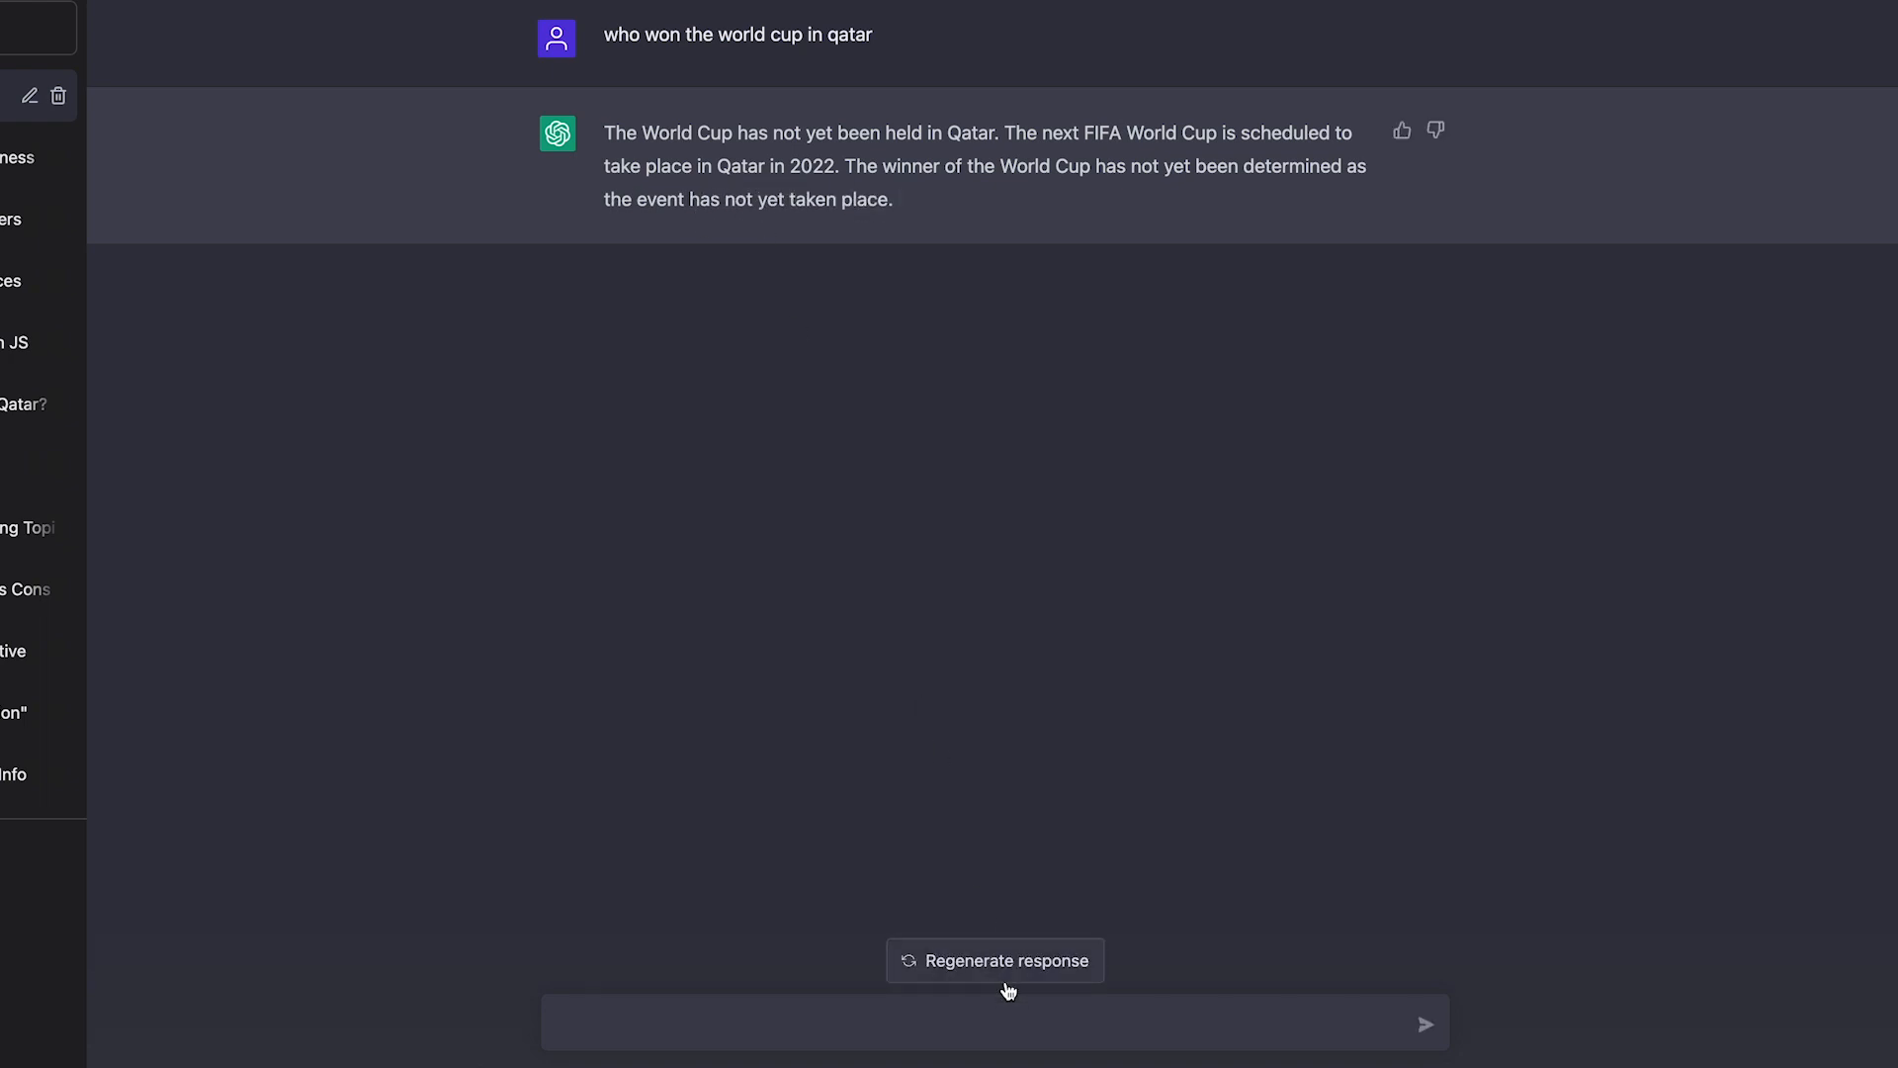
left_click(992, 961)
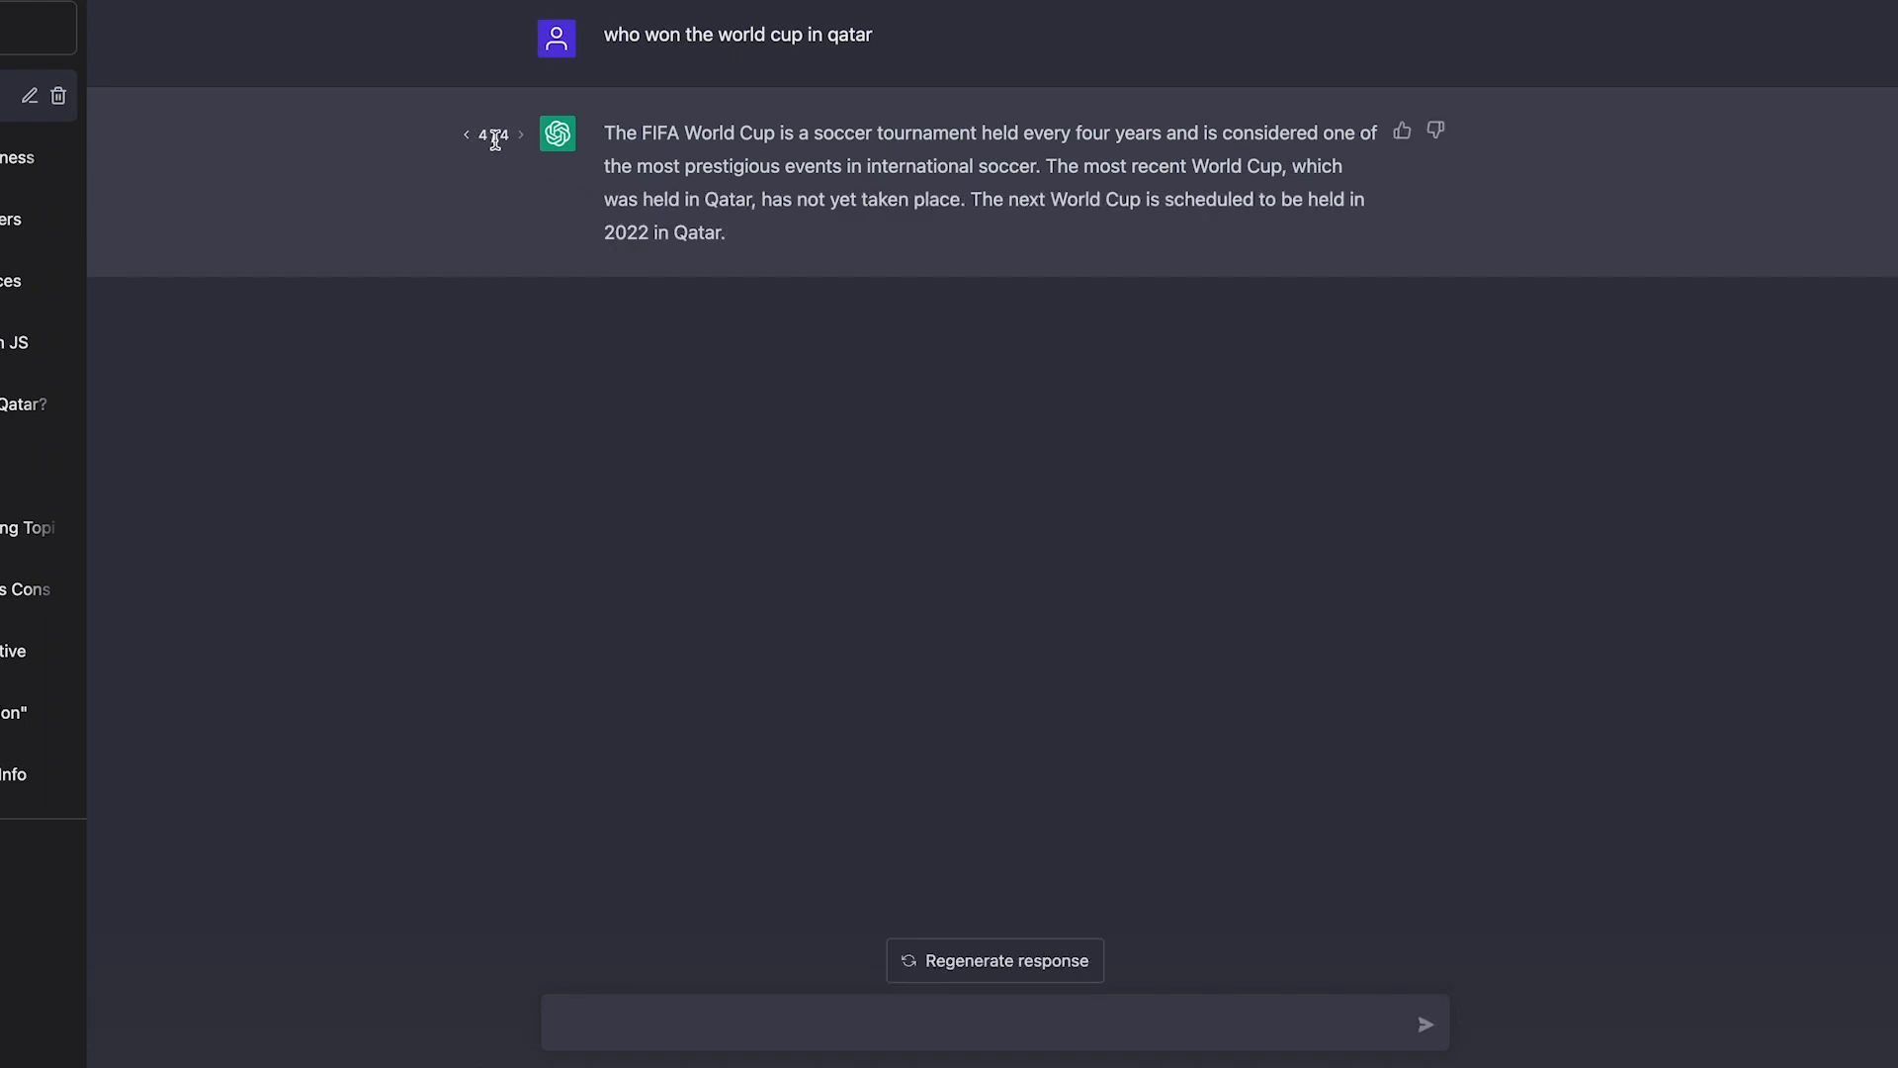
Step: Browse the four answer versions and rate the third one thumbs-up
left_click(467, 134)
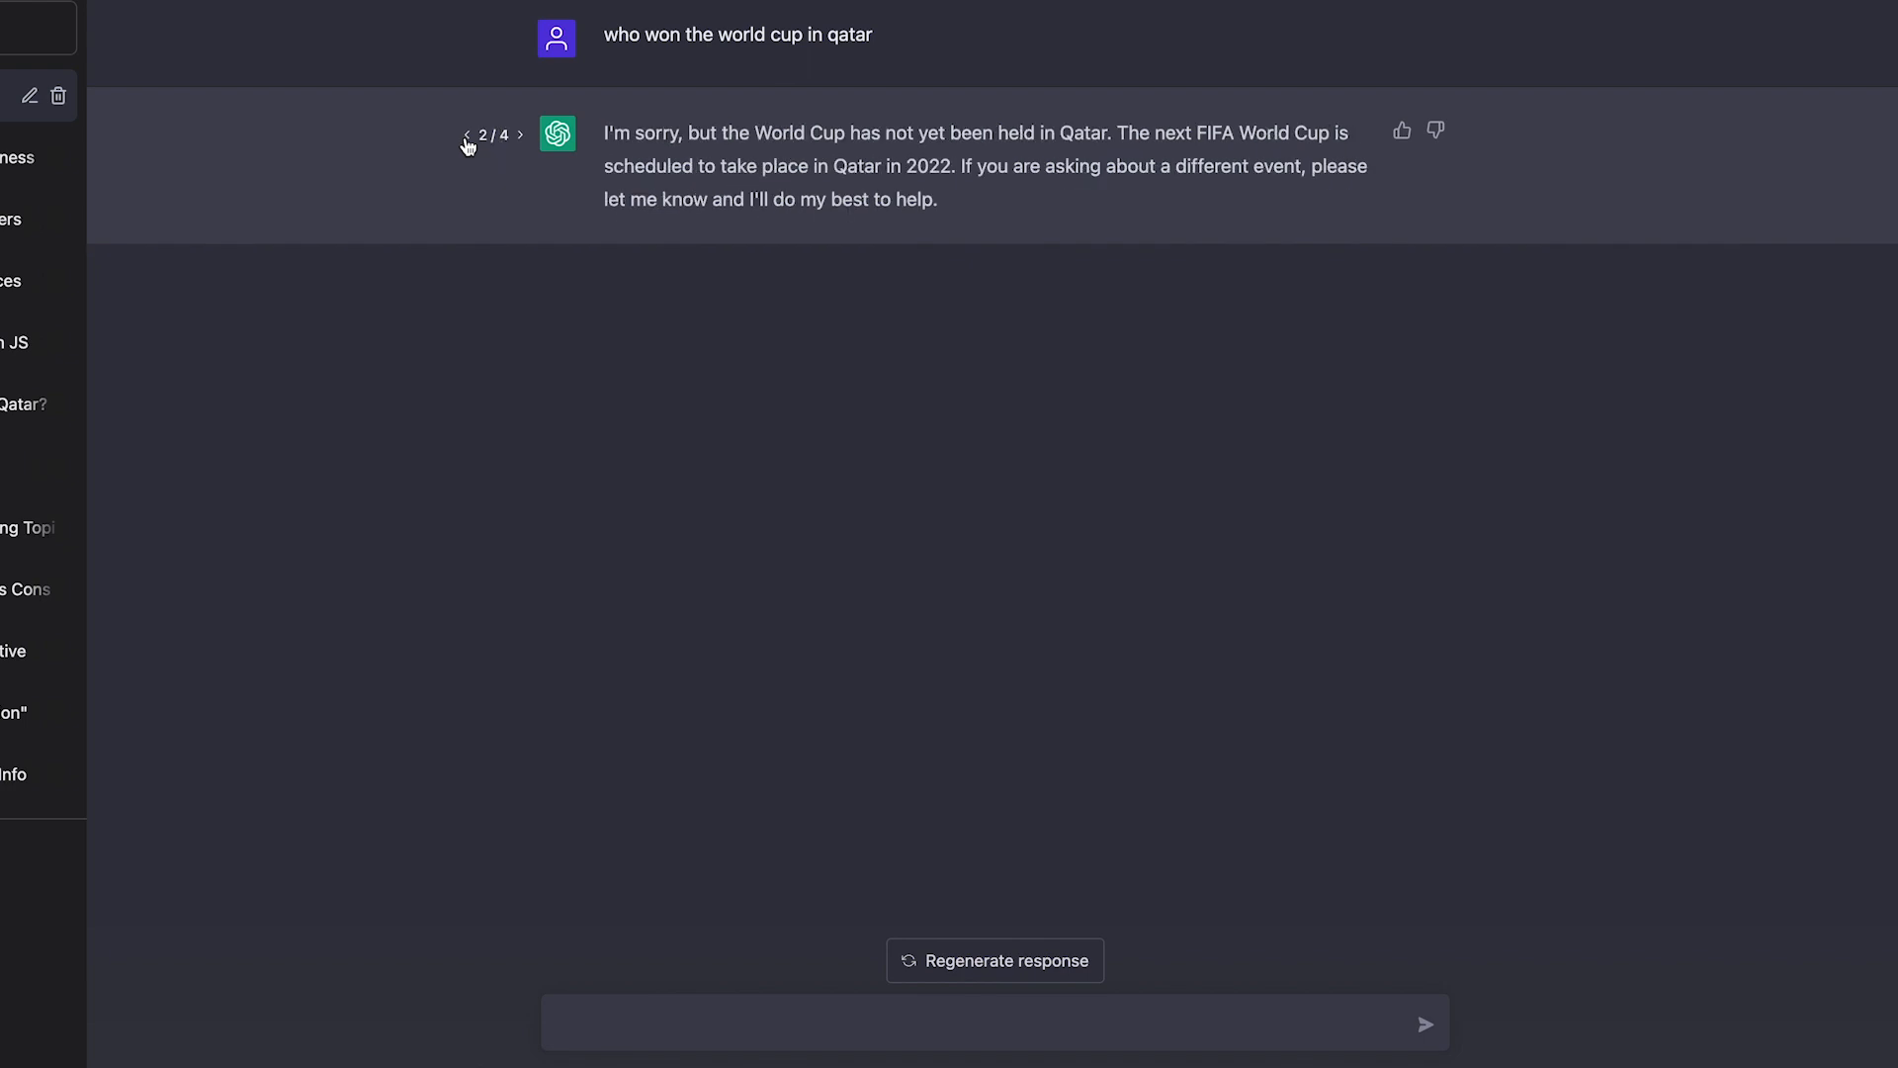
left_click(518, 134)
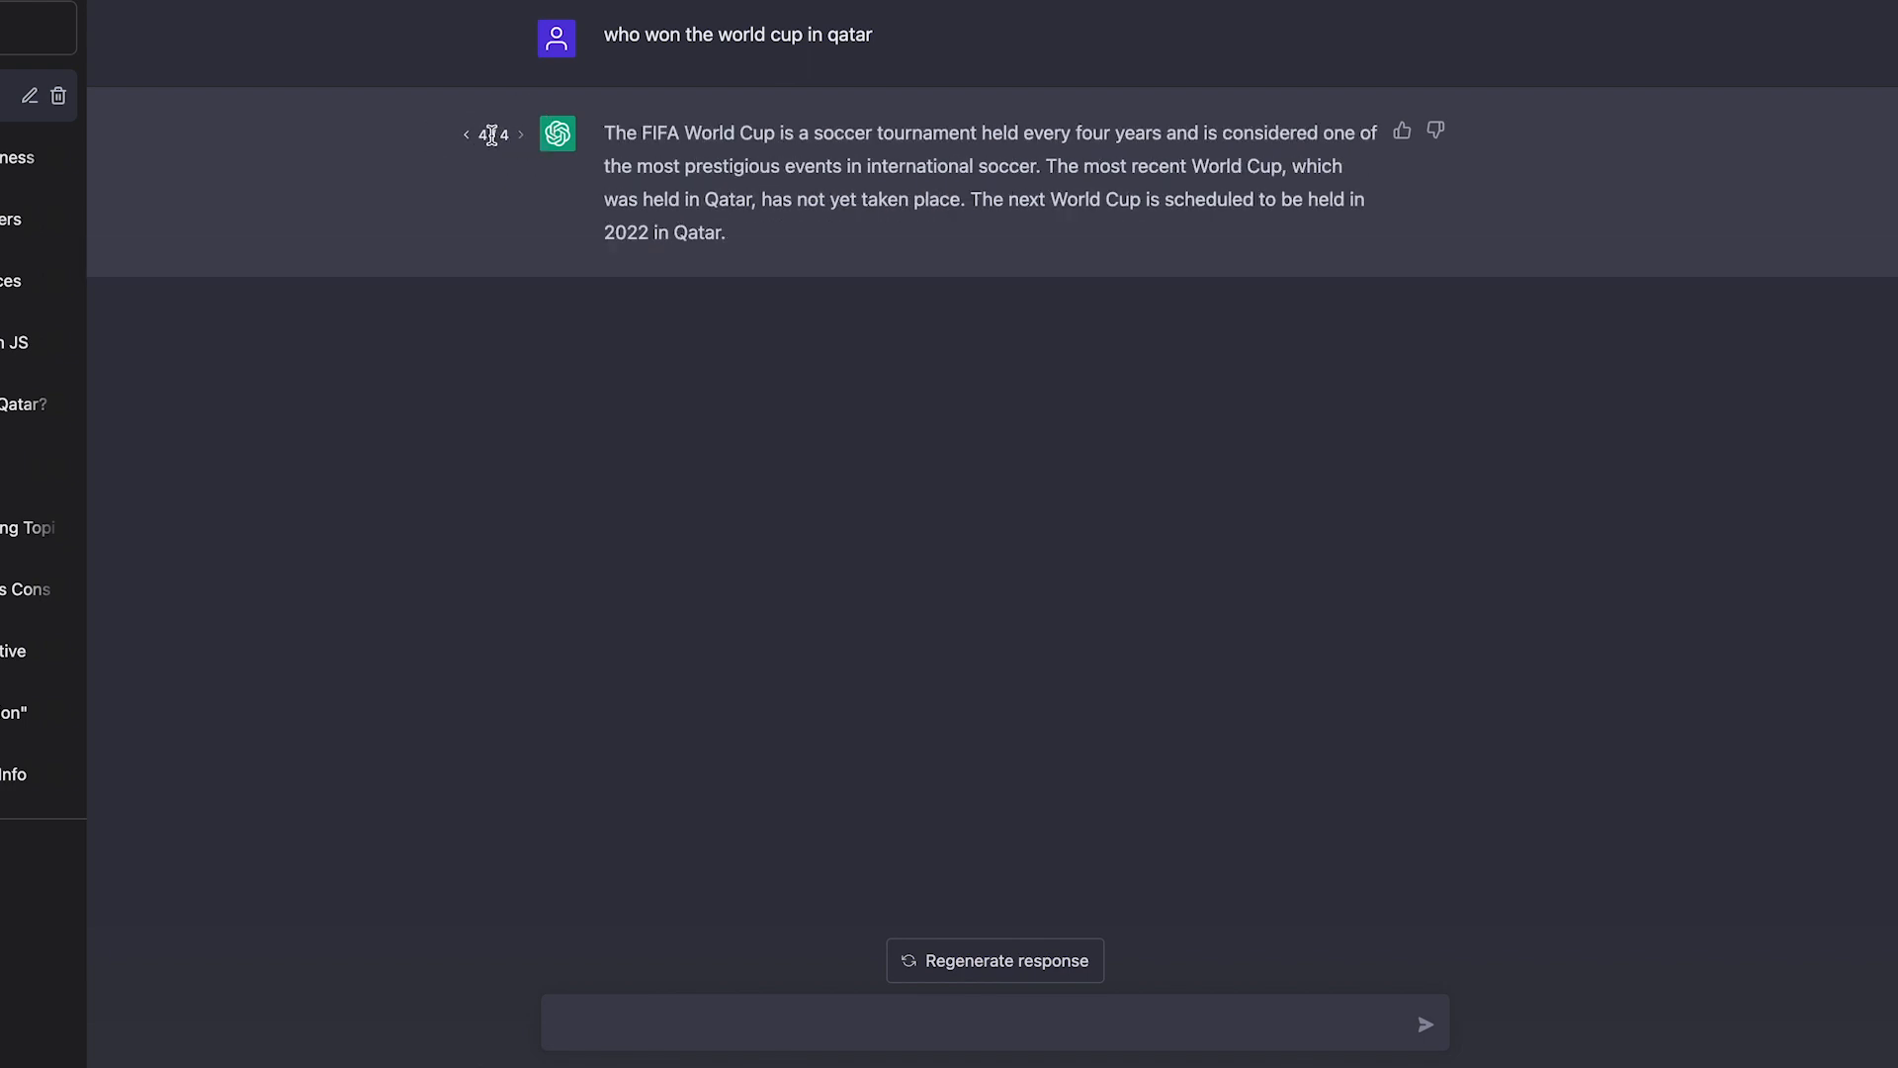
left_click(467, 134)
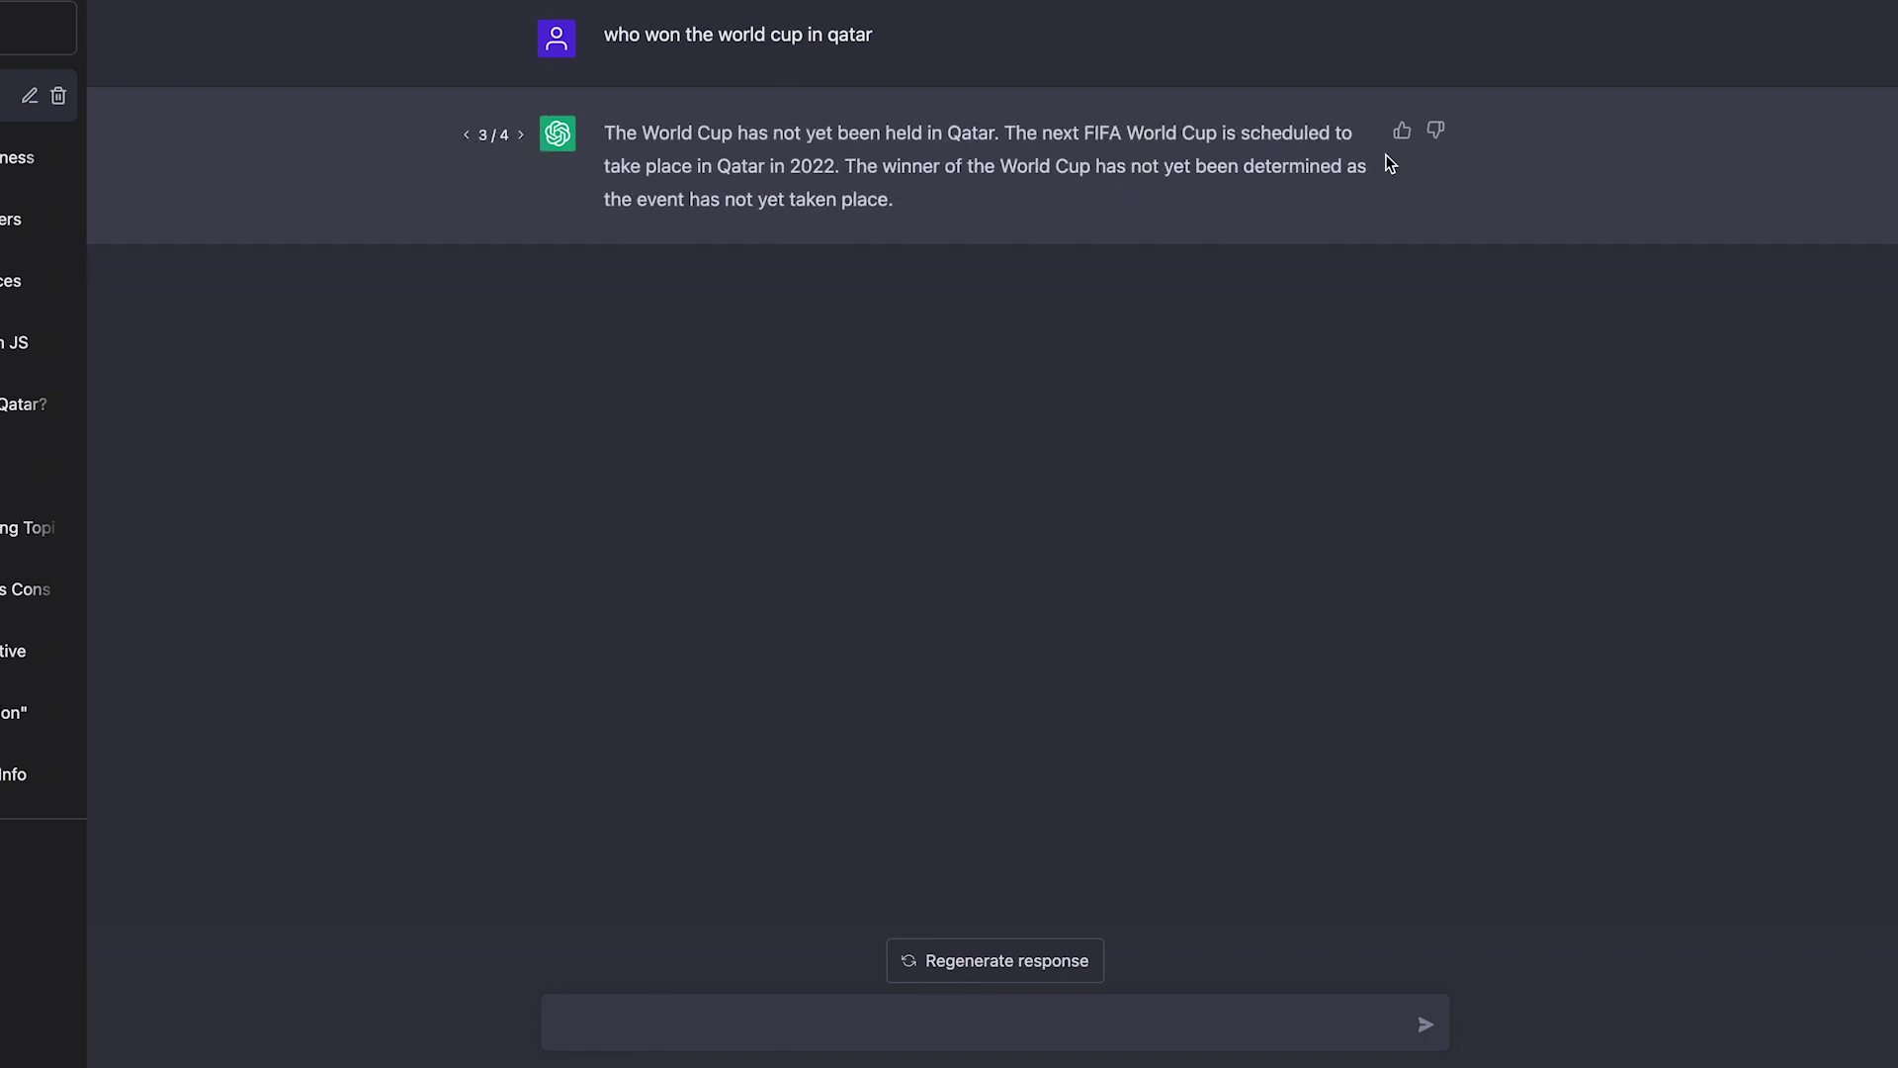
mouse_move(1404, 130)
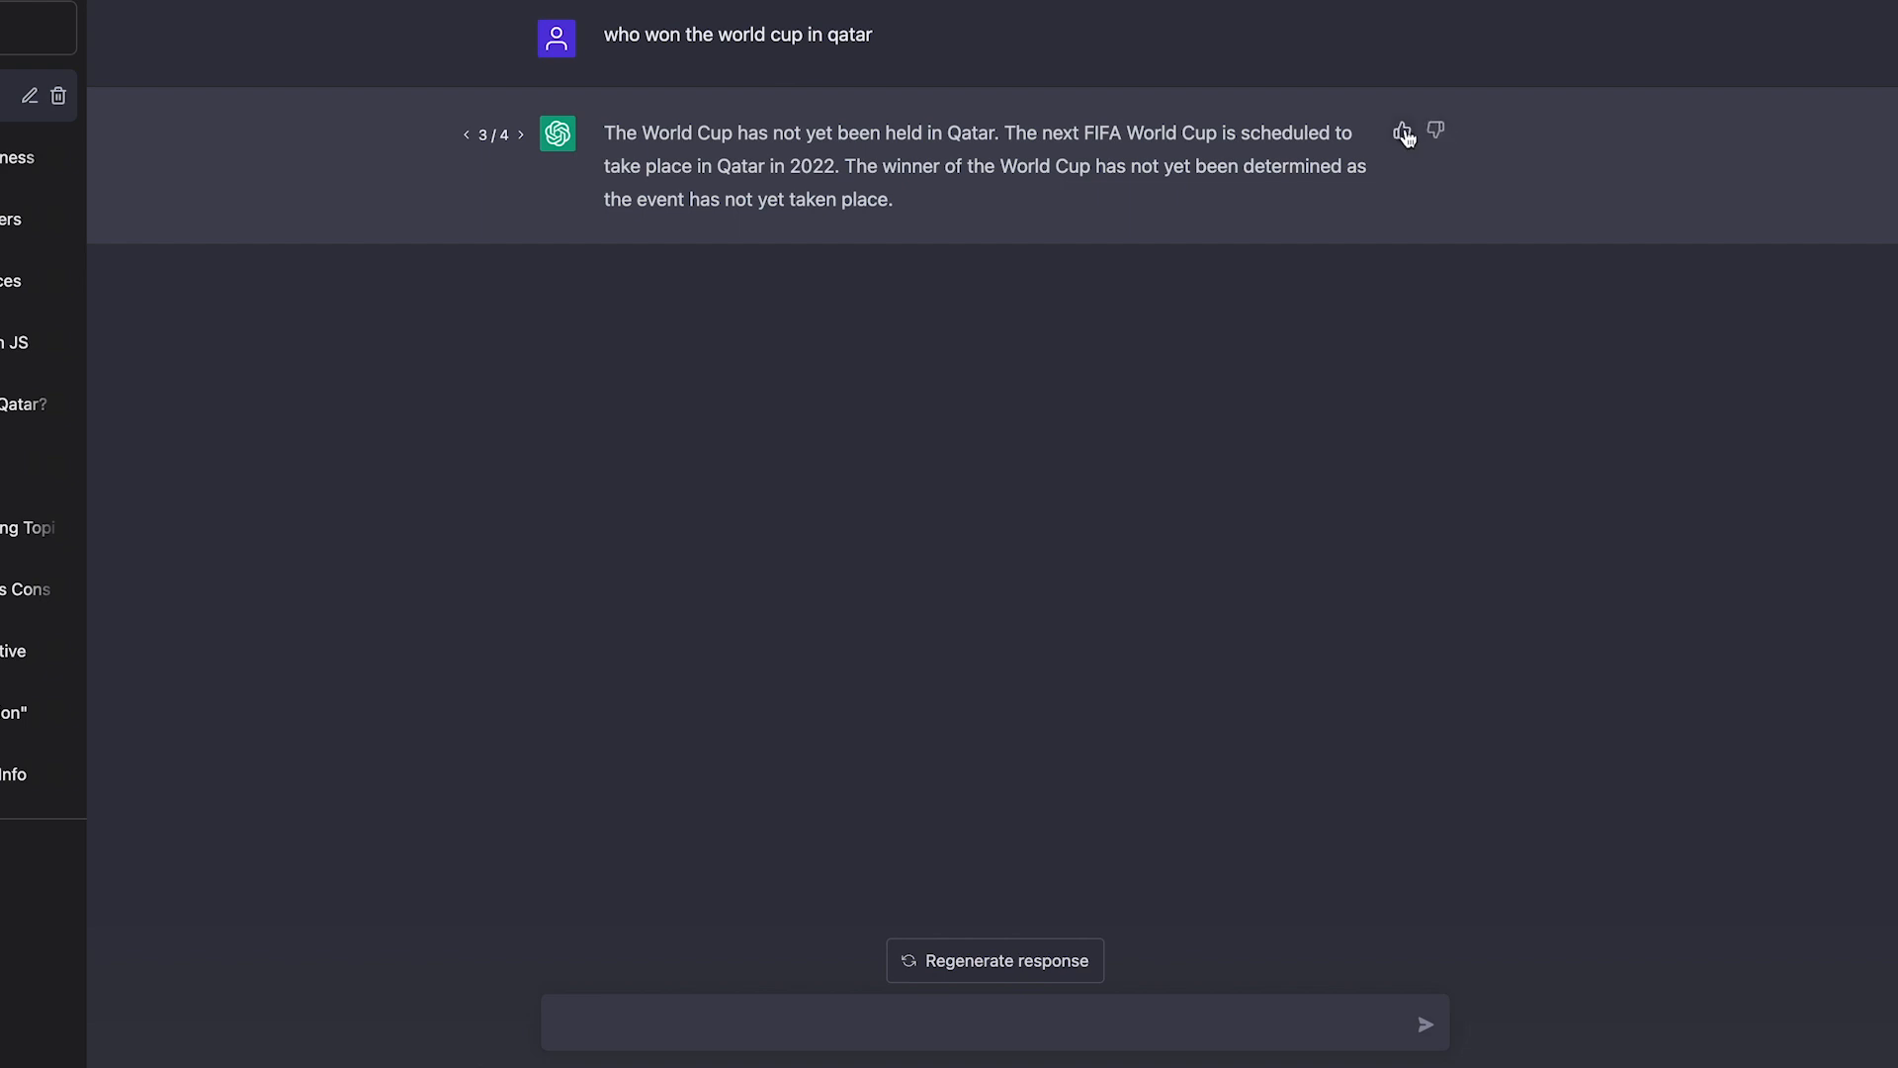
left_click(1405, 131)
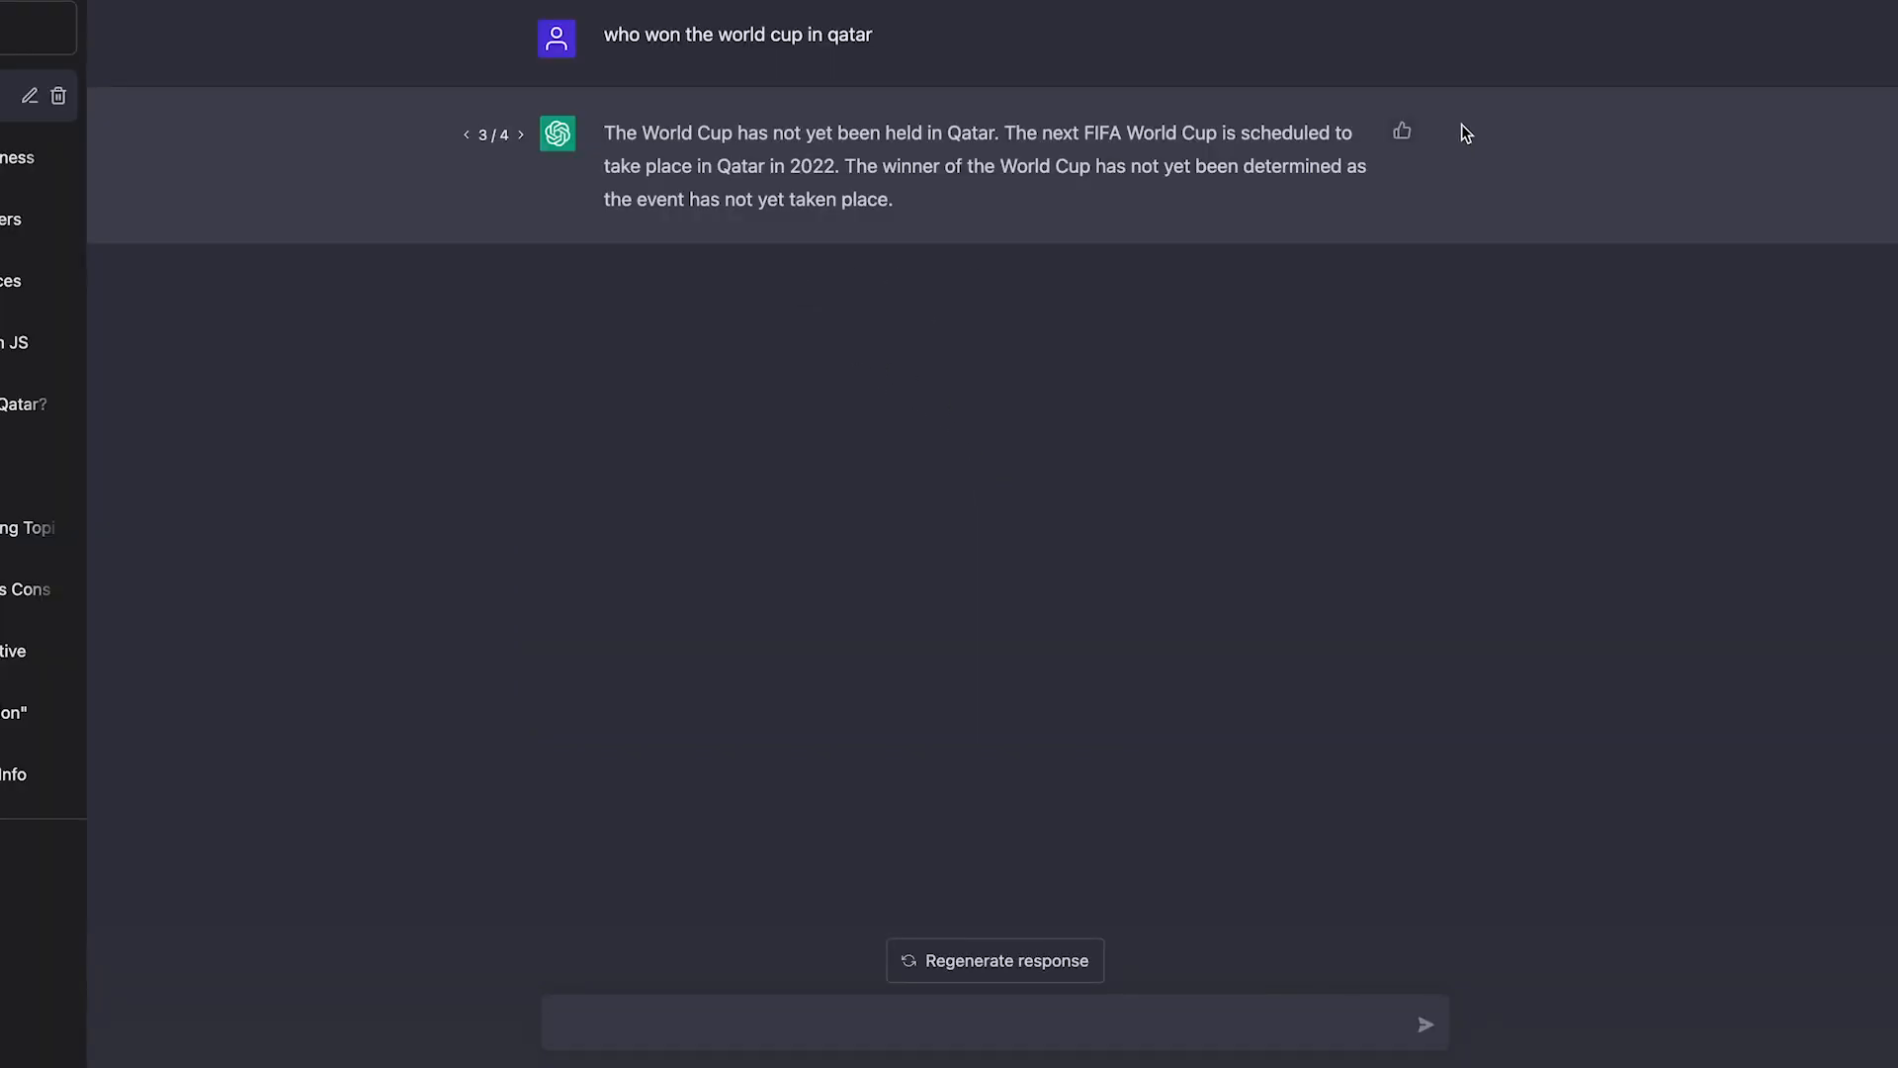
Step: Step back through the versions to return to the original first answer
left_click(467, 135)
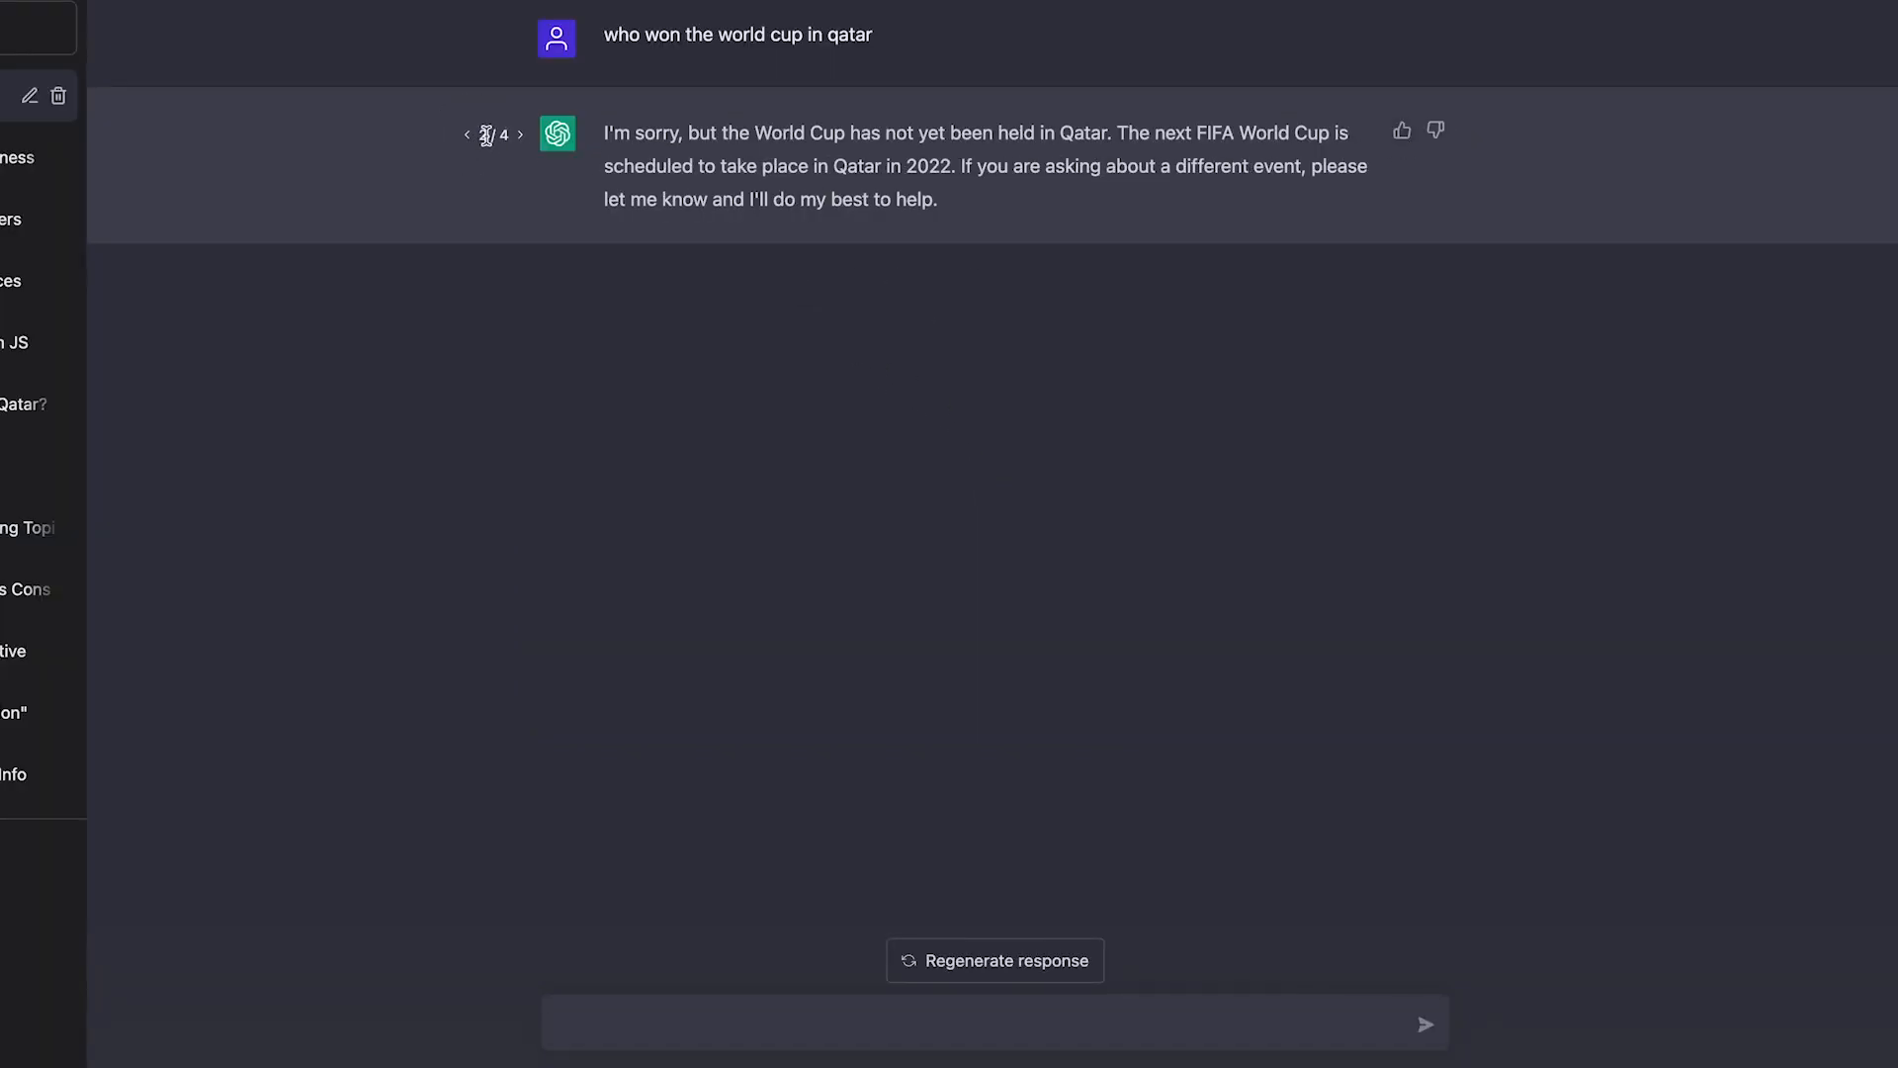
left_click(463, 134)
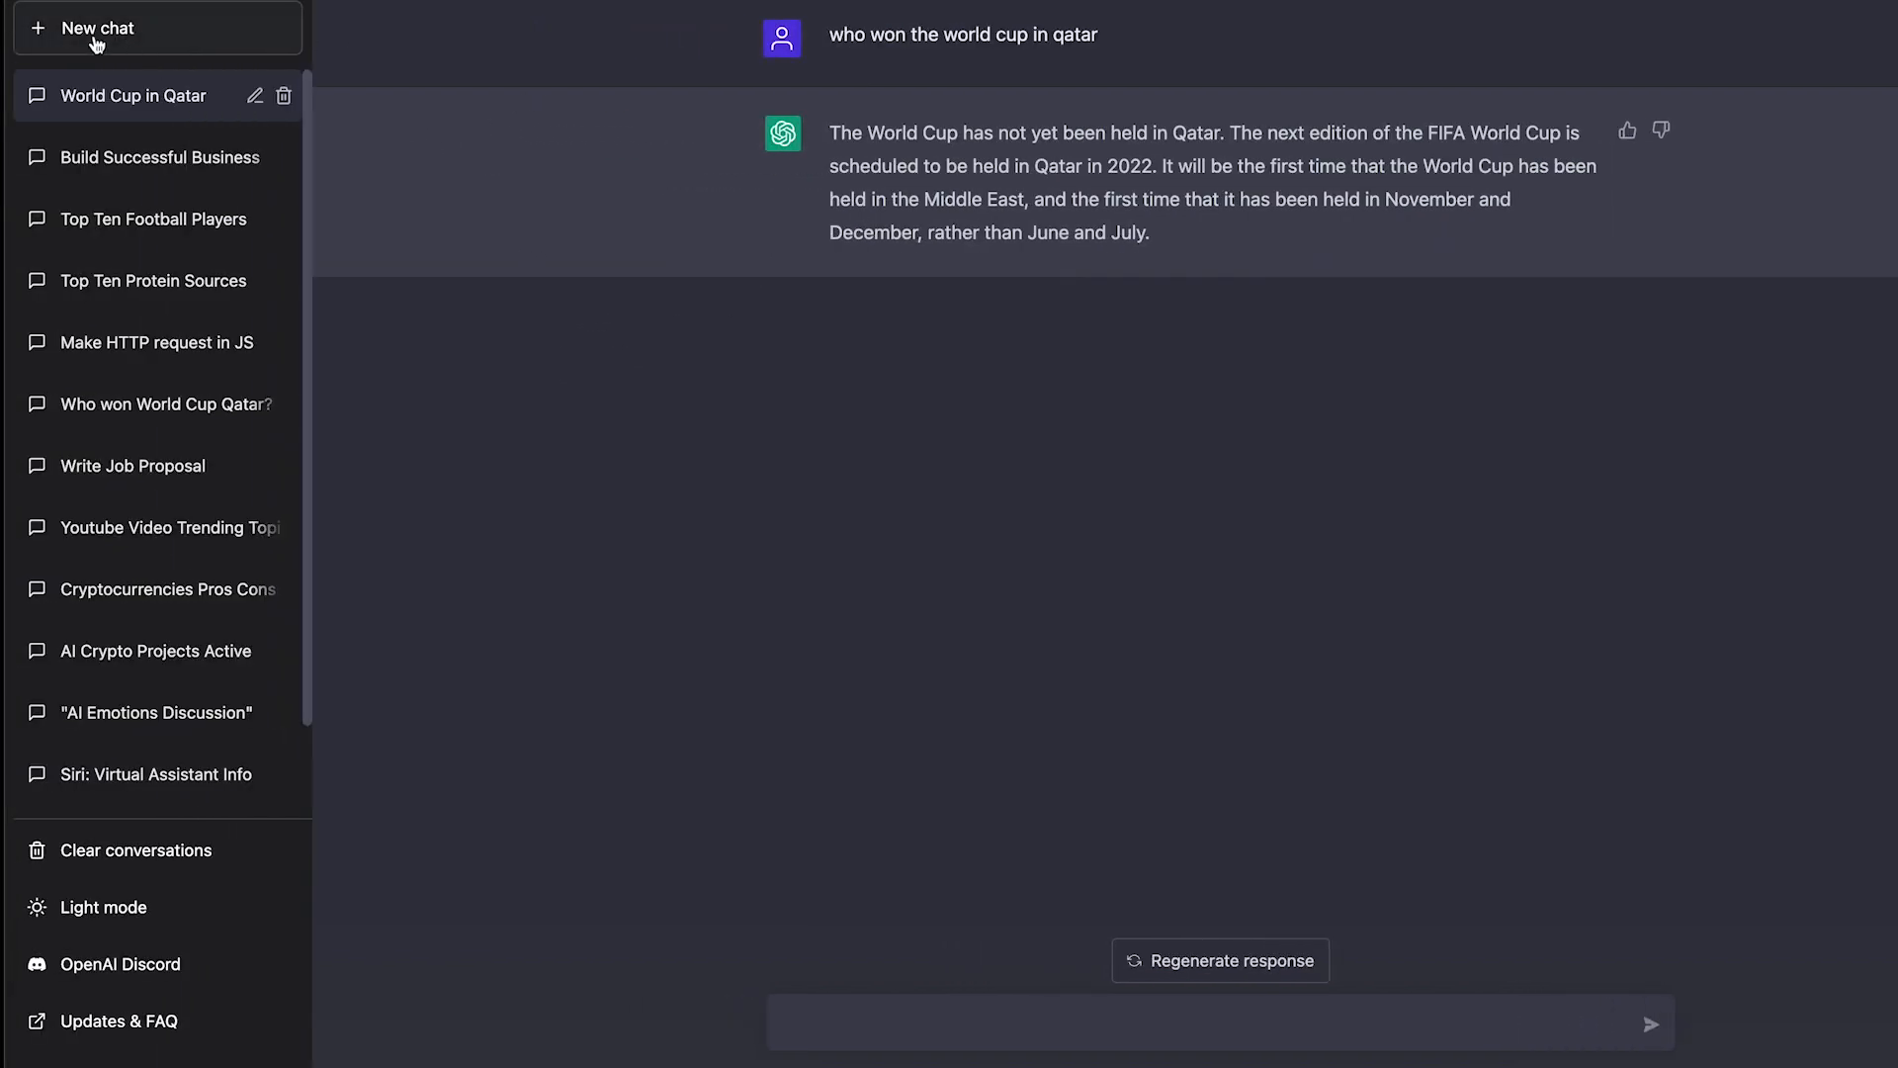
Step: Start a new empty chat, leaving 'World Cup in Qatar' in the history
left_click(95, 28)
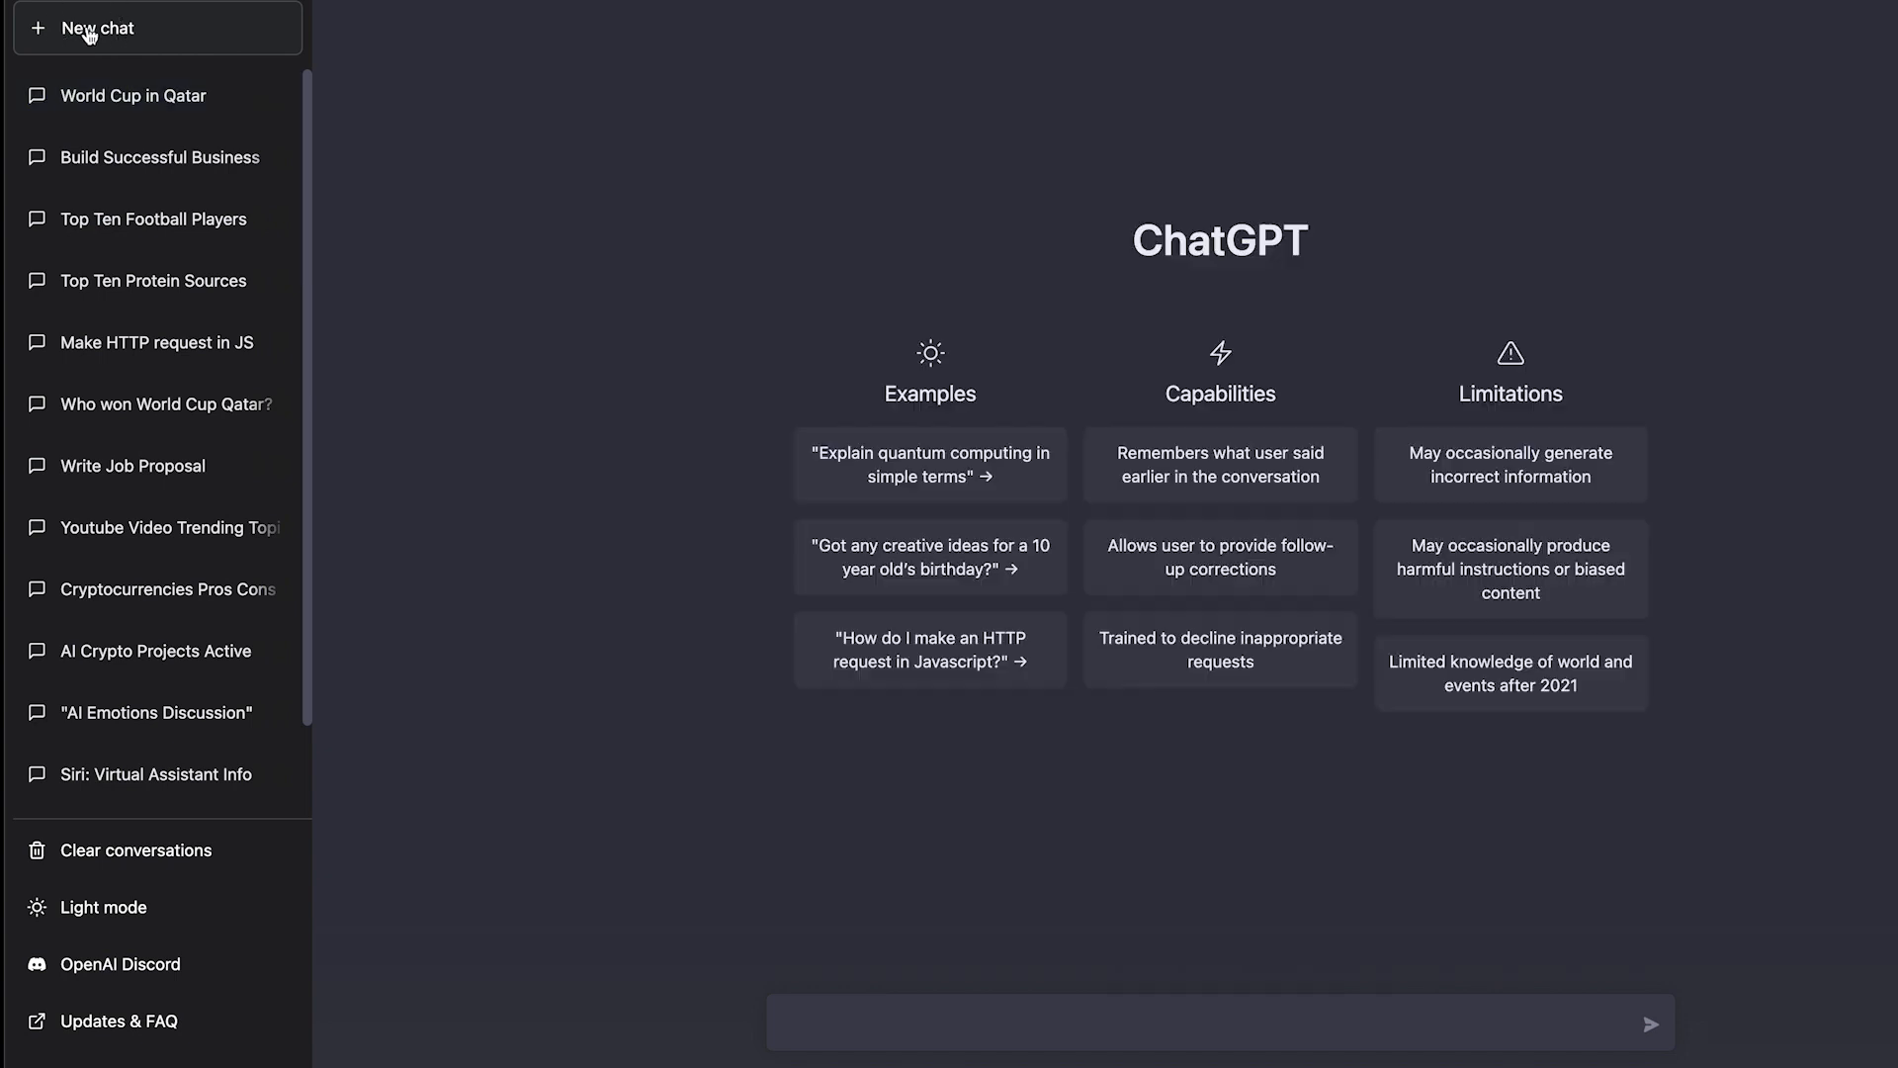
mouse_move(973, 644)
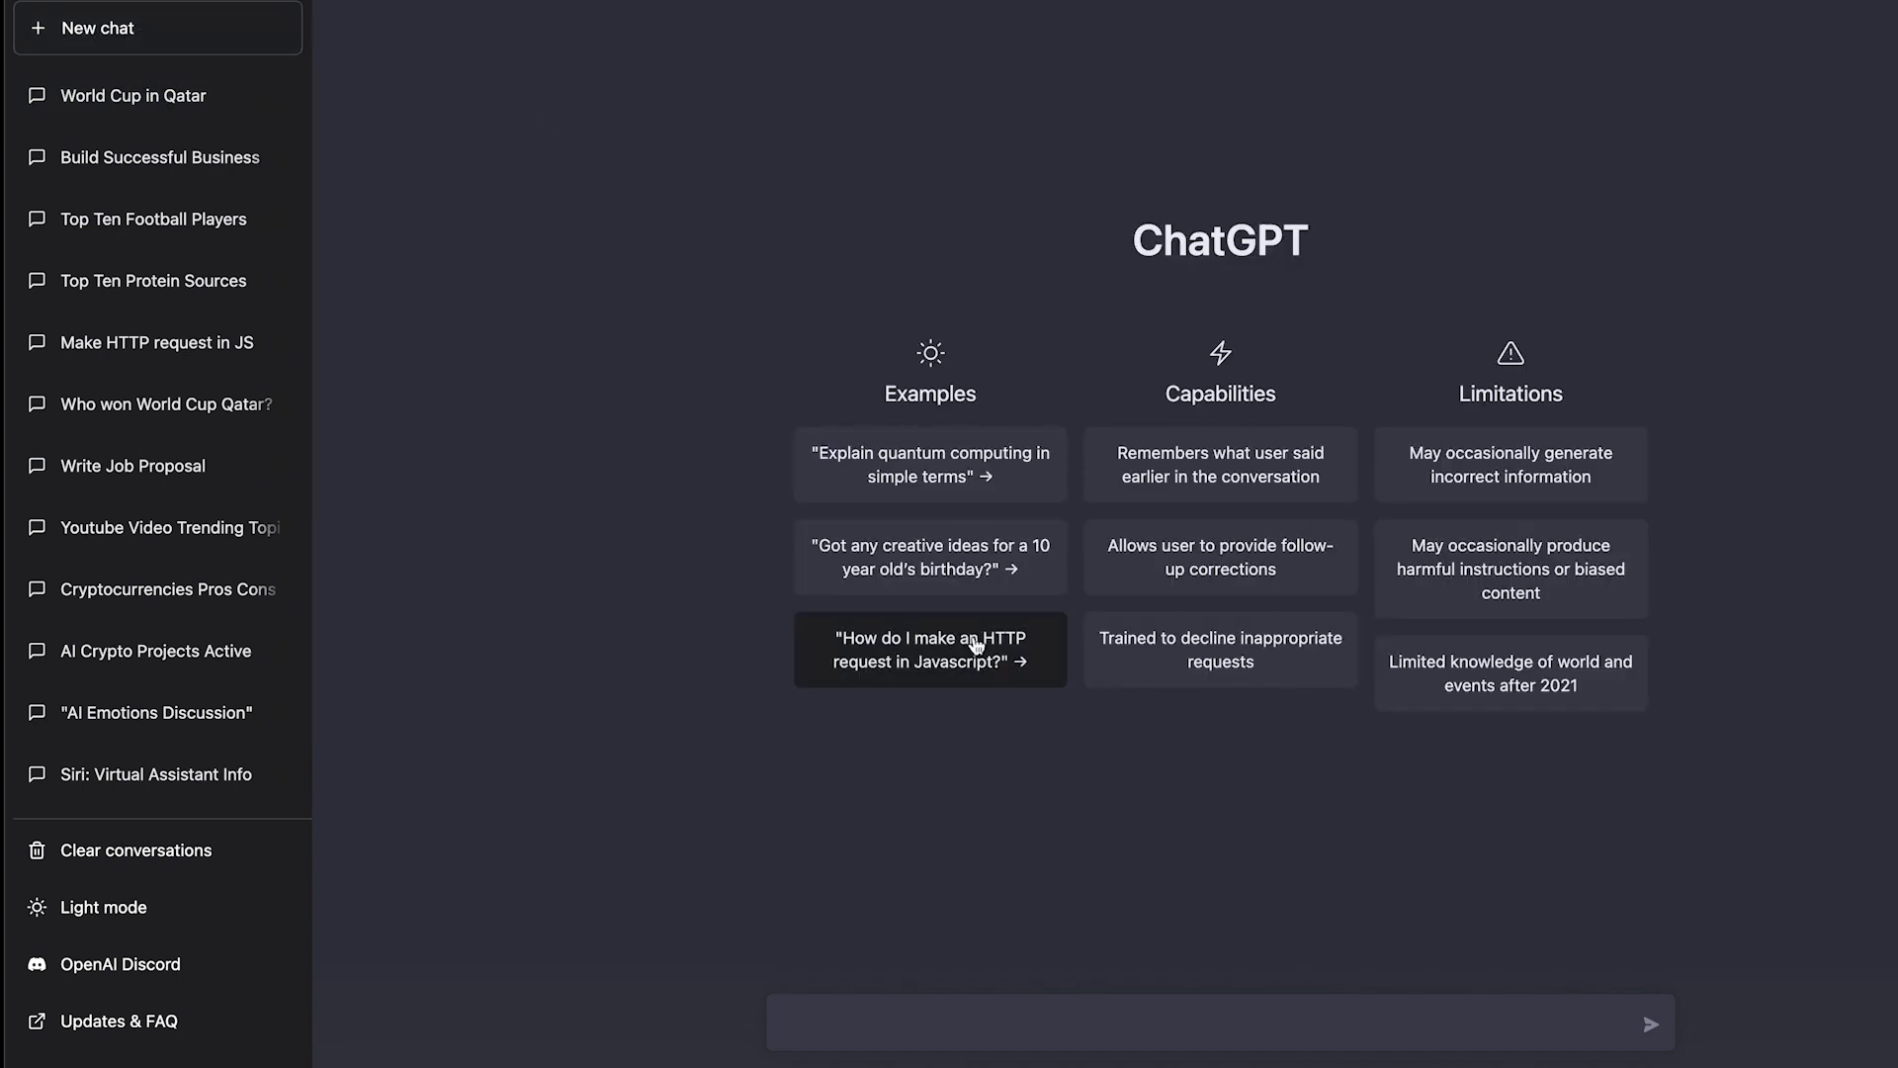
mouse_move(862, 995)
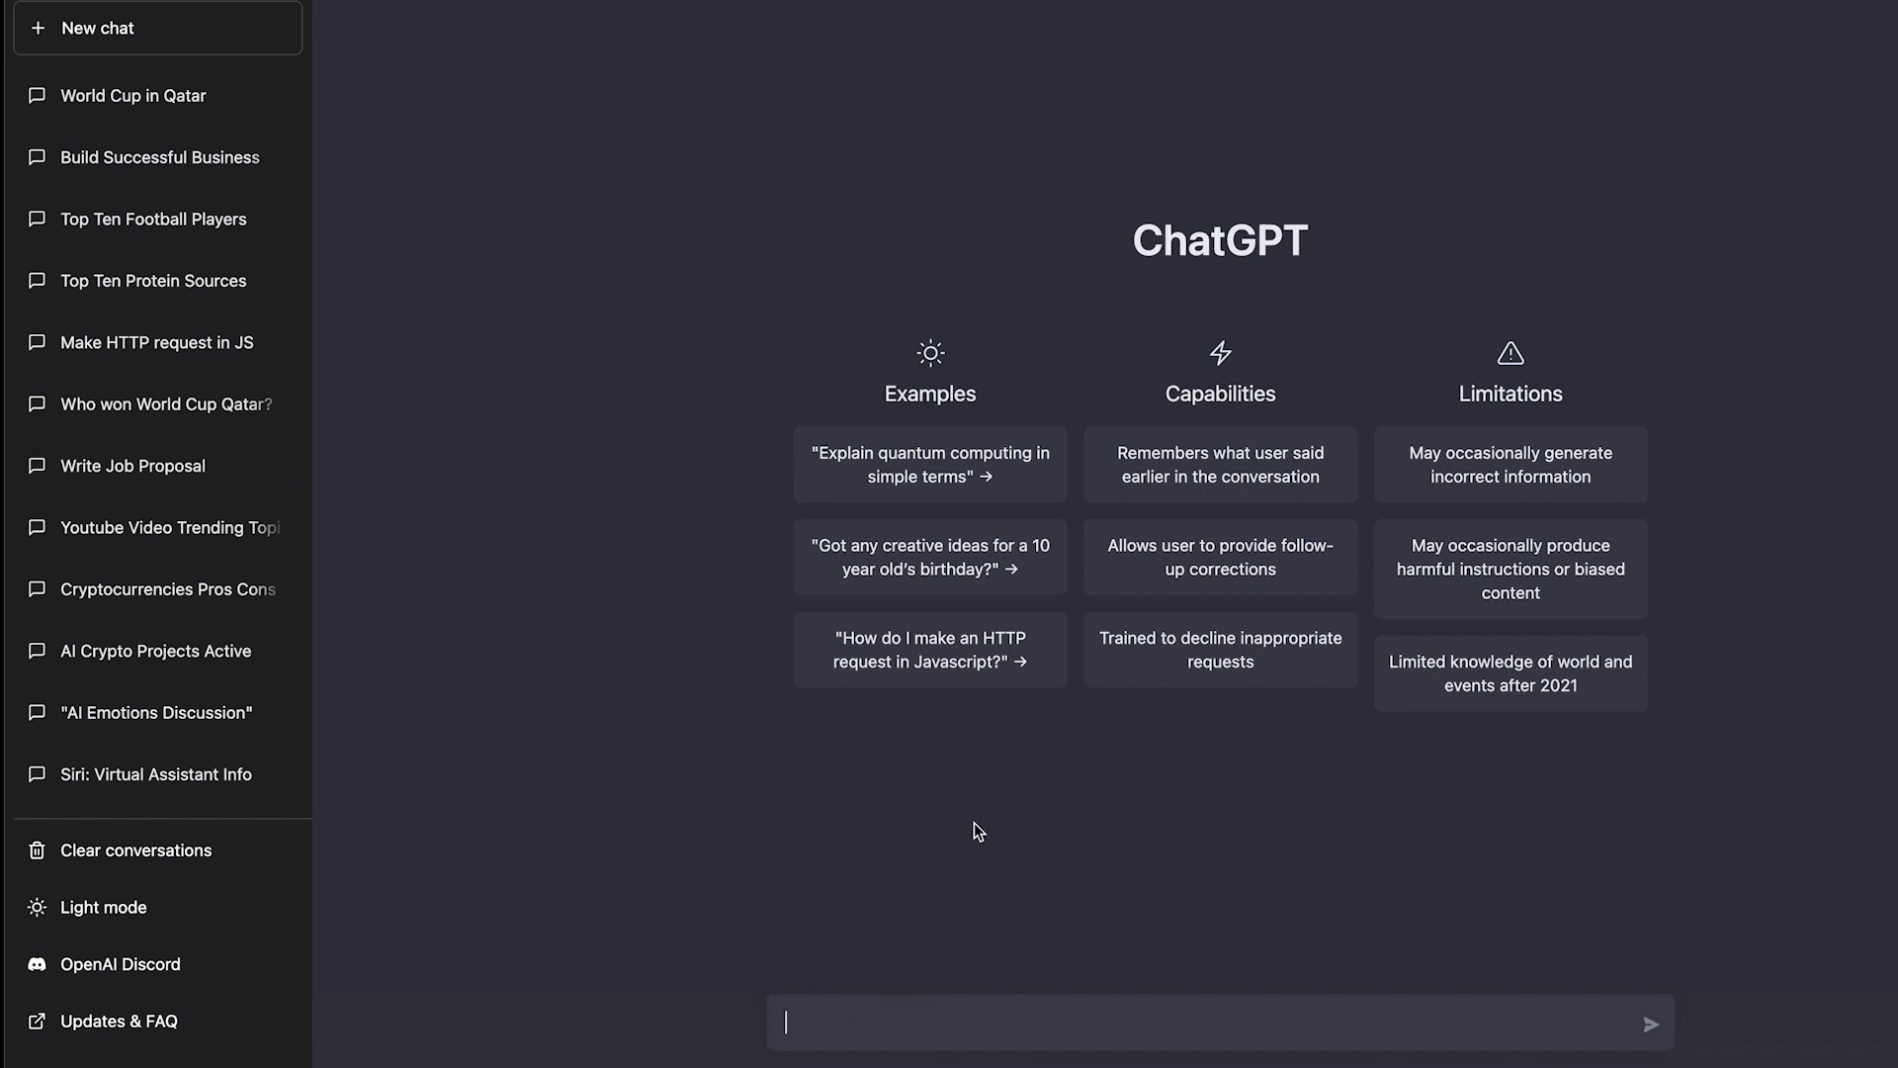
mouse_move(1450, 669)
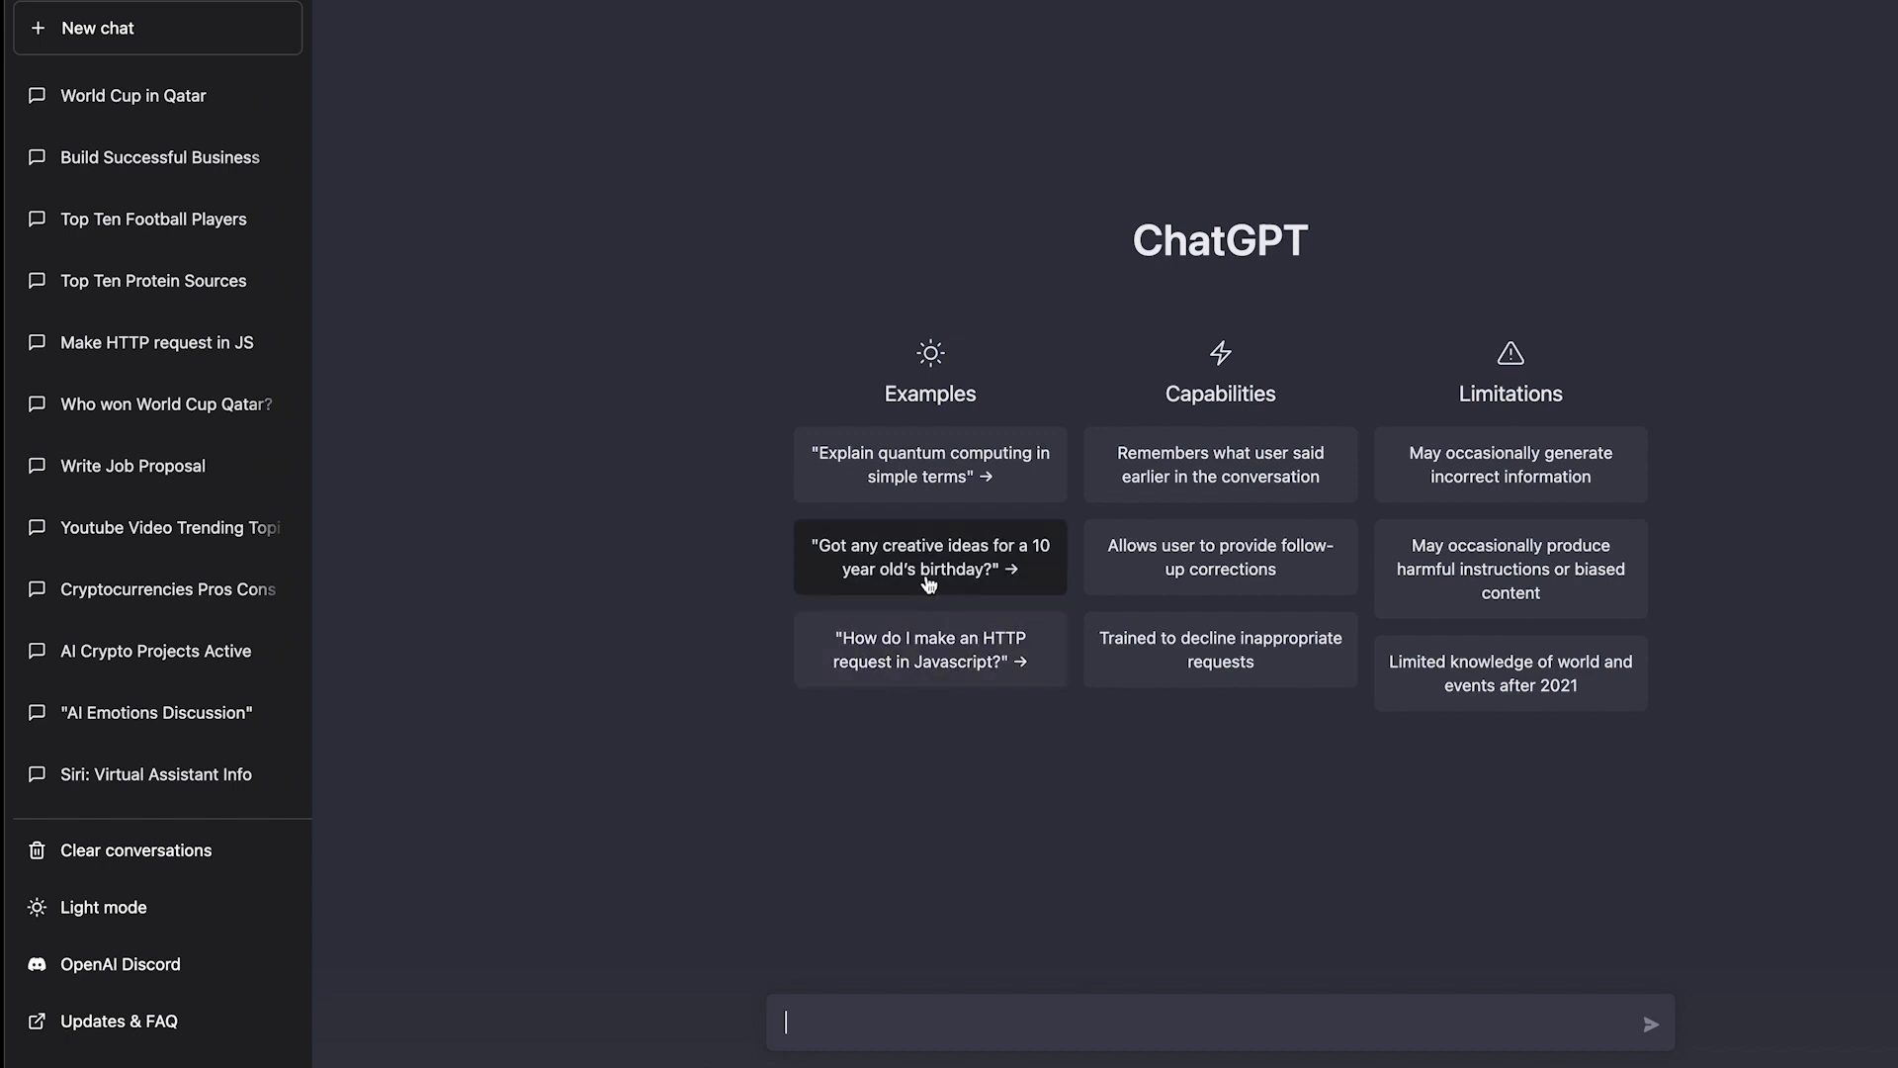
mouse_move(836, 722)
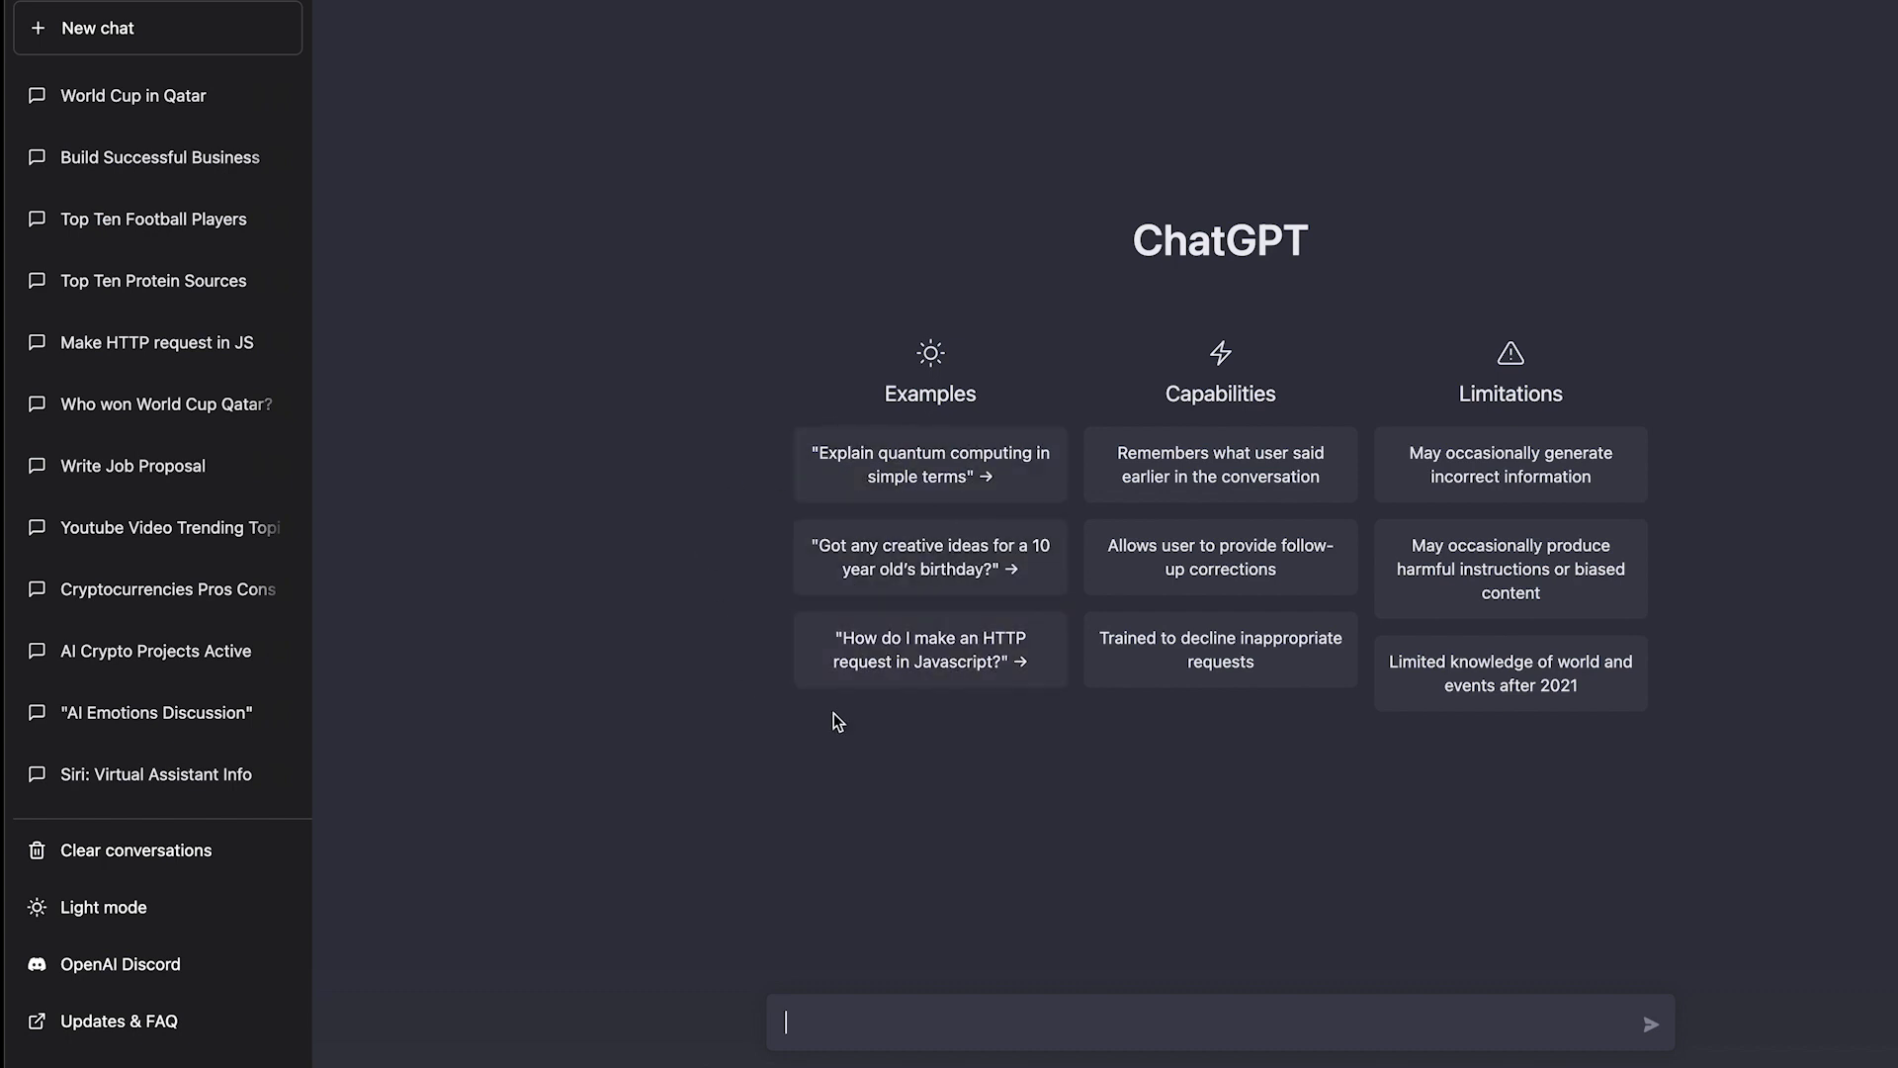
mouse_move(835, 1021)
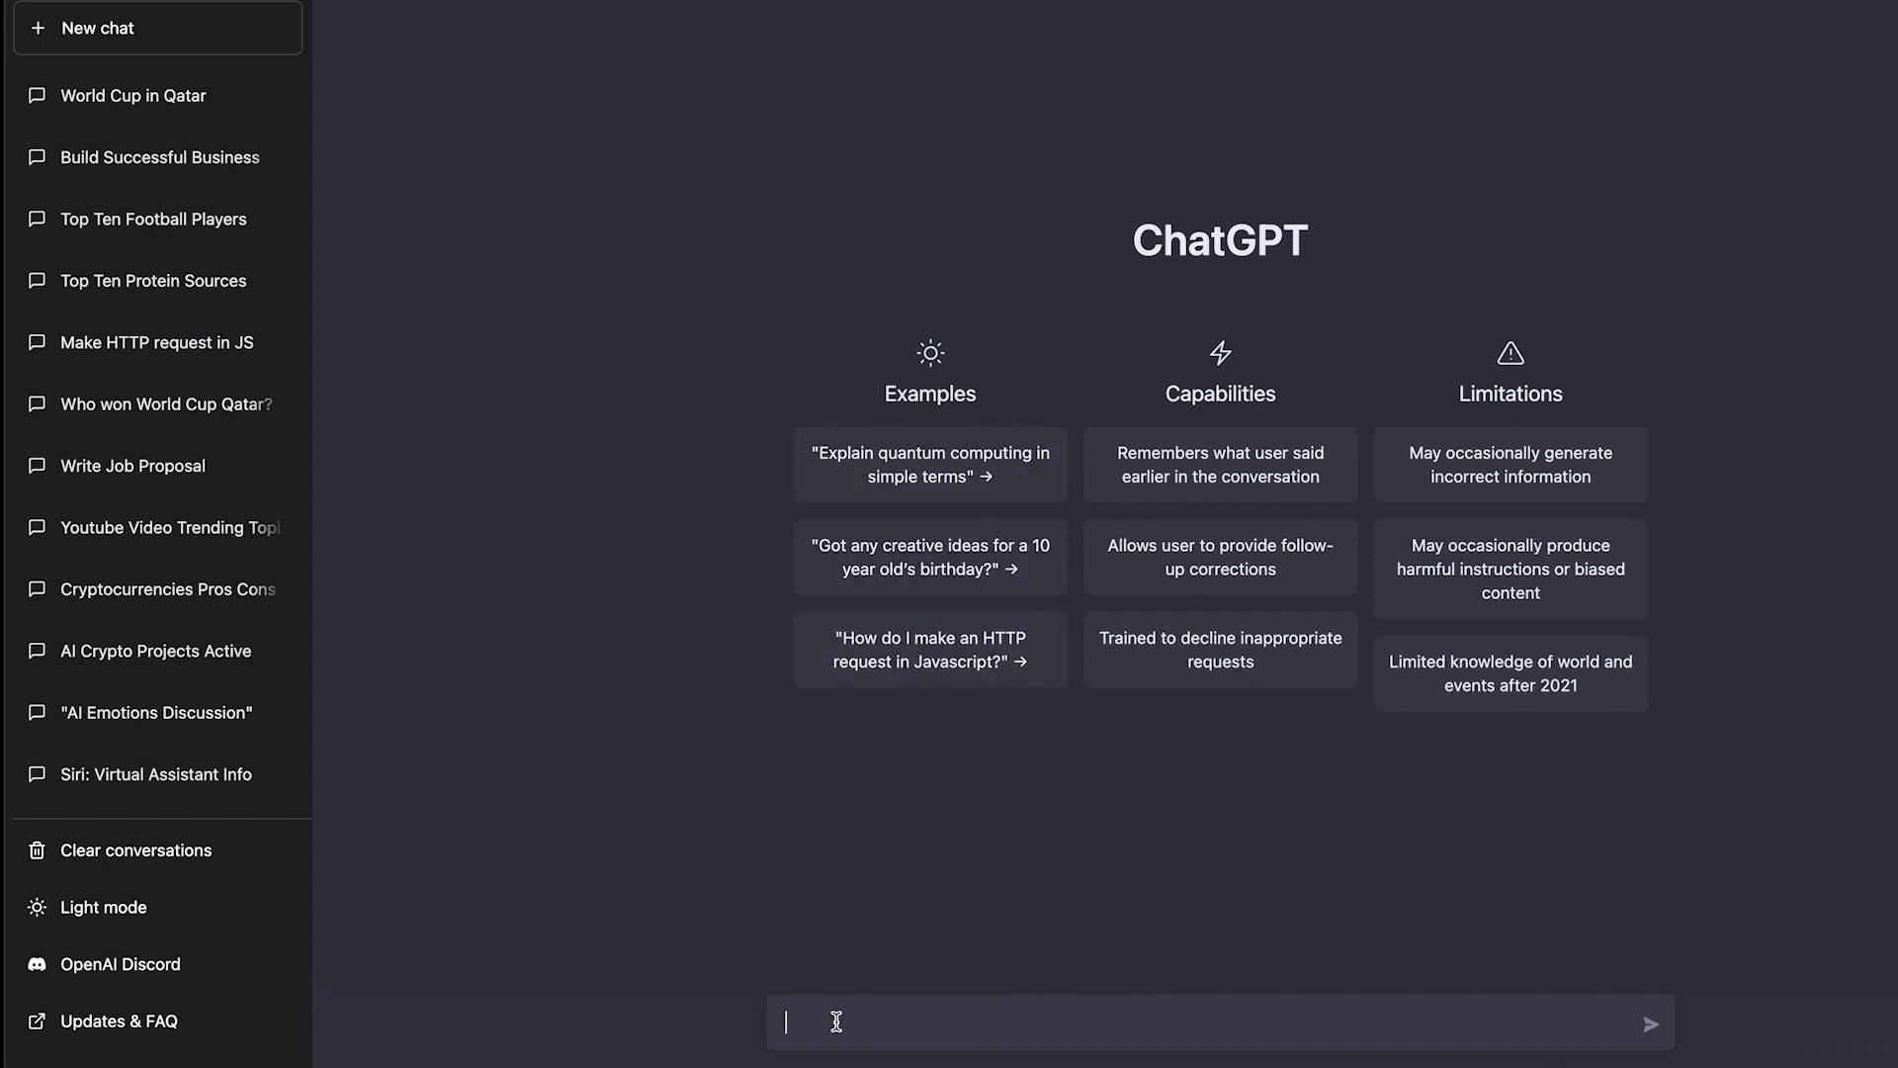